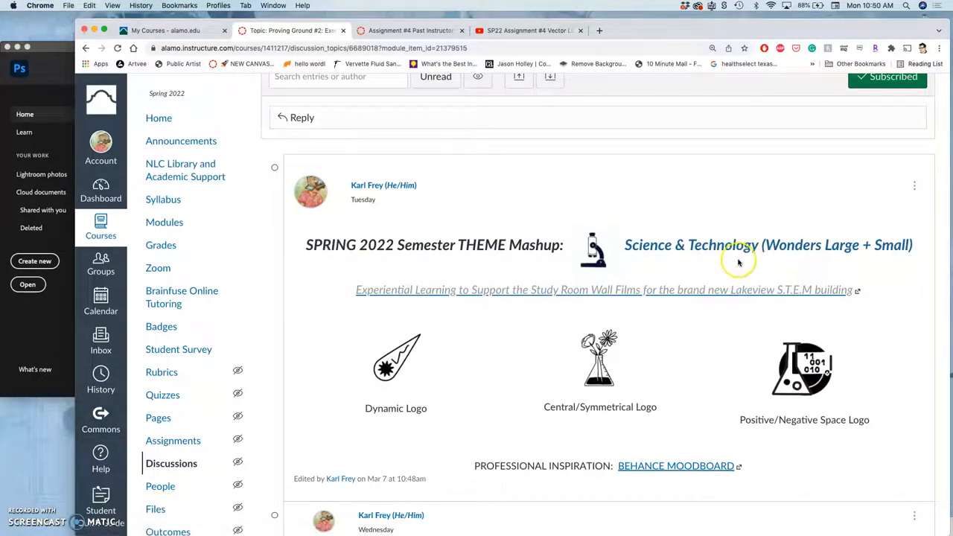
{"action": "mouse_move", "coordinate": [551, 244]}
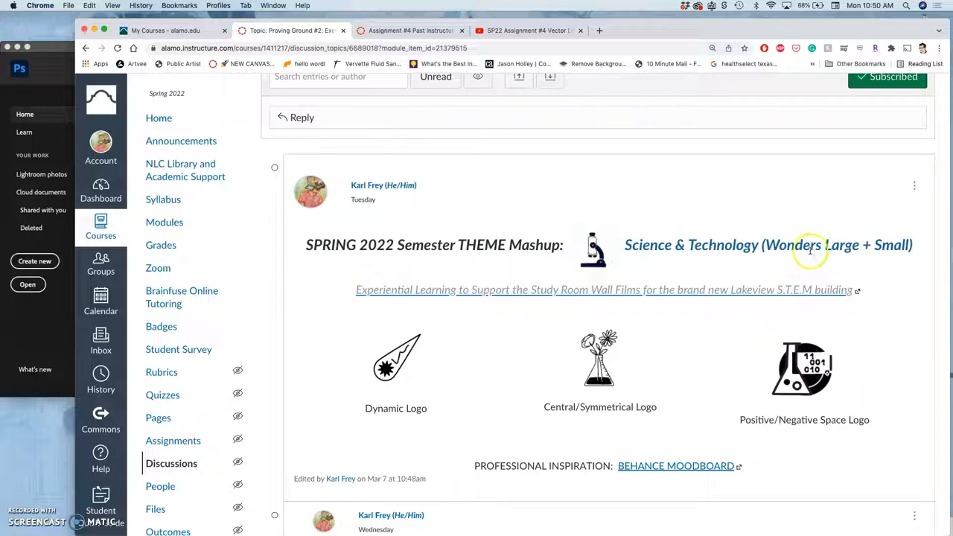
{"action": "mouse_move", "coordinate": [569, 237]}
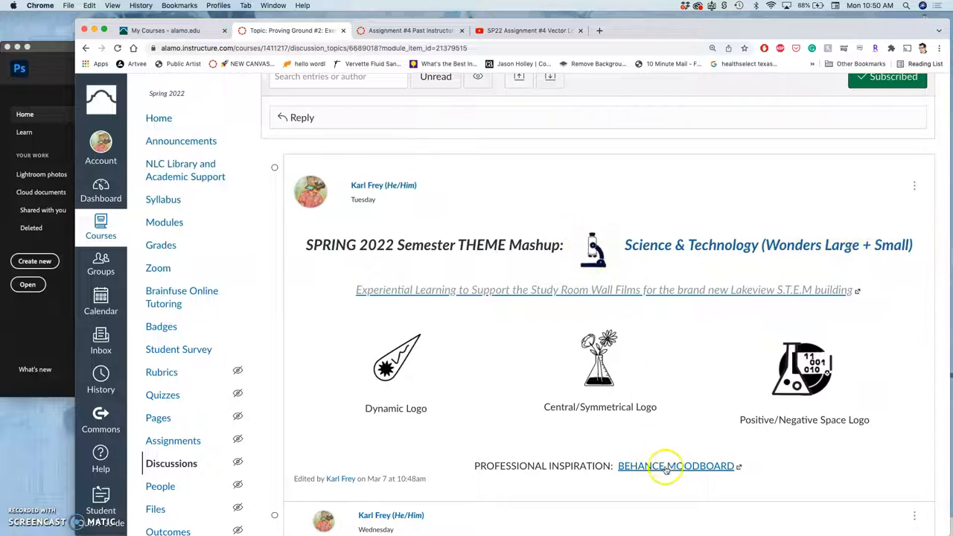
Open the Behance moodboard link from the discussion post in a new tab
{"action": "right_click", "coordinate": [676, 465]}
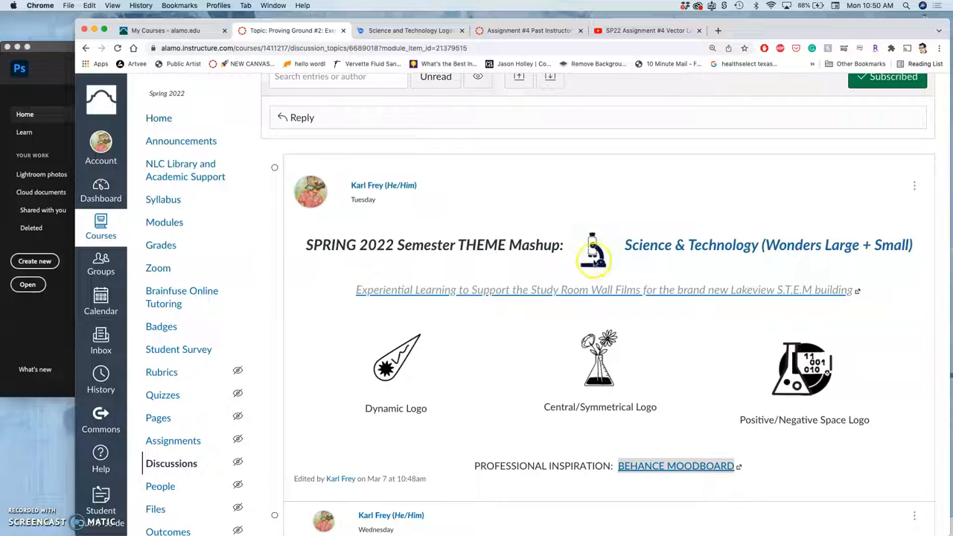
{"action": "mouse_move", "coordinate": [588, 211]}
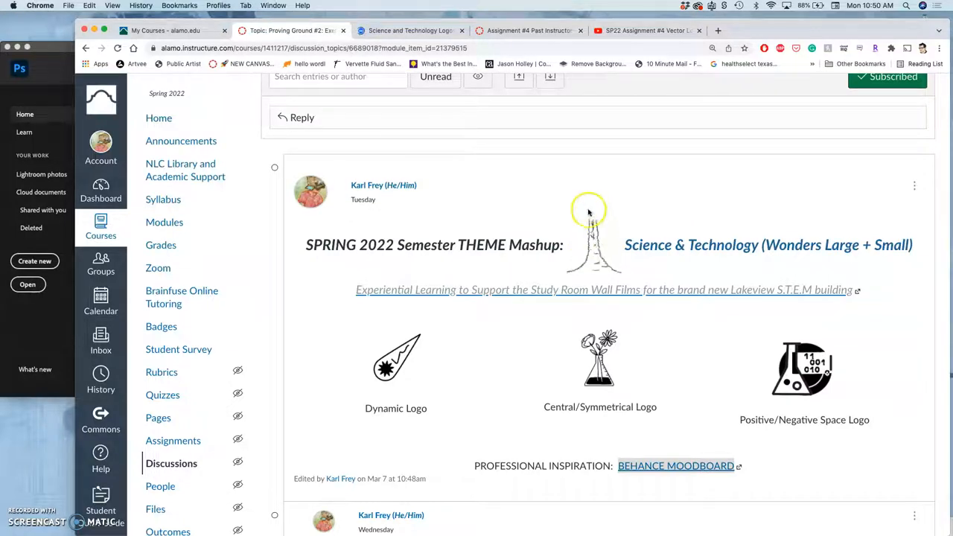
{"action": "mouse_move", "coordinate": [603, 251]}
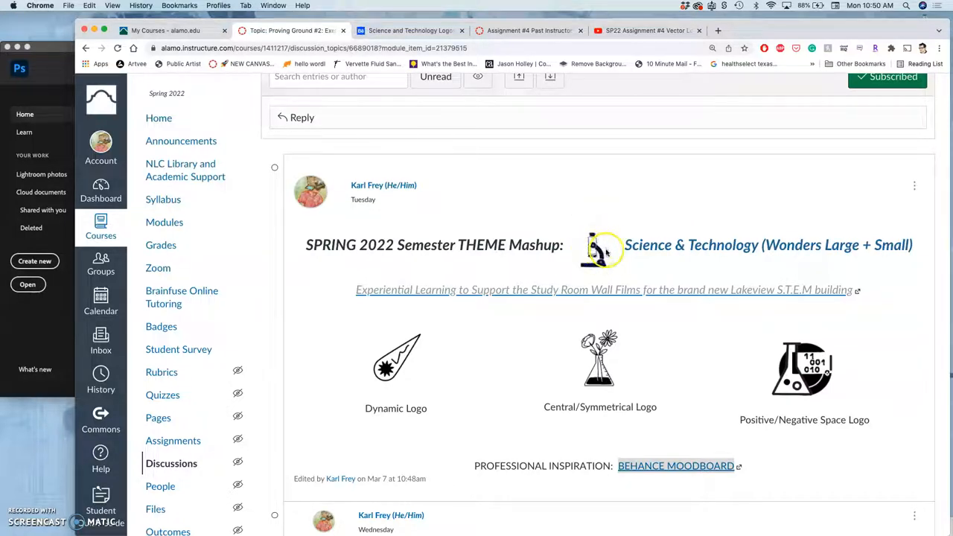
{"action": "mouse_move", "coordinate": [691, 345]}
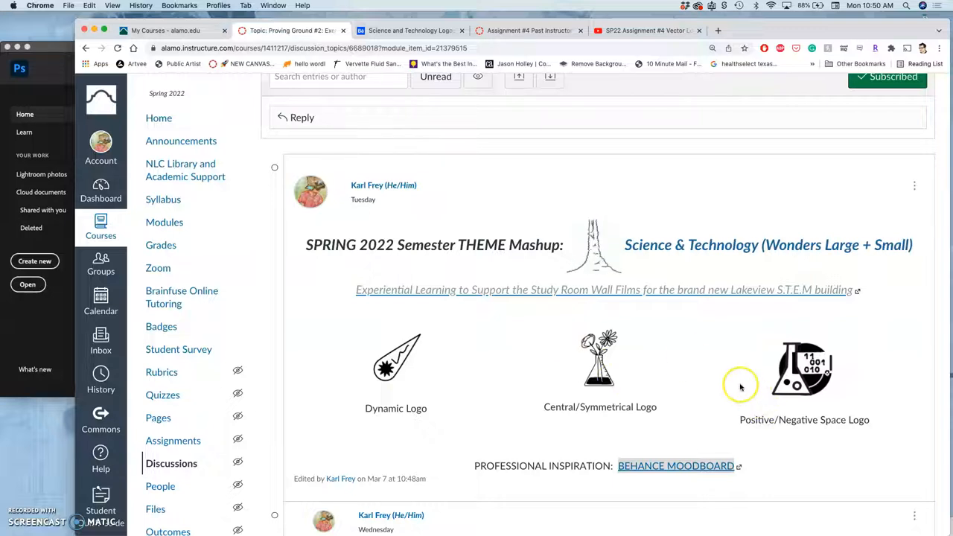
{"action": "mouse_move", "coordinate": [166, 316]}
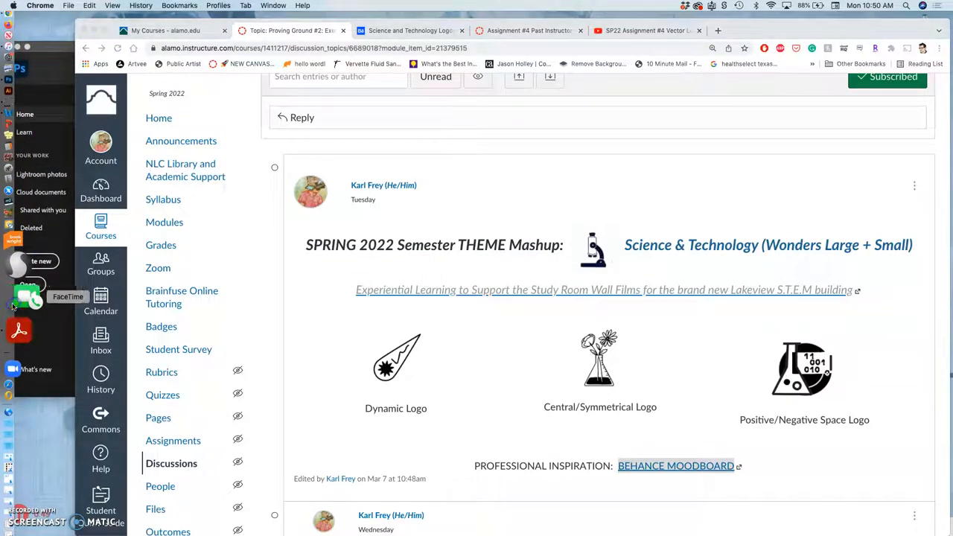
Launch FaceTime to photograph the paper logo sketches with the webcam
{"action": "left_click", "coordinate": [18, 301]}
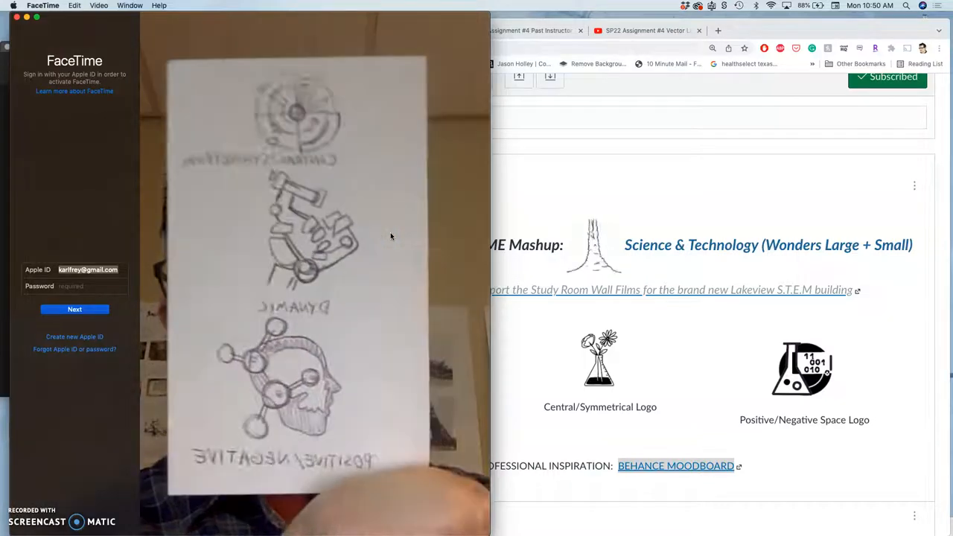
{"action": "mouse_move", "coordinate": [179, 65]}
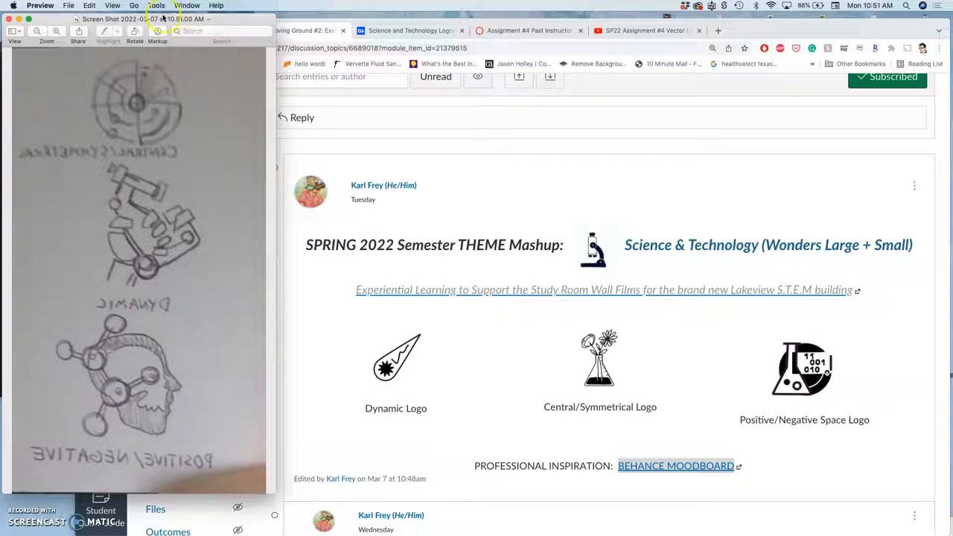
Flip the sketch screenshot horizontally via the Tools menu so labels read correctly
{"action": "left_click", "coordinate": [157, 6]}
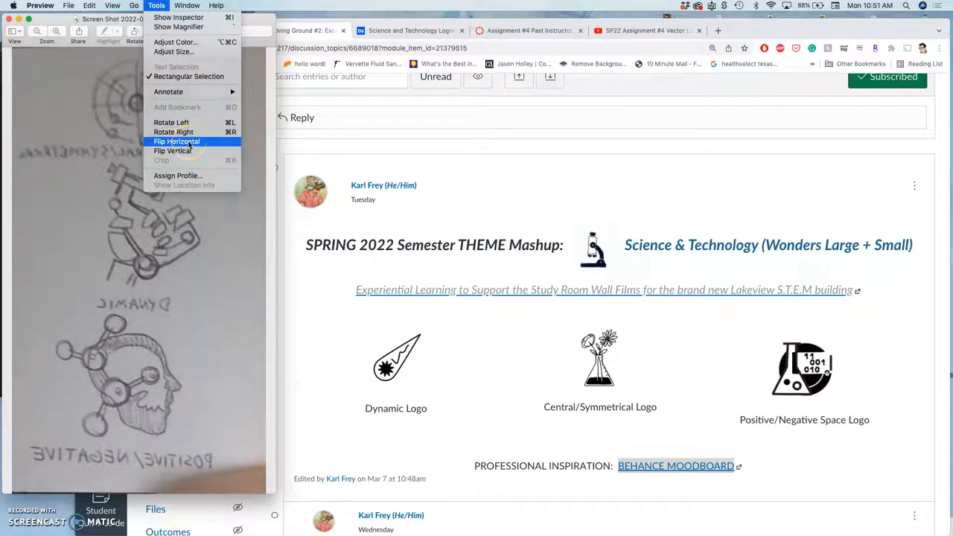
{"action": "left_click", "coordinate": [175, 142]}
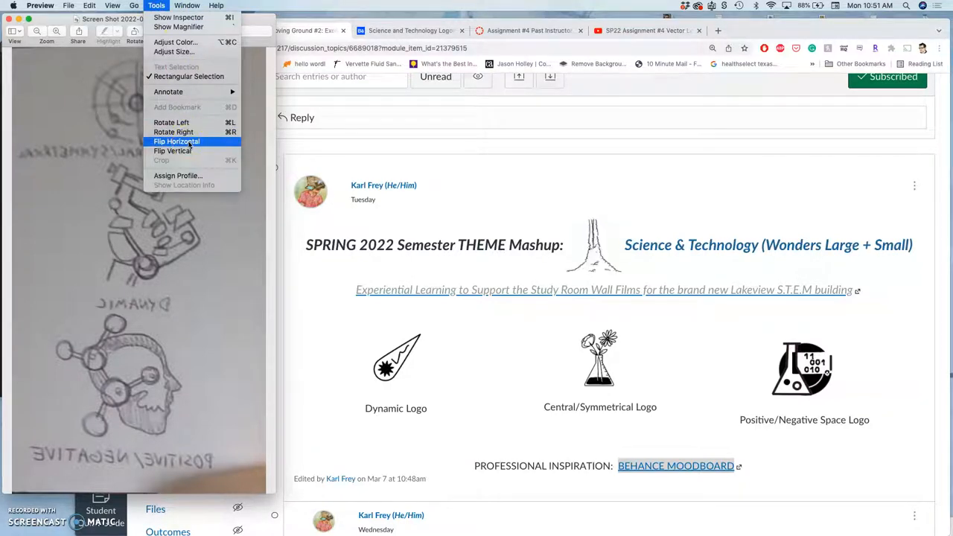
{"action": "left_click", "coordinate": [177, 141]}
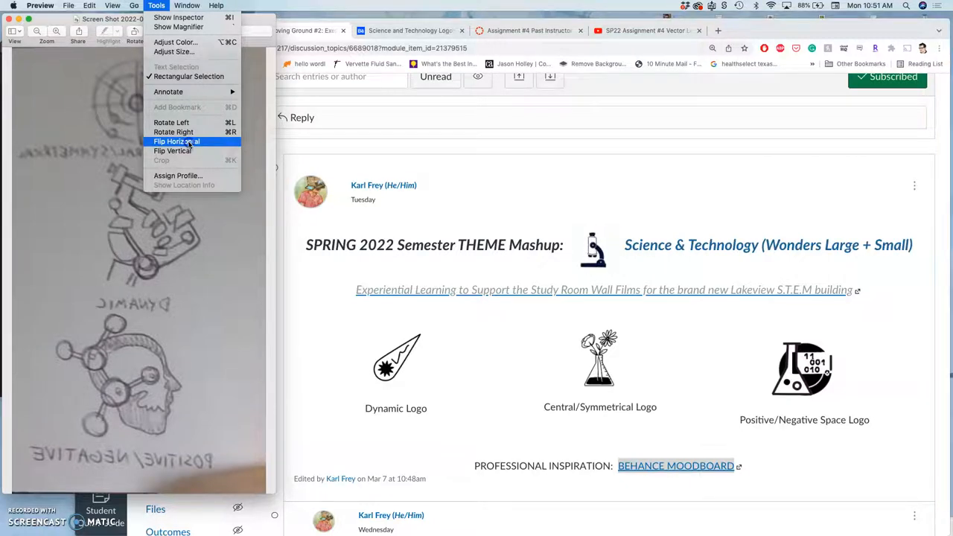
{"action": "left_click", "coordinate": [176, 142]}
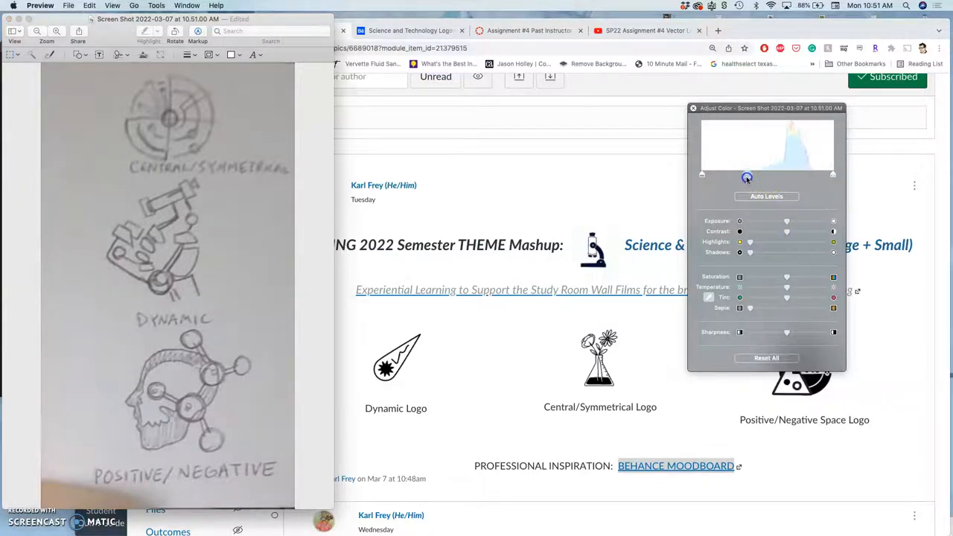
Adjust the sketch's levels so the pencil lines read dark and bold
{"action": "left_click", "coordinate": [765, 196]}
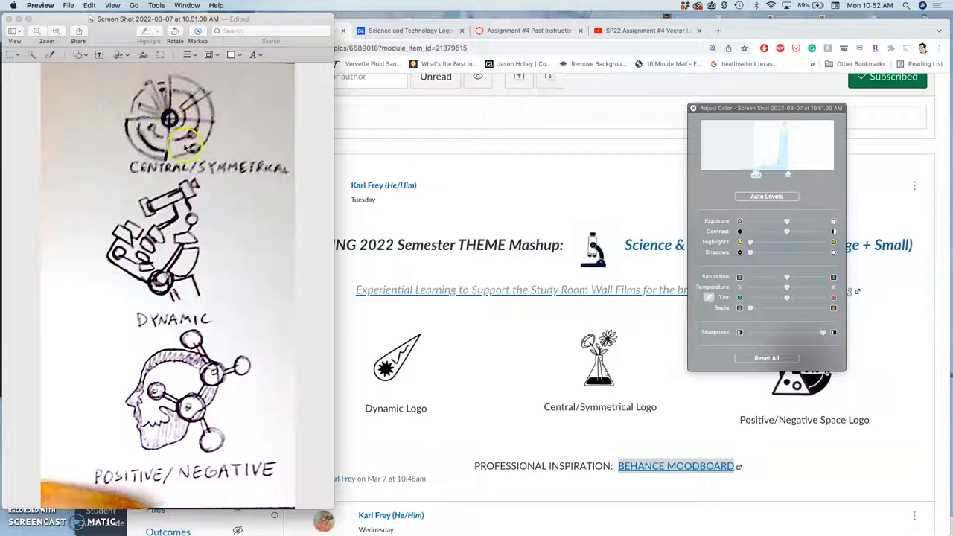
{"action": "mouse_move", "coordinate": [163, 112]}
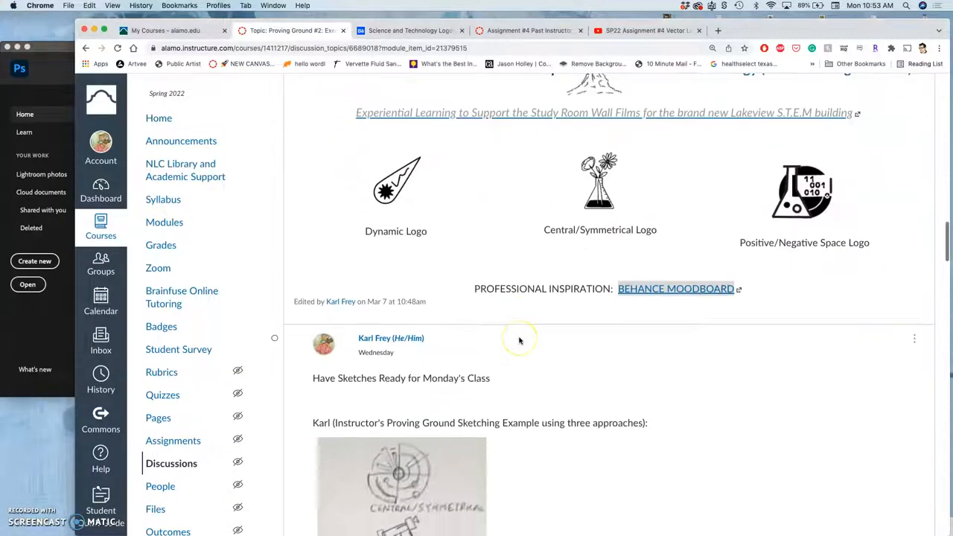
{"action": "scroll", "scroll_direction": "down", "scroll_amount": 3}
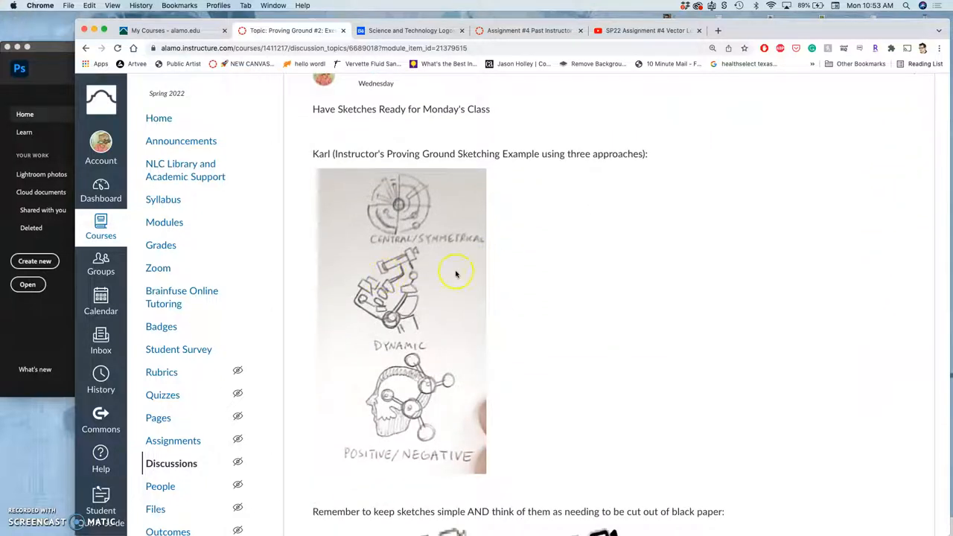
{"action": "mouse_move", "coordinate": [459, 366]}
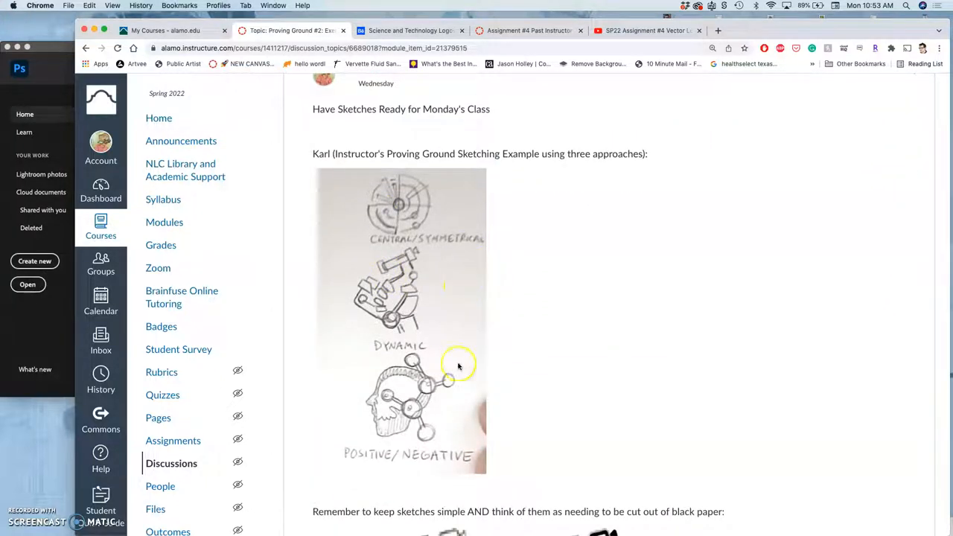
{"action": "mouse_move", "coordinate": [425, 364]}
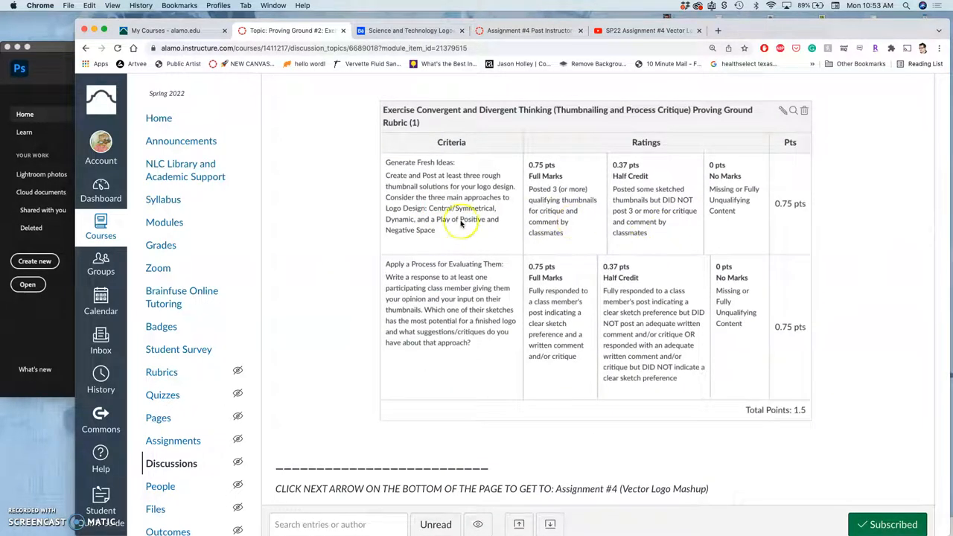
{"action": "mouse_move", "coordinate": [560, 222]}
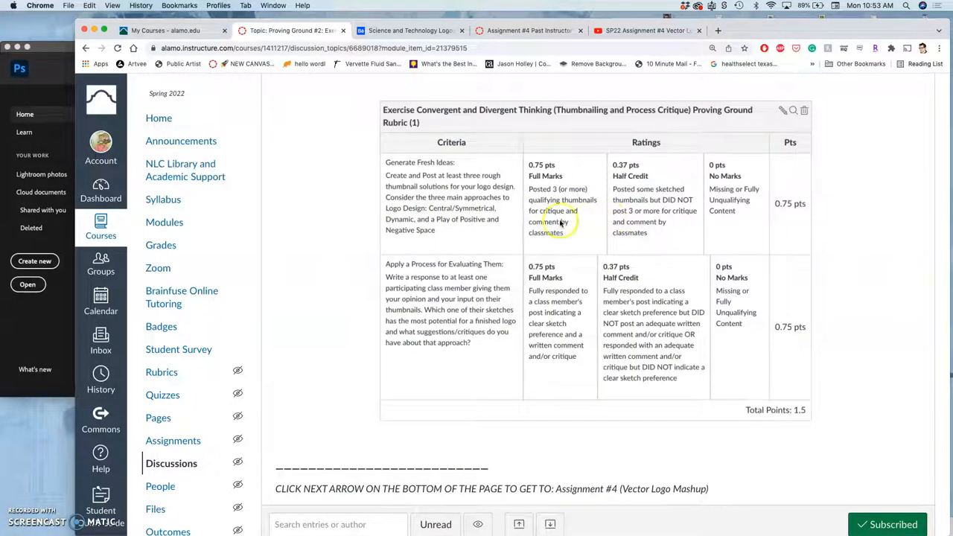
{"action": "mouse_move", "coordinate": [465, 230]}
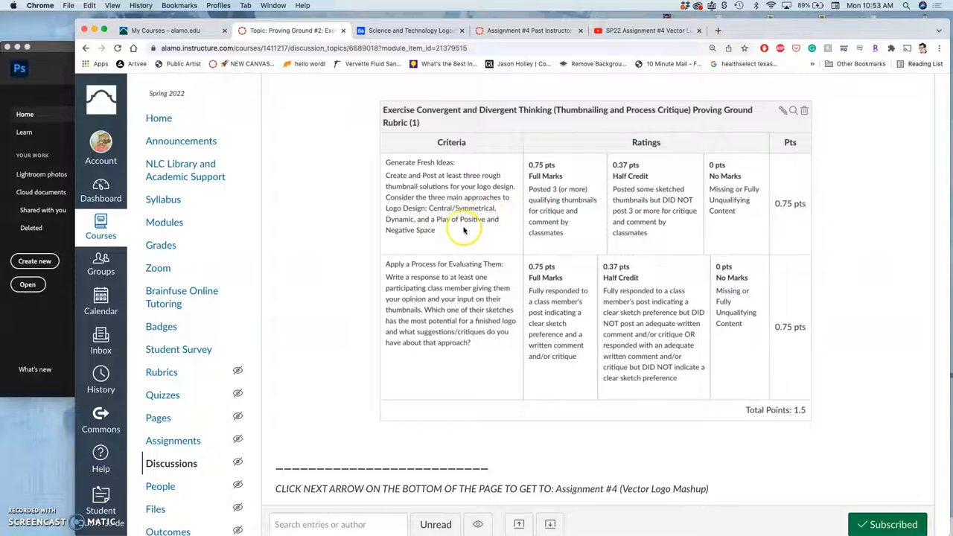
{"action": "mouse_move", "coordinate": [429, 305]}
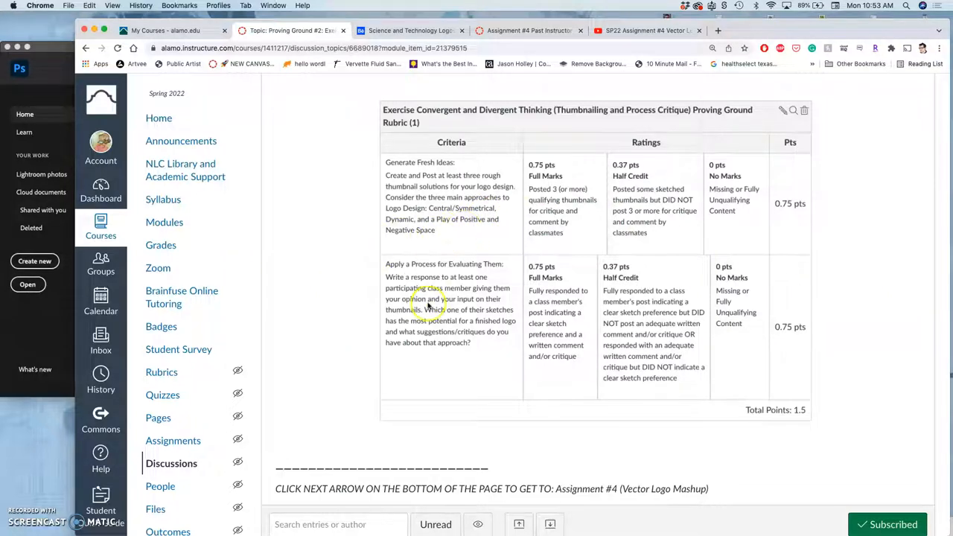
{"action": "scroll", "scroll_direction": "up", "scroll_amount": 3}
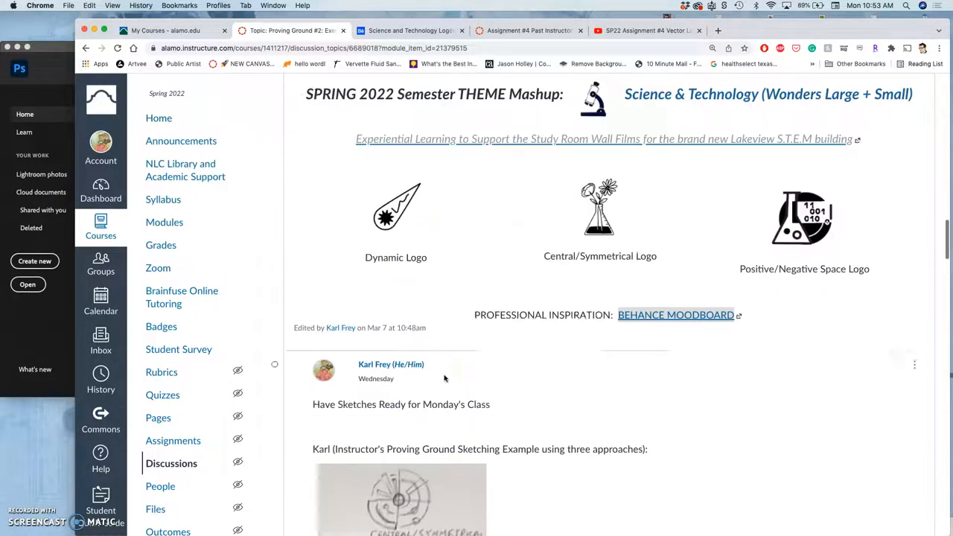
{"action": "scroll", "scroll_direction": "down", "scroll_amount": 3}
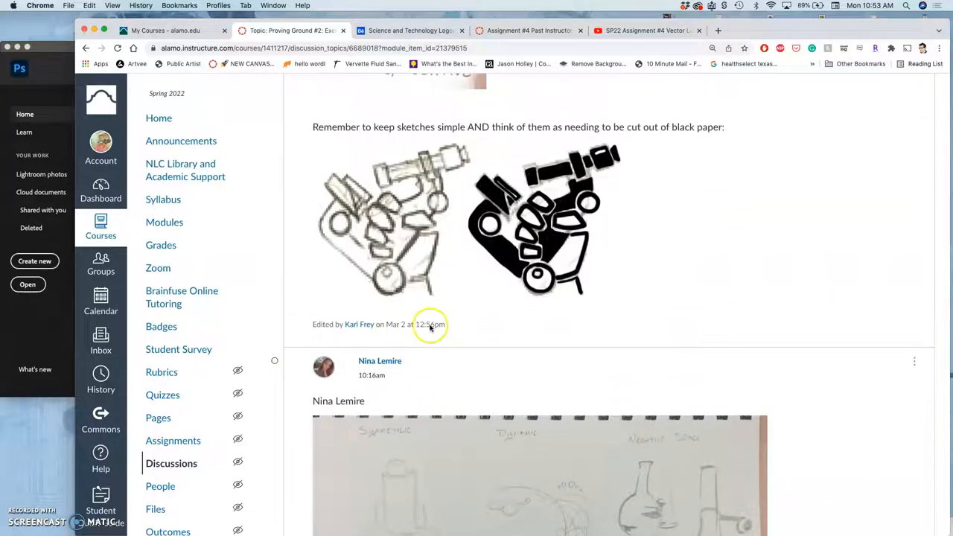
{"action": "scroll", "scroll_direction": "down", "scroll_amount": 3}
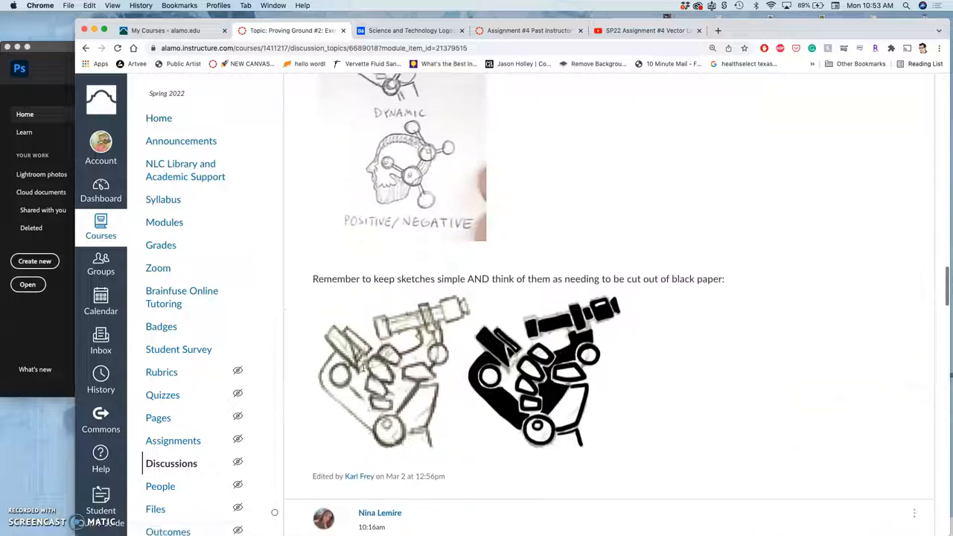
{"action": "scroll", "scroll_direction": "up", "scroll_amount": 3}
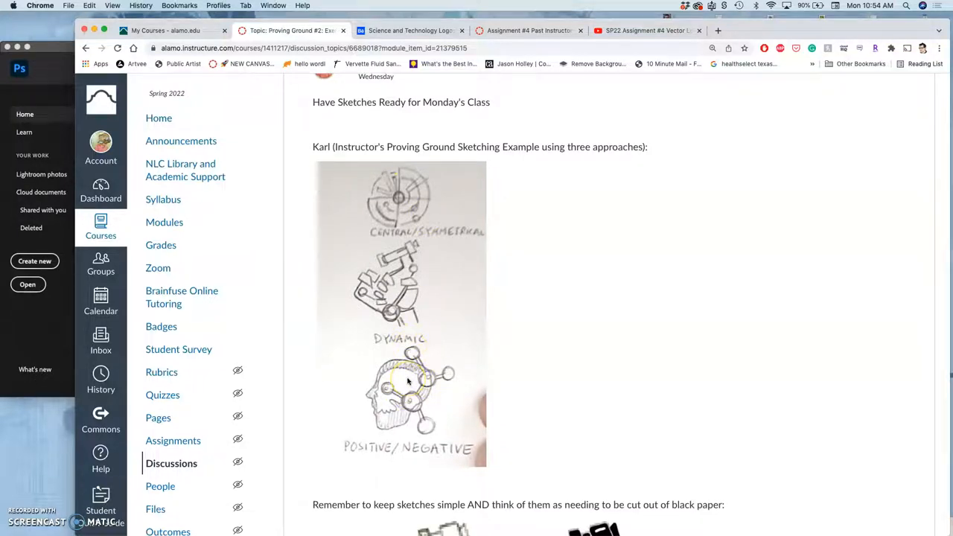
{"action": "scroll", "scroll_direction": "down", "scroll_amount": 3}
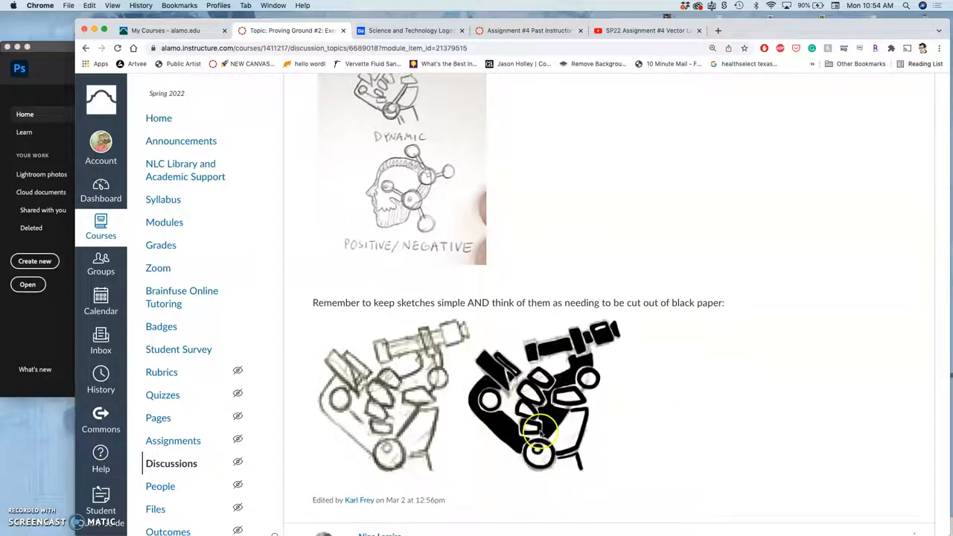
{"action": "mouse_move", "coordinate": [557, 415]}
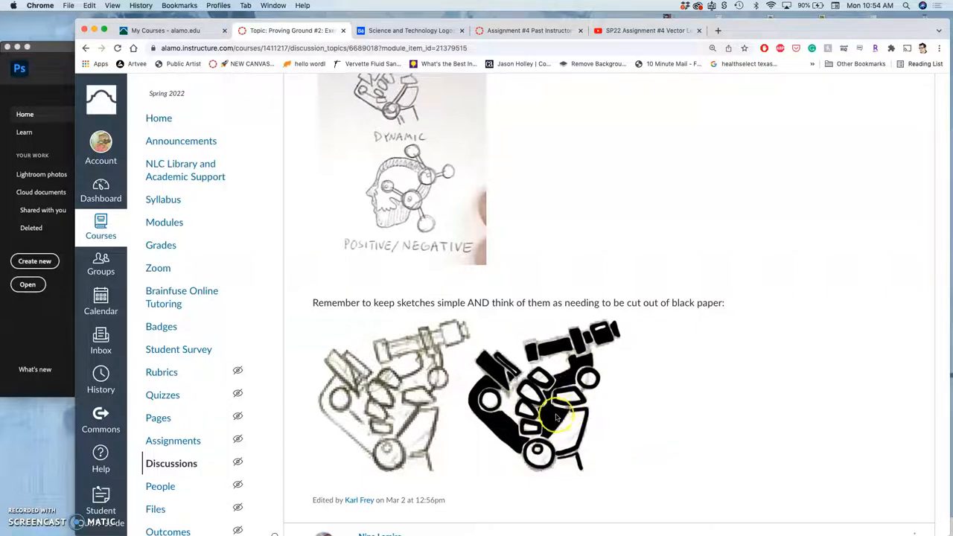
{"action": "mouse_move", "coordinate": [439, 357]}
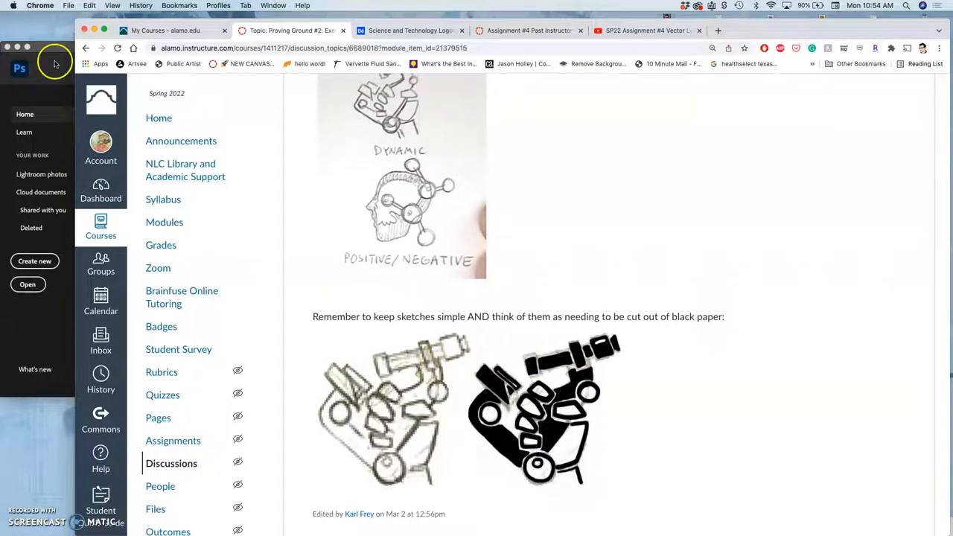
{"action": "mouse_move", "coordinate": [305, 140]}
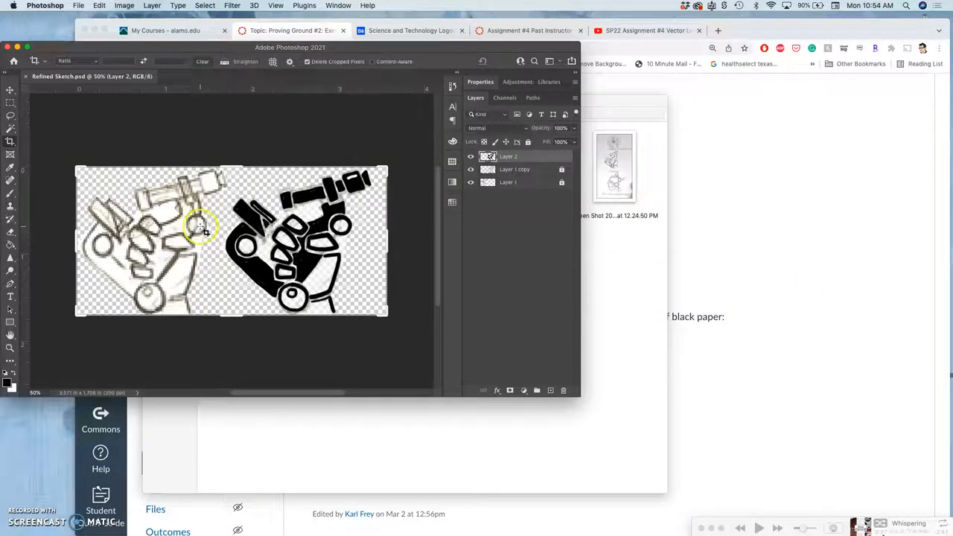
{"action": "mouse_move", "coordinate": [575, 401]}
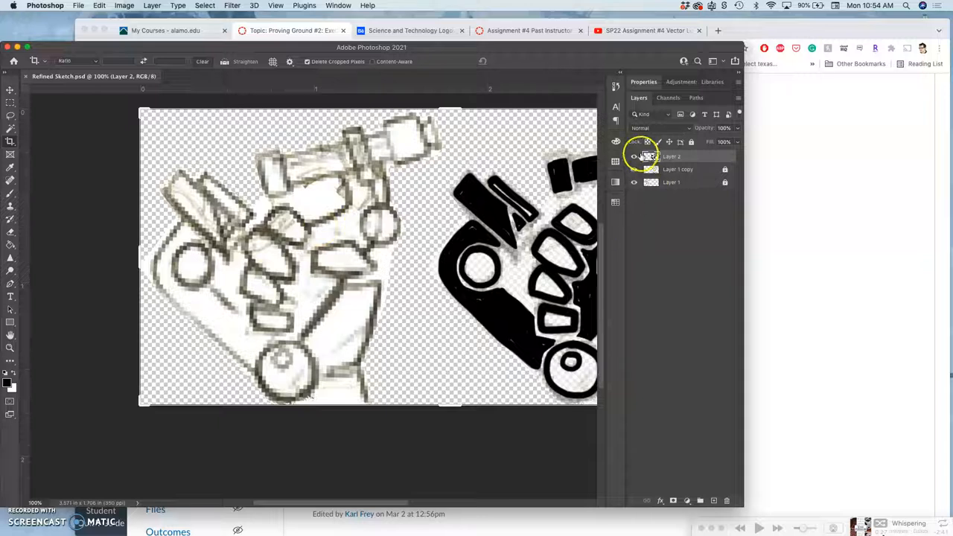
Hide the black cut-out Layer 2 to reveal the traced line sketch
{"action": "left_click", "coordinate": [635, 156]}
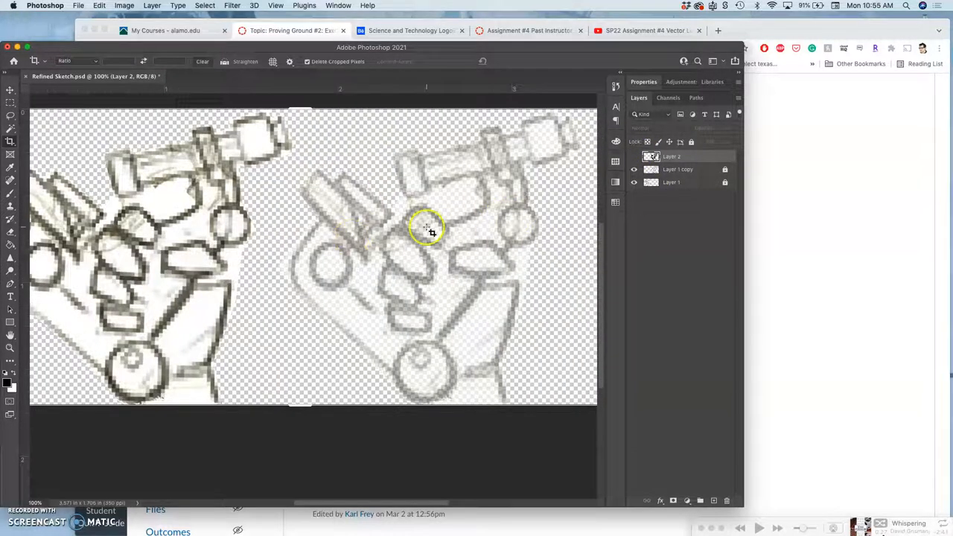
{"action": "left_click", "coordinate": [634, 157]}
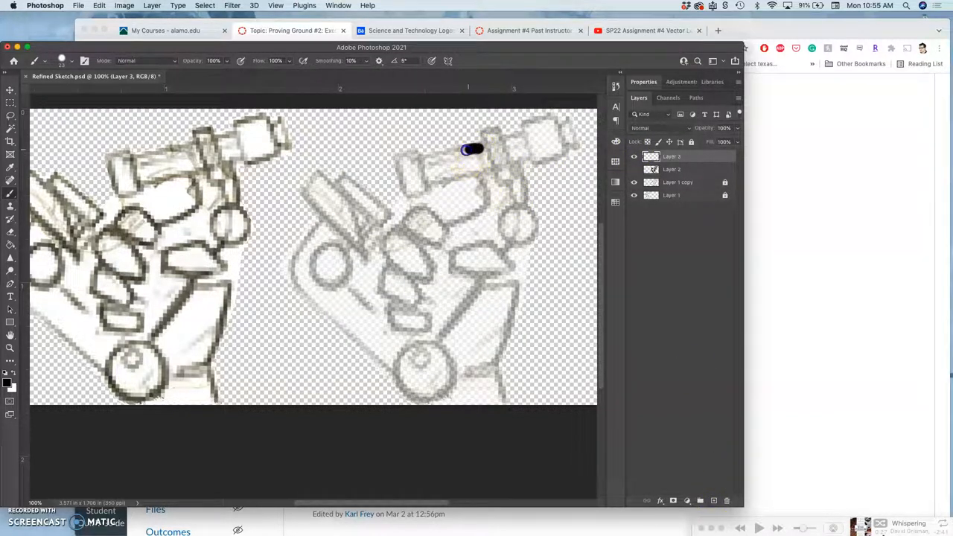
Paint the microscope's upper tube solid black with the brush on the new layer
{"action": "left_click_drag", "start_coordinate": [474, 149], "coordinate": [435, 178]}
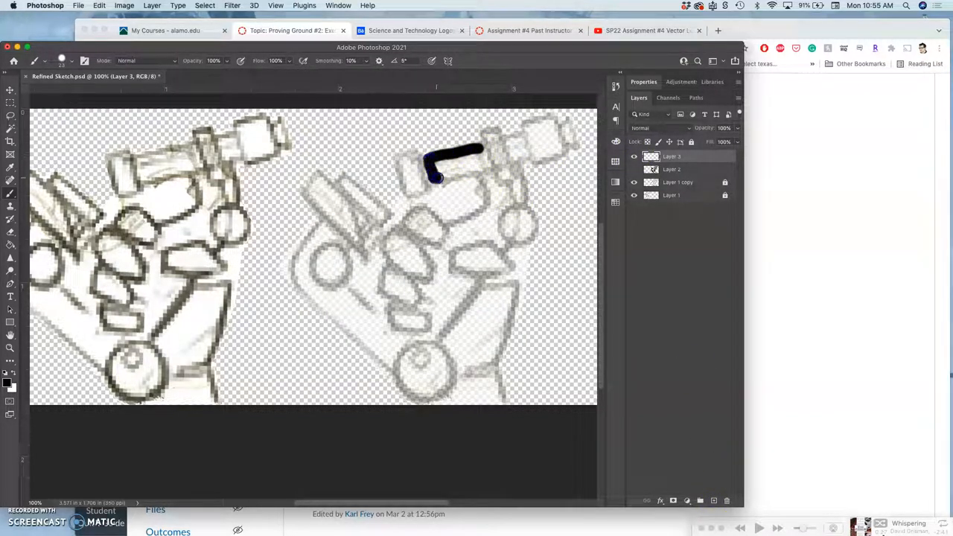
{"action": "left_click_drag", "start_coordinate": [439, 161], "coordinate": [484, 163]}
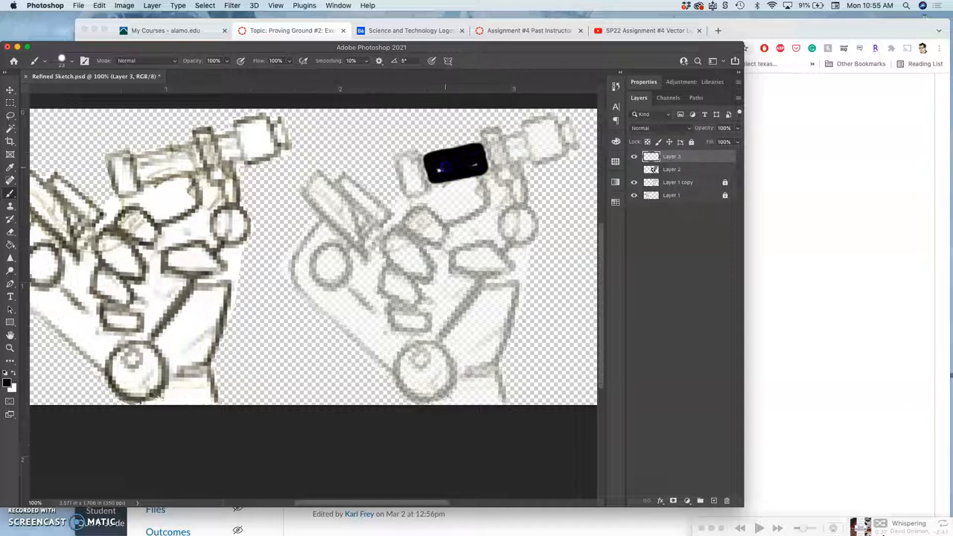
{"action": "mouse_move", "coordinate": [414, 164]}
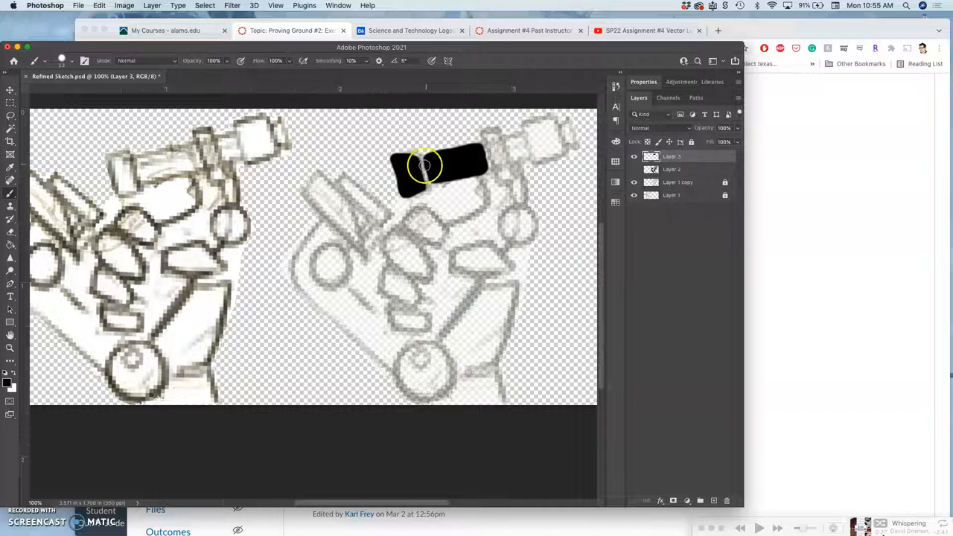
{"action": "left_click_drag", "start_coordinate": [425, 164], "coordinate": [494, 146]}
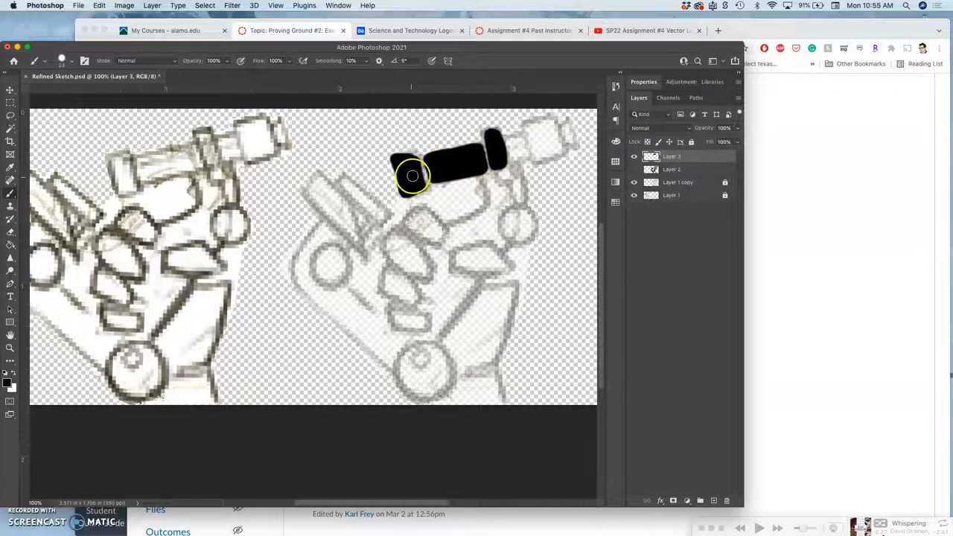
{"action": "left_click_drag", "start_coordinate": [411, 176], "coordinate": [484, 158]}
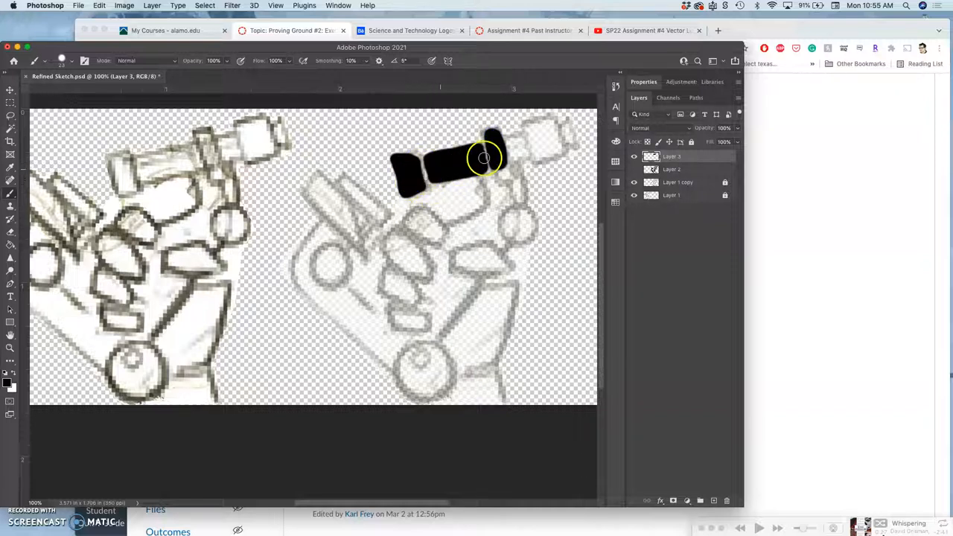
{"action": "left_click_drag", "start_coordinate": [484, 158], "coordinate": [514, 140]}
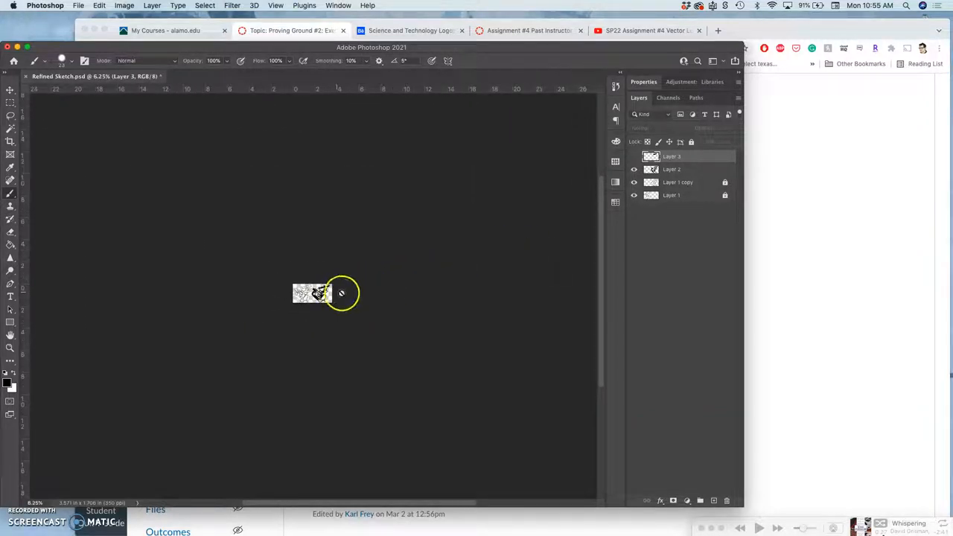
{"action": "mouse_move", "coordinate": [378, 308]}
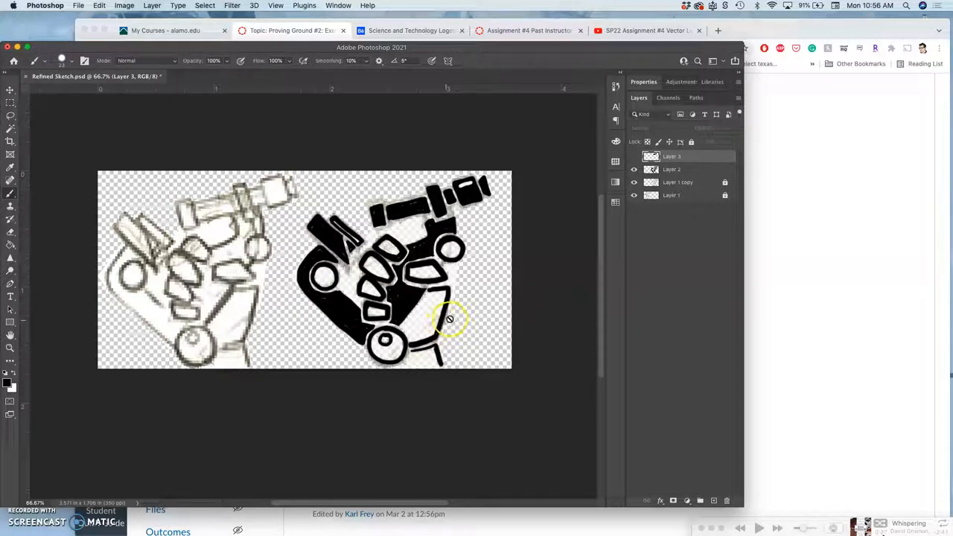
{"action": "mouse_move", "coordinate": [452, 301]}
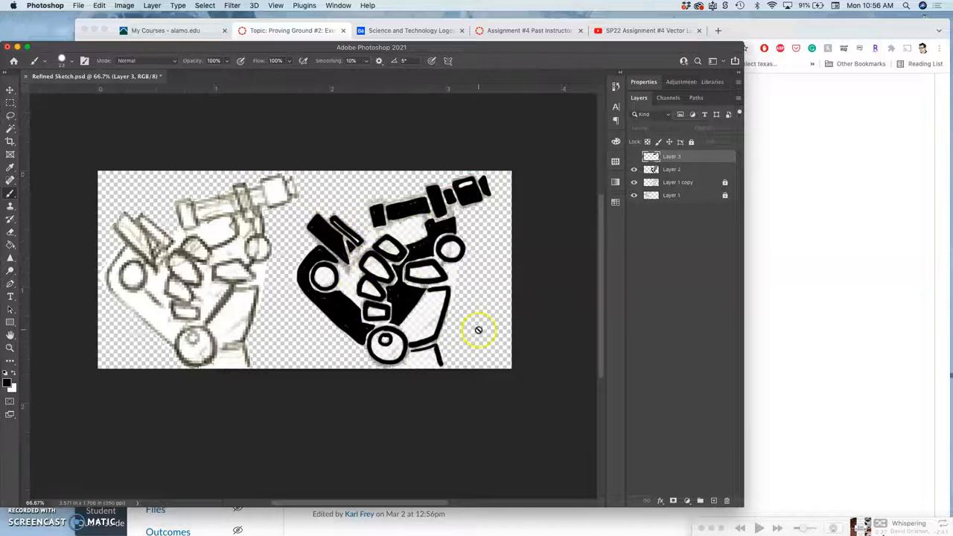
{"action": "mouse_move", "coordinate": [457, 324]}
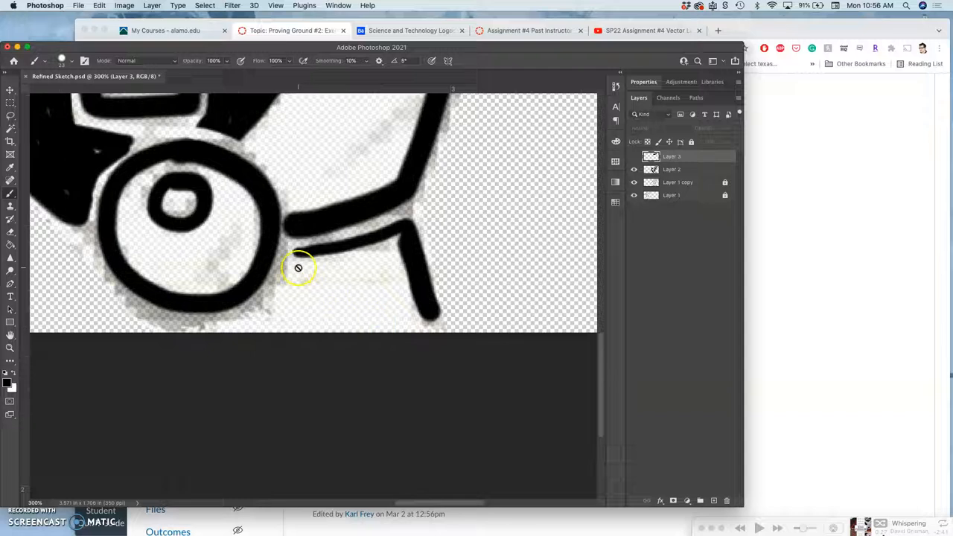
{"action": "mouse_move", "coordinate": [289, 237]}
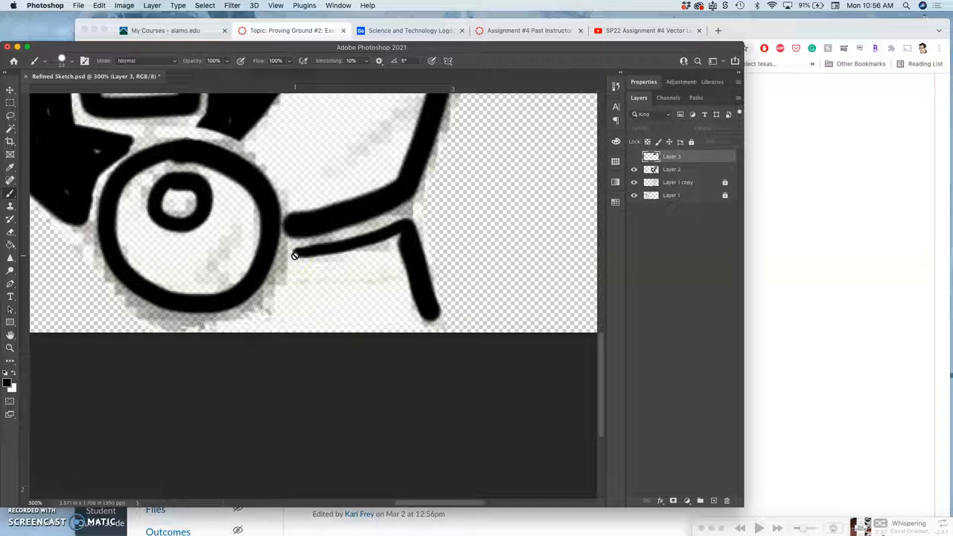
Patch the black line where it joins the lower circle of the silhouette
{"action": "left_click", "coordinate": [275, 6]}
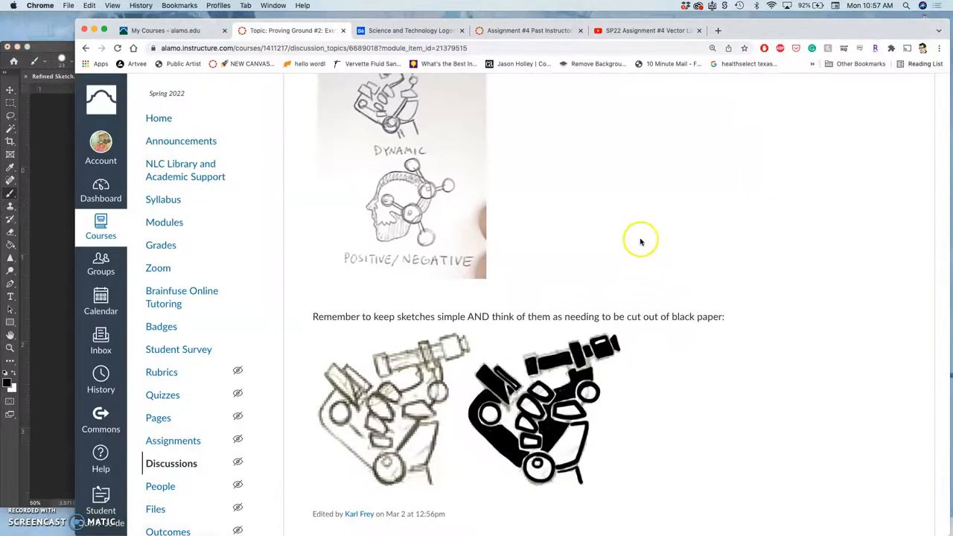
Scroll to the discussion's end and go to the next item, Assignment #4 Vector Logo Mashup
{"action": "scroll", "scroll_direction": "down", "scroll_amount": 3}
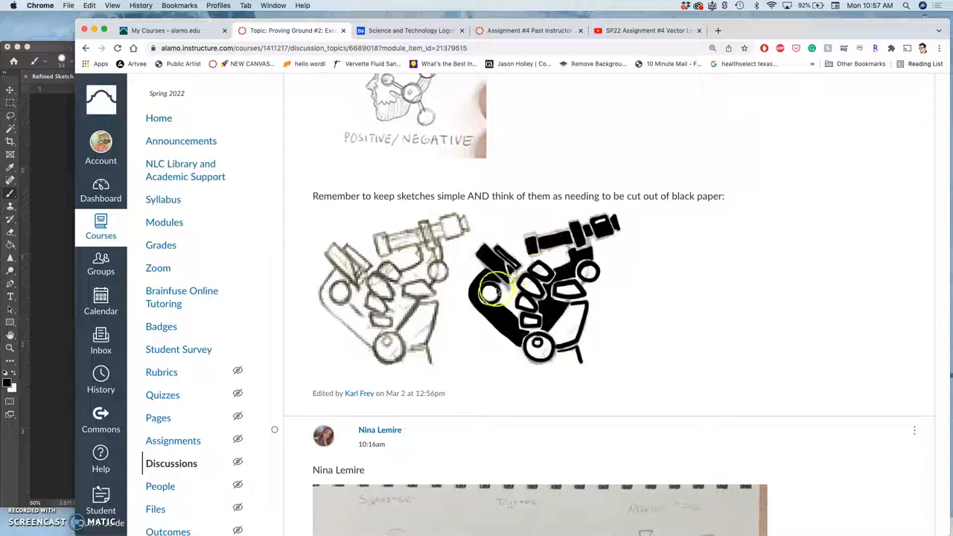
{"action": "scroll", "scroll_direction": "down", "scroll_amount": 3}
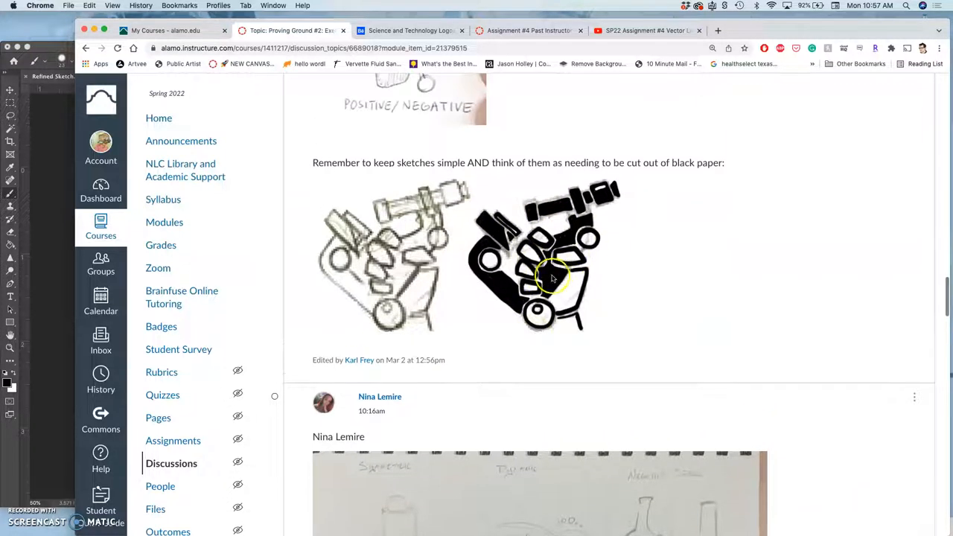
{"action": "scroll", "scroll_direction": "down", "scroll_amount": 3}
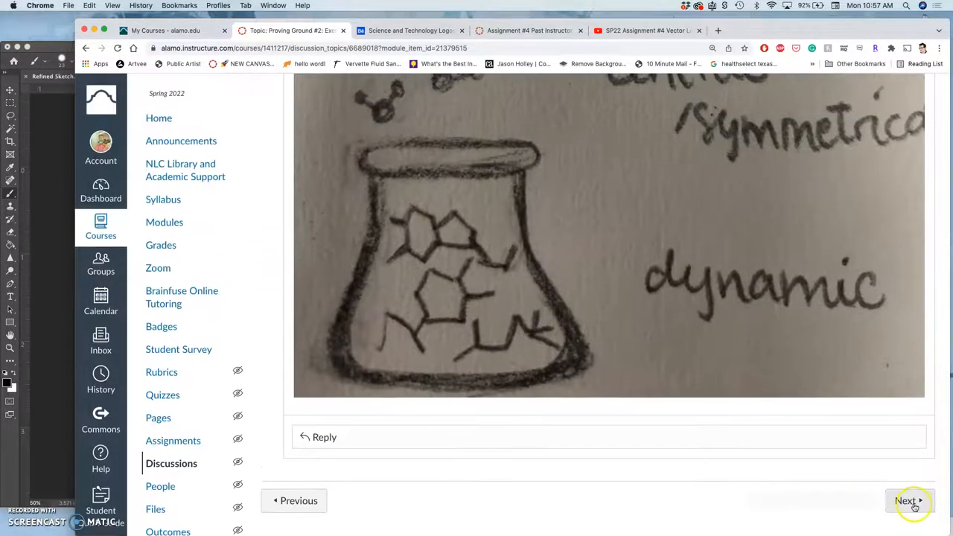
{"action": "left_click", "coordinate": [905, 500]}
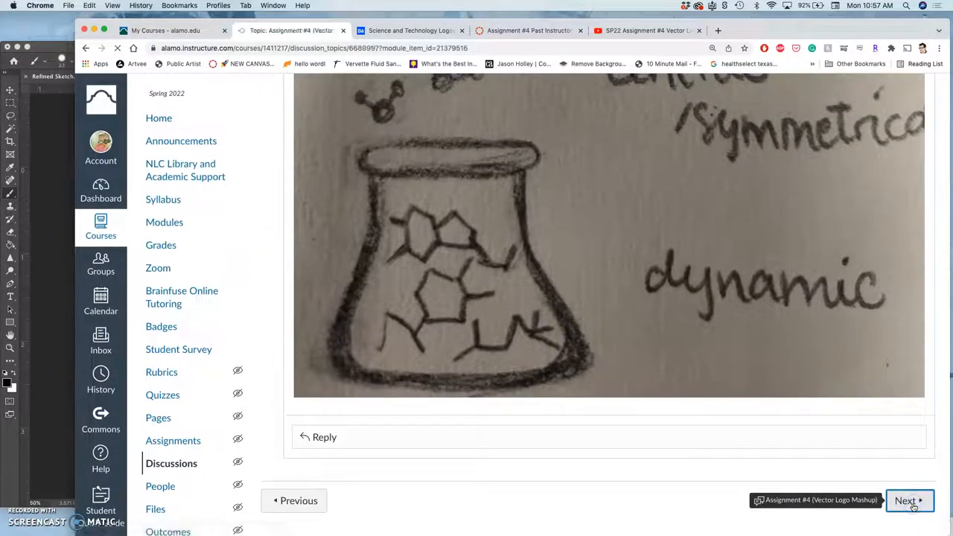
{"action": "left_click", "coordinate": [906, 501]}
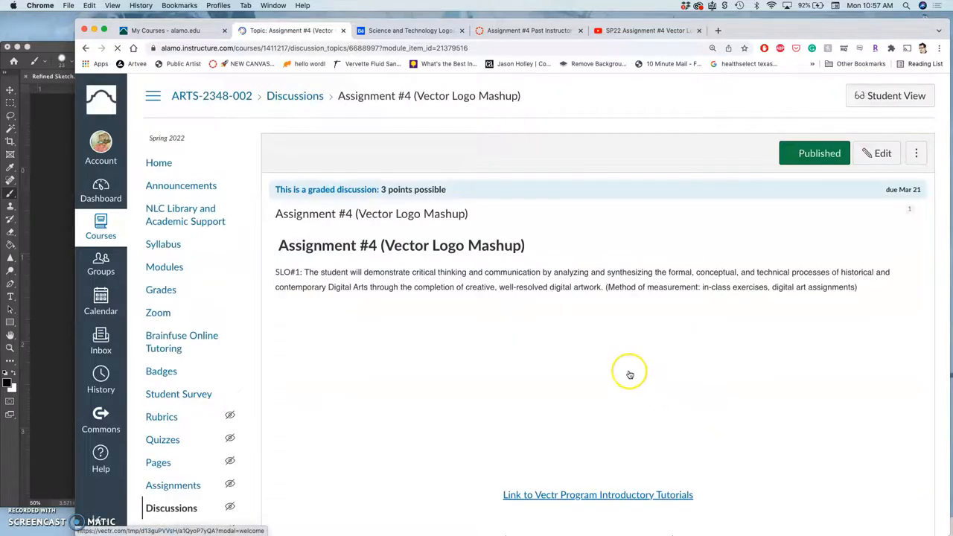
{"action": "scroll", "scroll_direction": "down", "scroll_amount": 3}
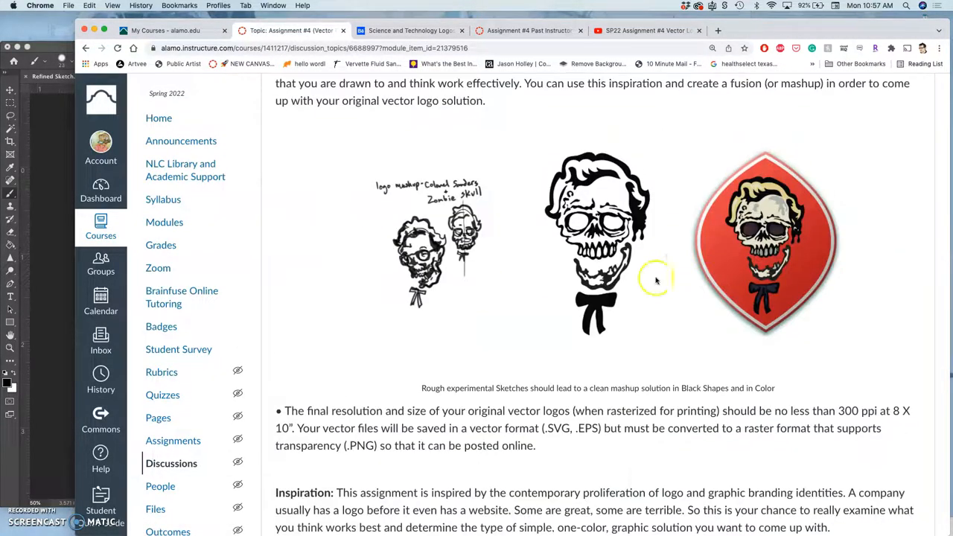
{"action": "mouse_move", "coordinate": [446, 238]}
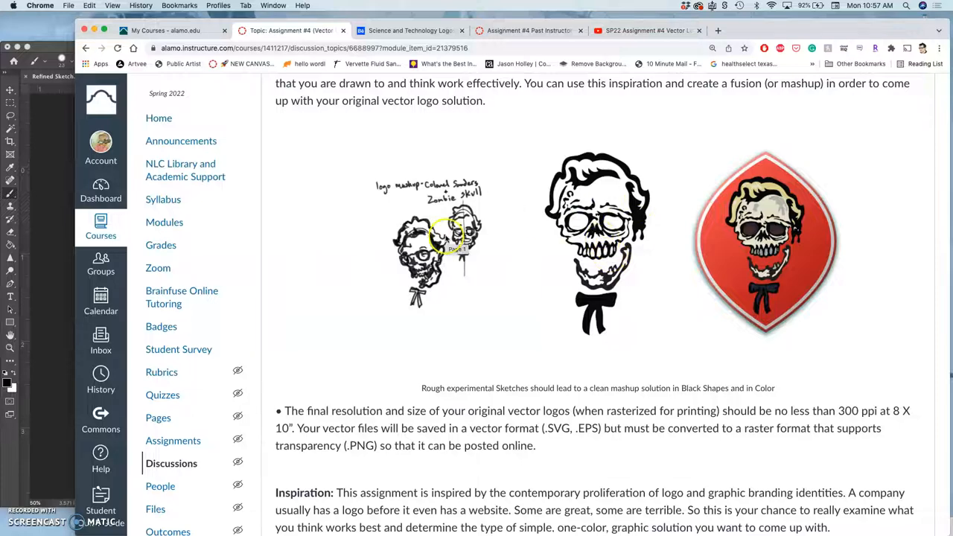
{"action": "scroll", "scroll_direction": "down", "scroll_amount": 3}
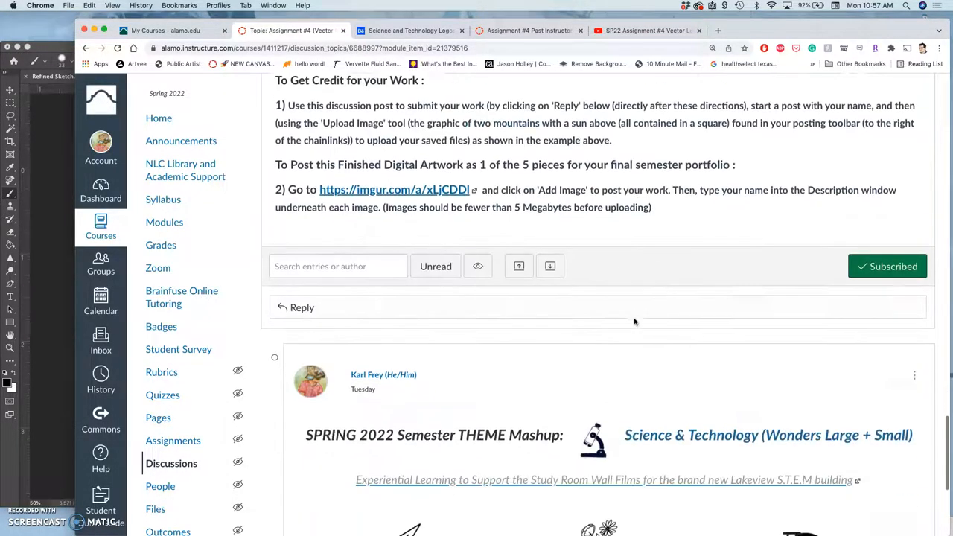
{"action": "scroll", "scroll_direction": "up", "scroll_amount": 3}
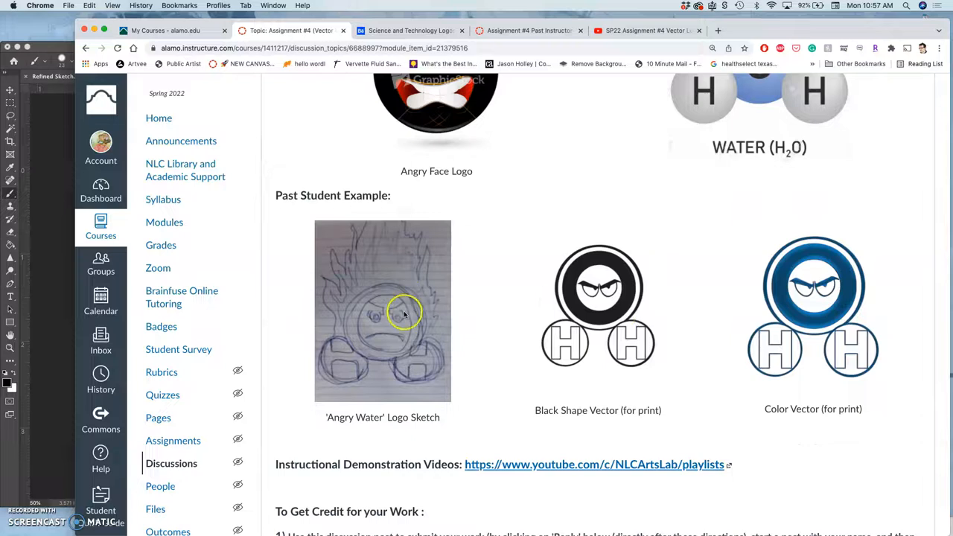
{"action": "mouse_move", "coordinate": [472, 317]}
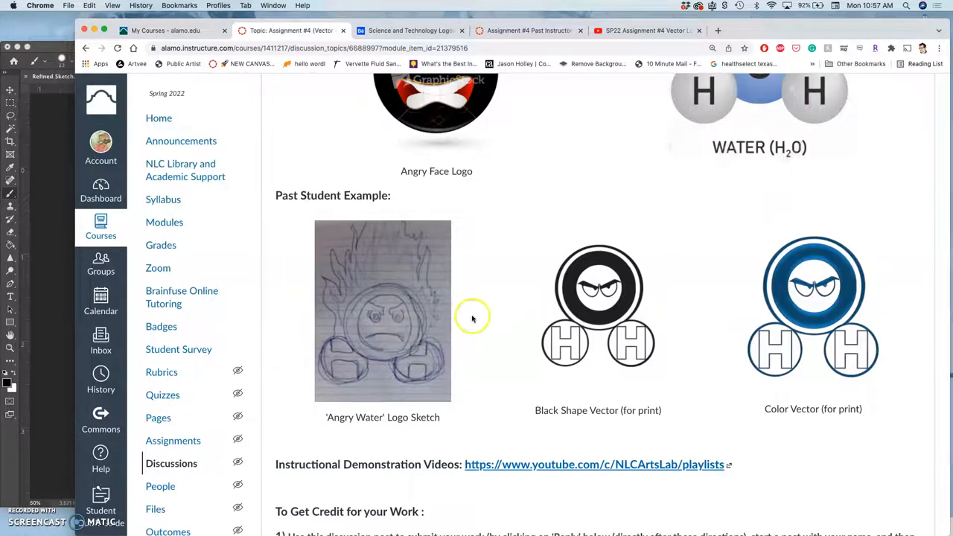
{"action": "mouse_move", "coordinate": [599, 320]}
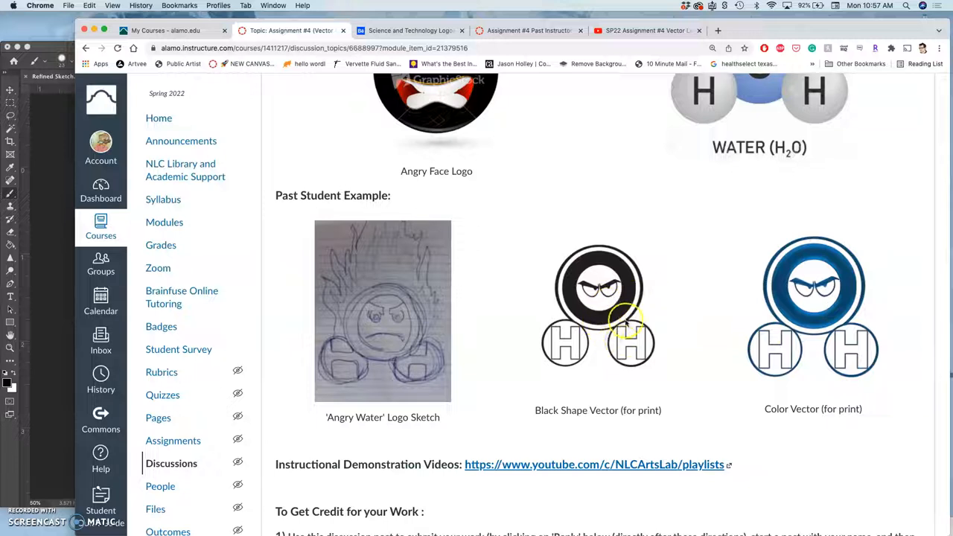
{"action": "mouse_move", "coordinate": [652, 350]}
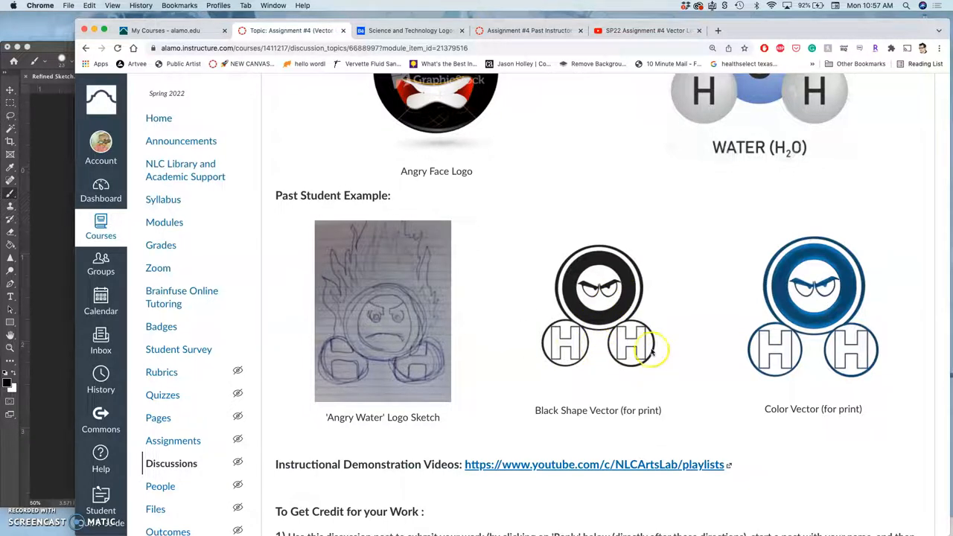
{"action": "mouse_move", "coordinate": [678, 295]}
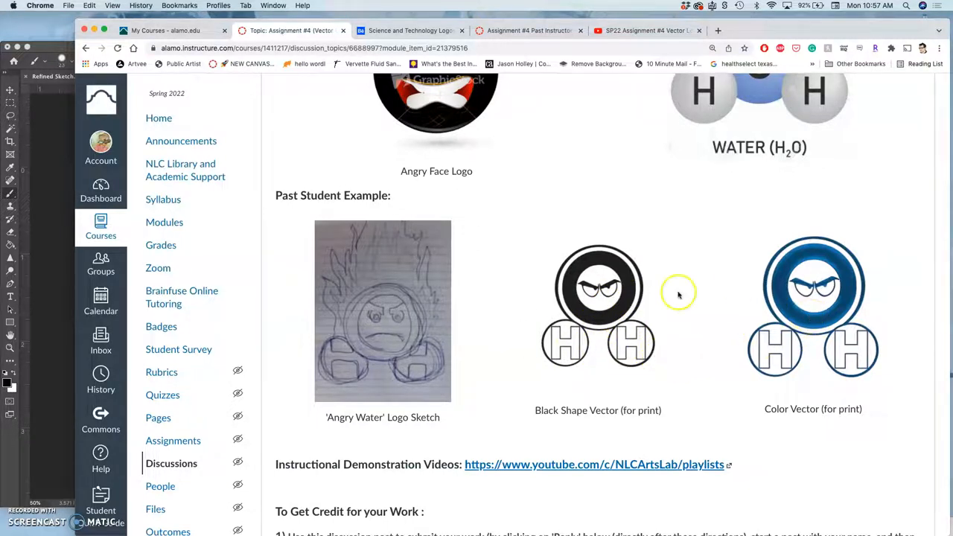
{"action": "scroll", "scroll_direction": "down", "scroll_amount": 3}
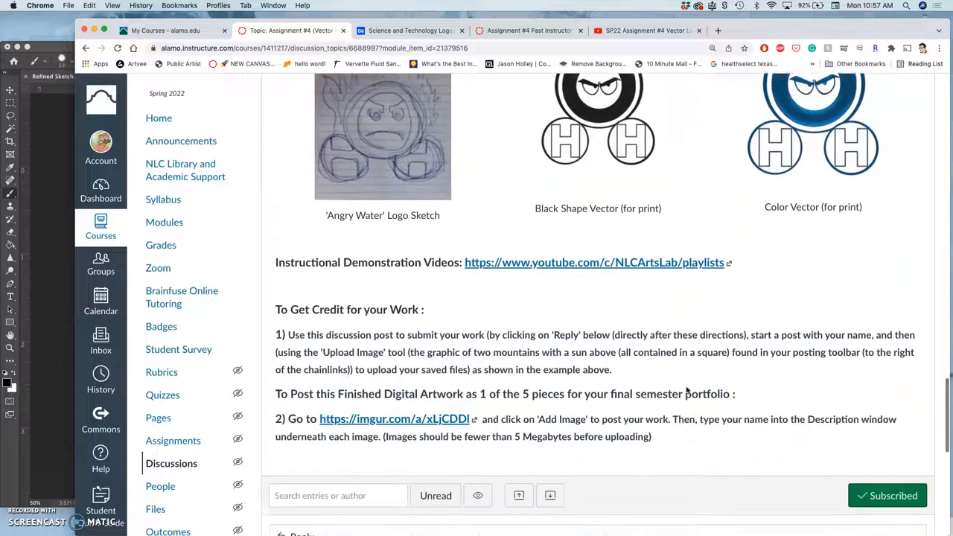
{"action": "scroll", "scroll_direction": "up", "scroll_amount": 3}
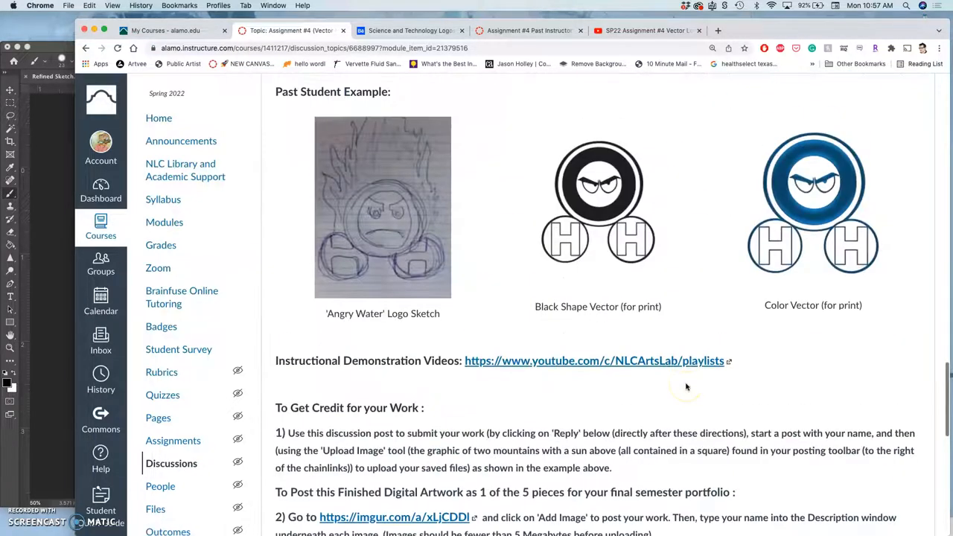
{"action": "mouse_move", "coordinate": [658, 298]}
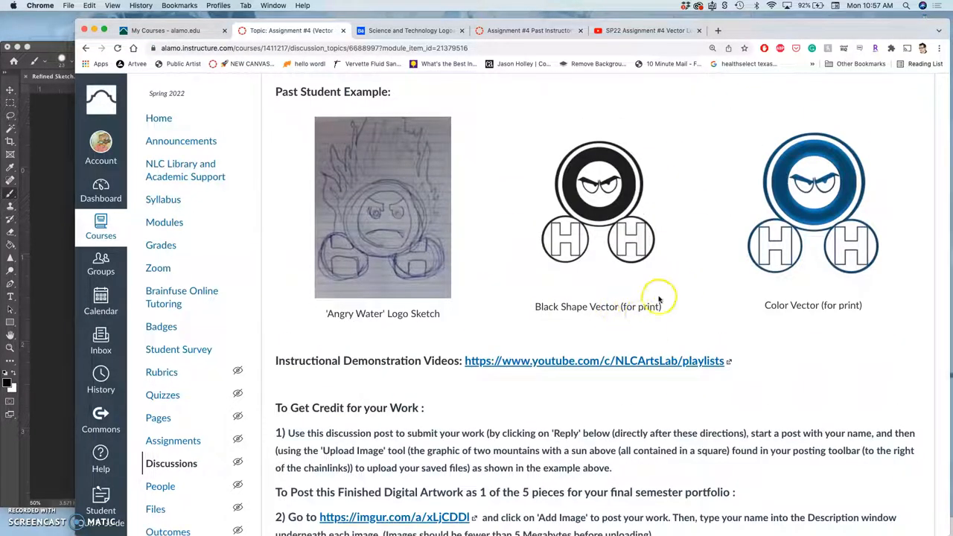
{"action": "scroll", "scroll_direction": "down", "scroll_amount": 3}
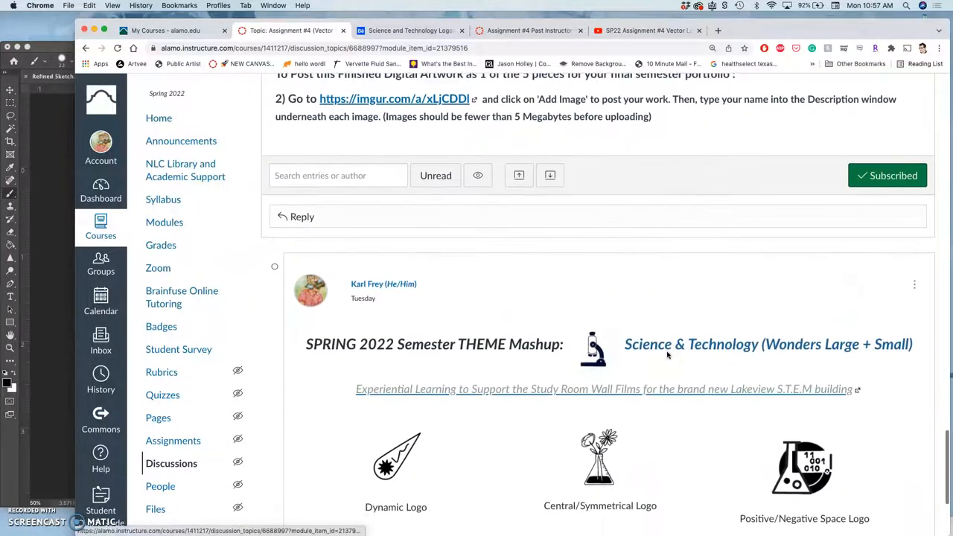
{"action": "scroll", "scroll_direction": "down", "scroll_amount": 3}
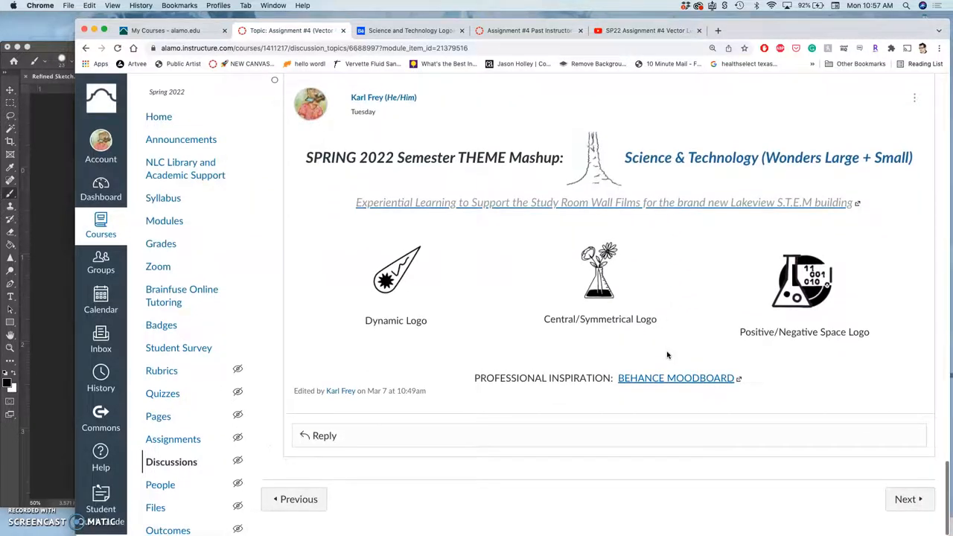
Start a reply reading 'Refined Sketch' and begin uploading an image for it
{"action": "left_click", "coordinate": [325, 435]}
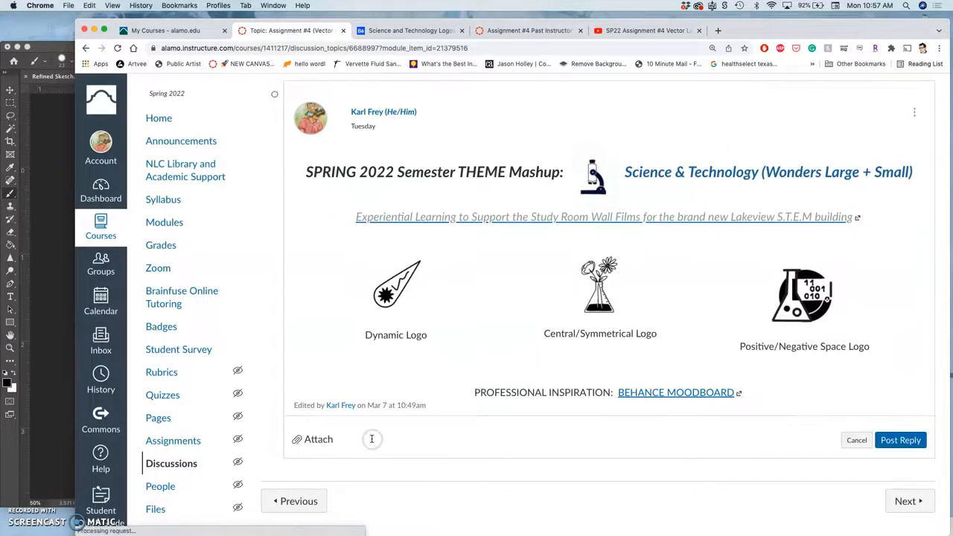
{"action": "left_click", "coordinate": [373, 438]}
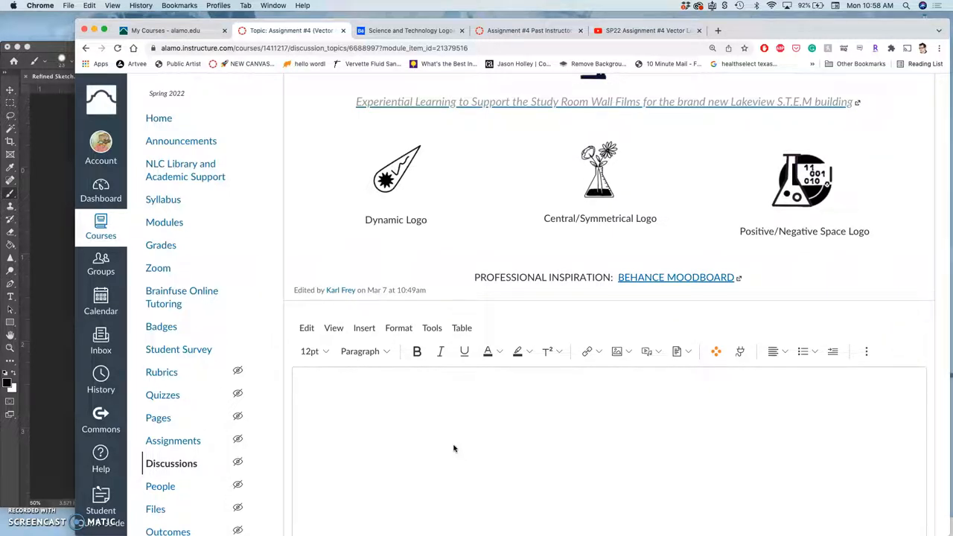
{"action": "type", "text": "Refini"}
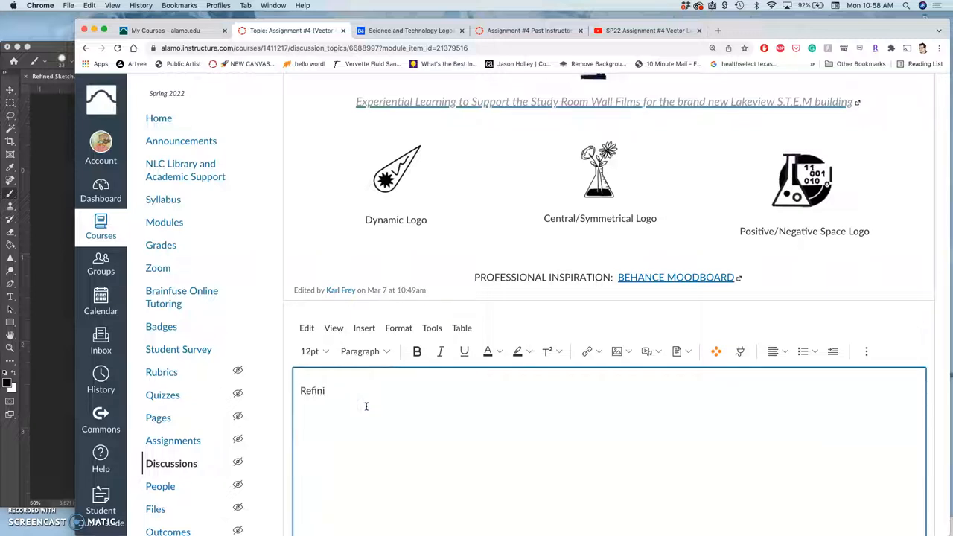
{"action": "type", "text": "ed"}
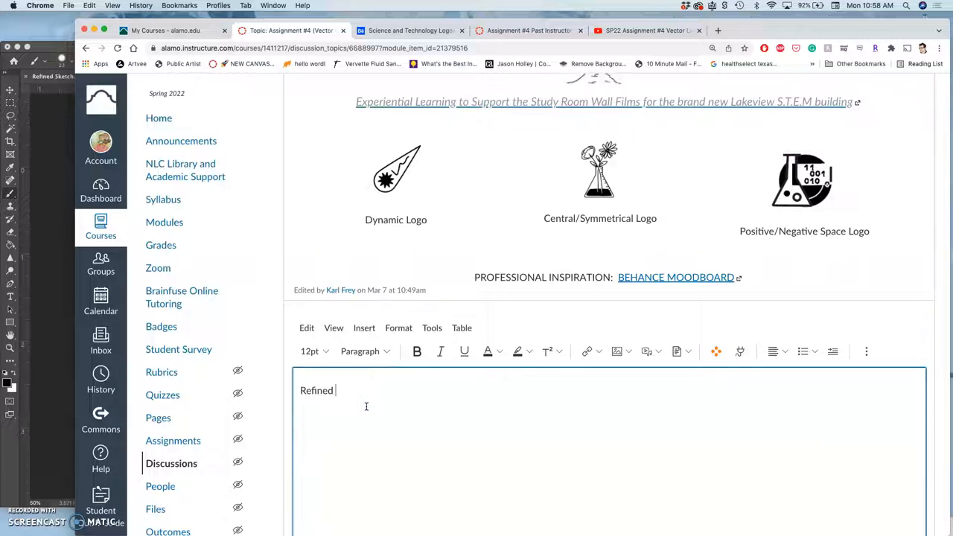
{"action": "type", "text": "Sketch"}
{"action": "type", "text": "Karl (instructor)"}
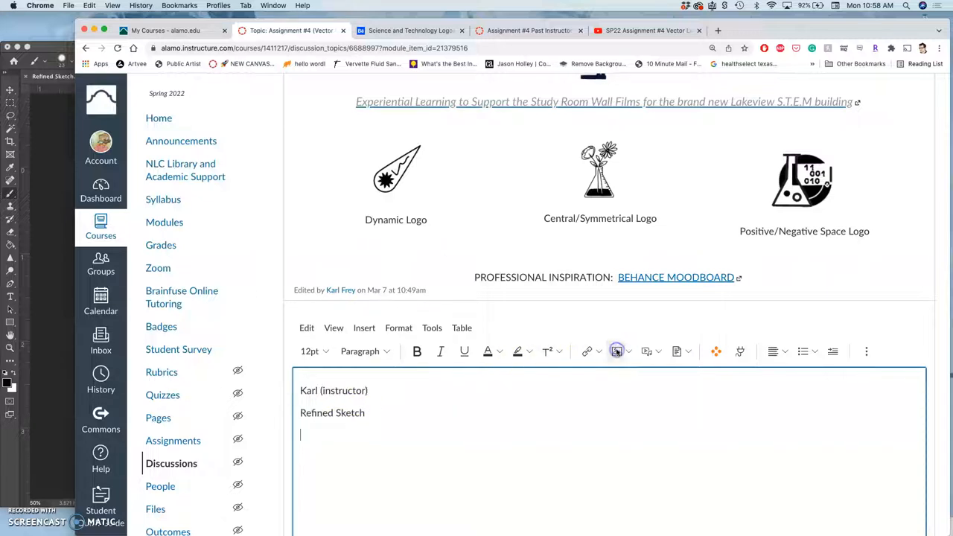
{"action": "left_click", "coordinate": [617, 352]}
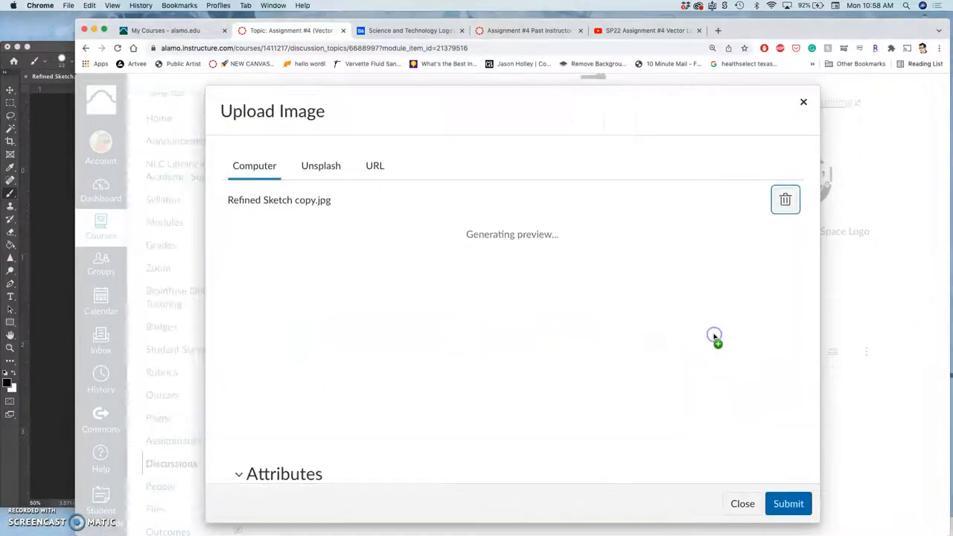
Insert the refined sketch image and shrink it to about half width
{"action": "left_click", "coordinate": [788, 503]}
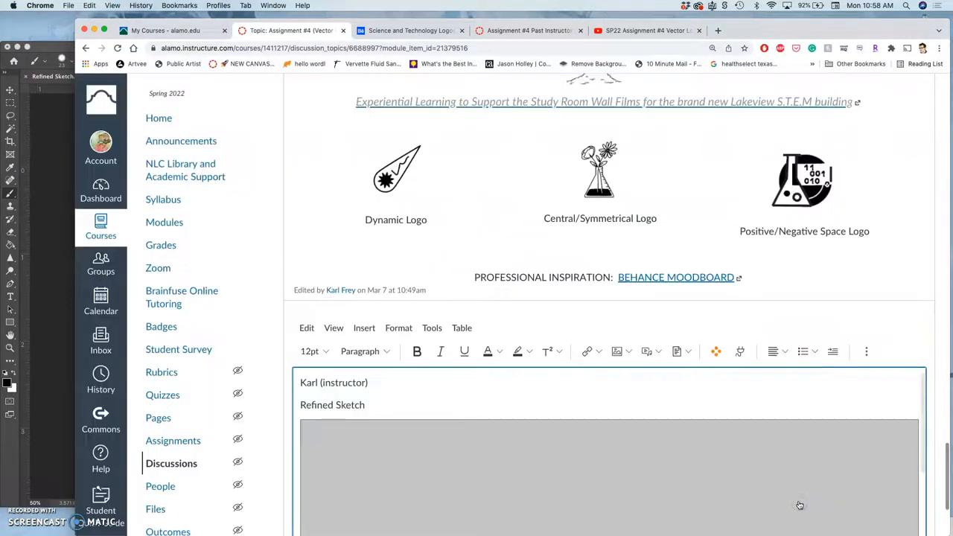
{"action": "scroll", "scroll_direction": "down", "scroll_amount": 3}
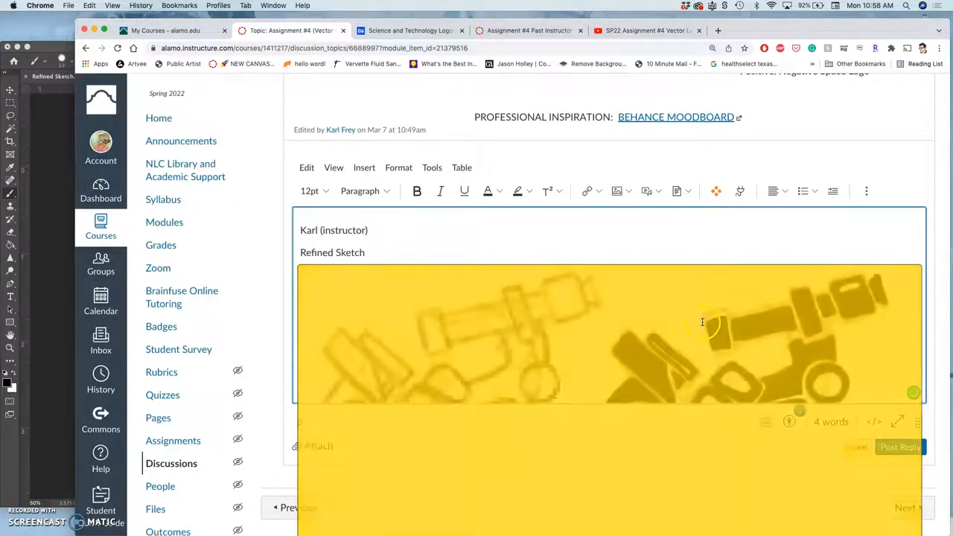
{"action": "left_click", "coordinate": [610, 335]}
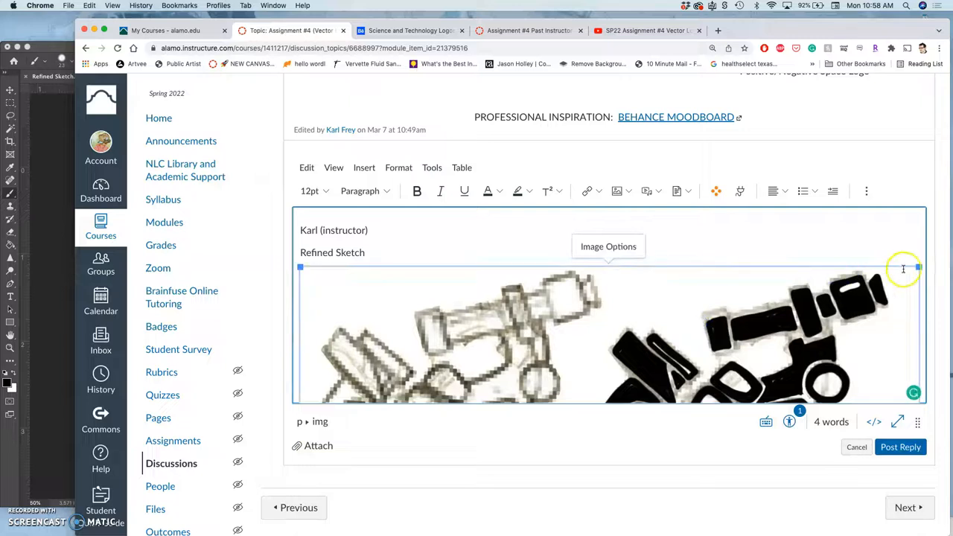
{"action": "left_click_drag", "start_coordinate": [918, 266], "coordinate": [611, 266]}
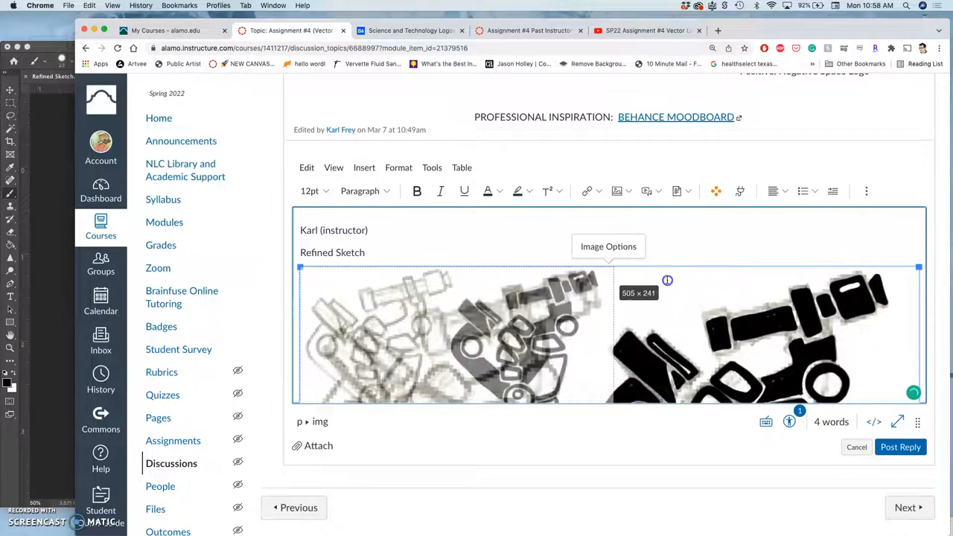
{"action": "left_click_drag", "start_coordinate": [919, 333], "coordinate": [578, 334]}
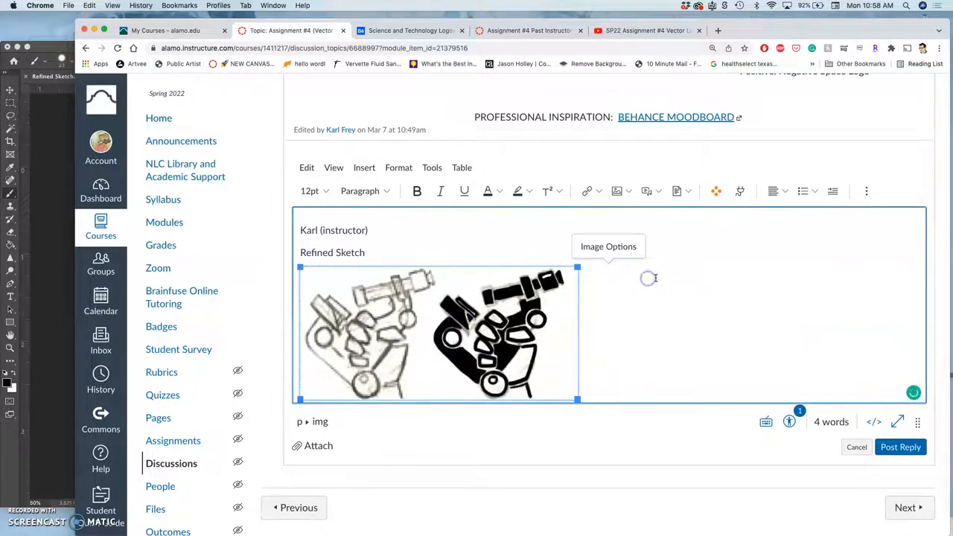
{"action": "mouse_move", "coordinate": [507, 308]}
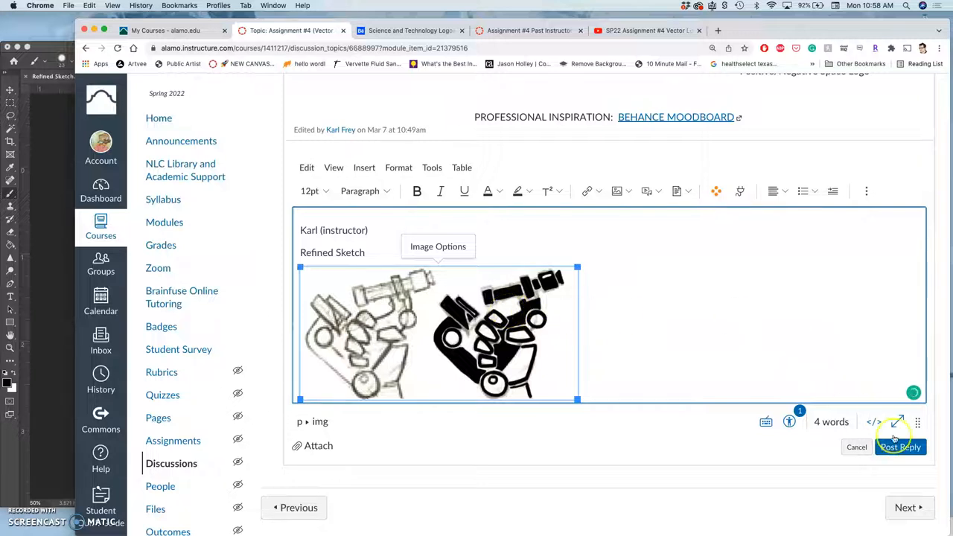
Post the reply with the resized sketch to the discussion
{"action": "left_click", "coordinate": [899, 446]}
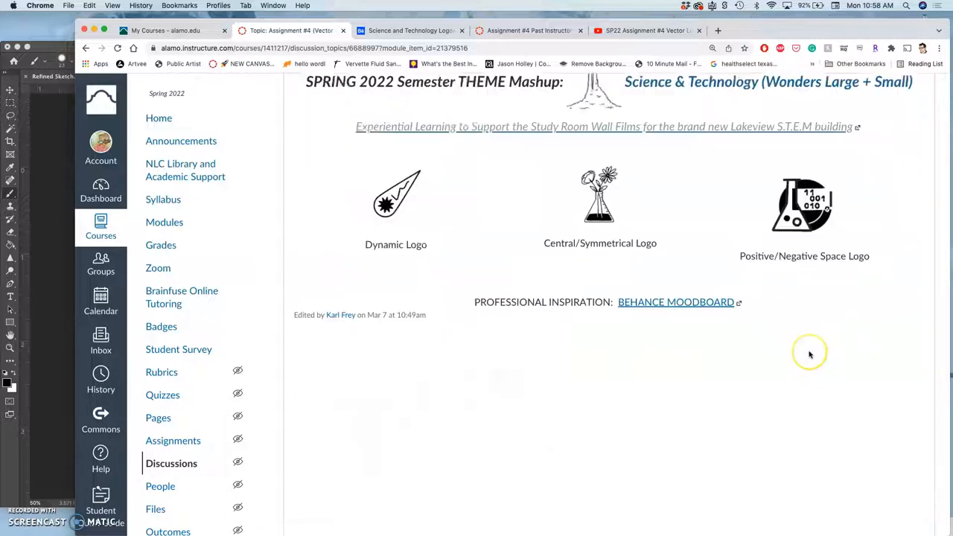
{"action": "scroll", "scroll_direction": "down", "scroll_amount": 3}
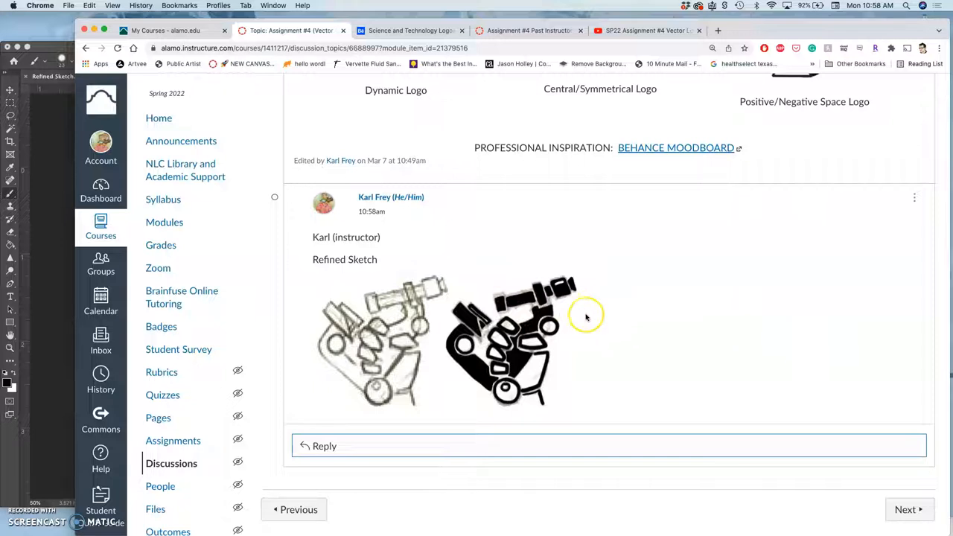
{"action": "mouse_move", "coordinate": [325, 255]}
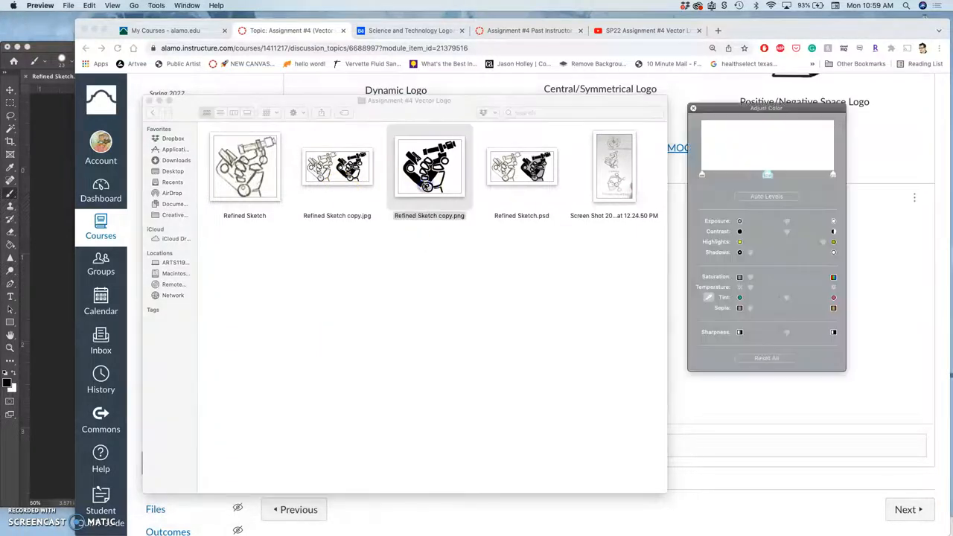
{"action": "double_click", "coordinate": [429, 167]}
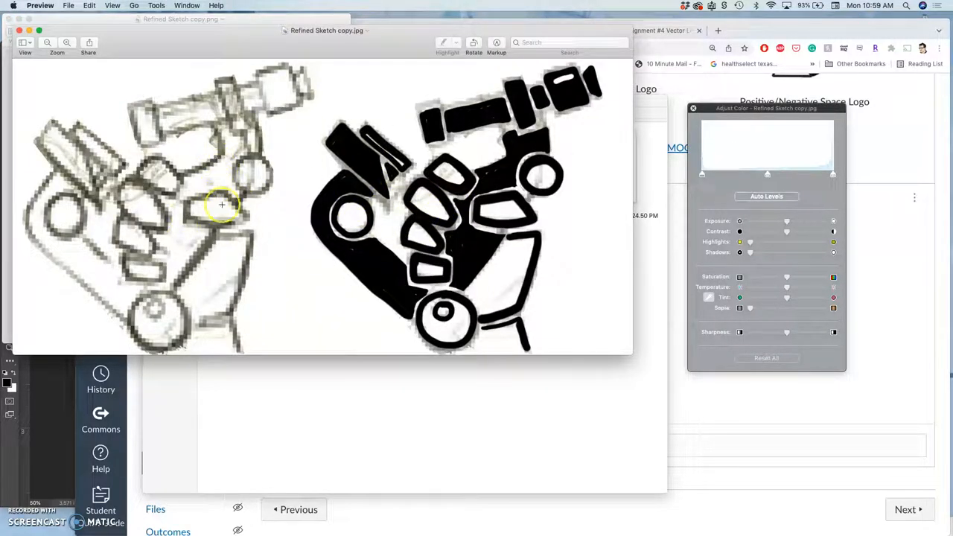
{"action": "mouse_move", "coordinate": [467, 256]}
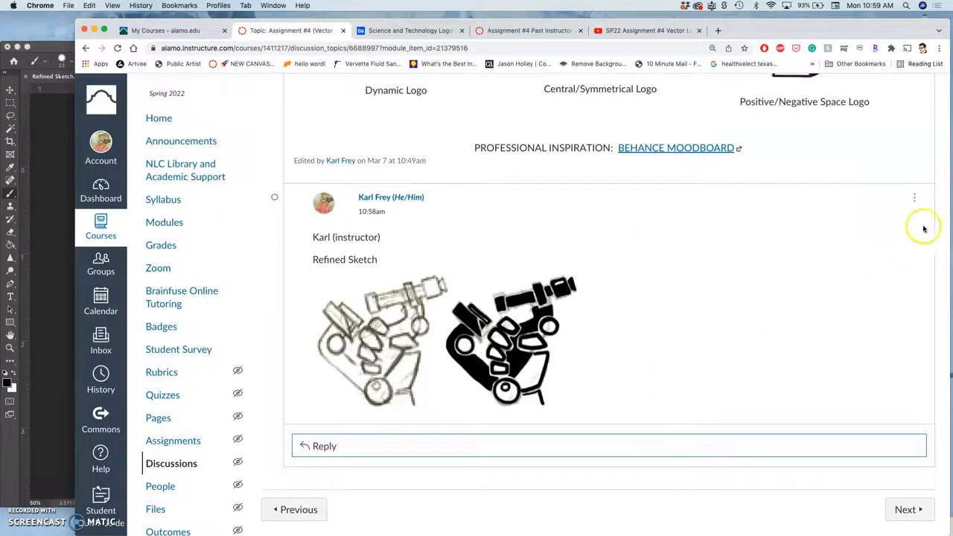
Edit the posted reply, remove its old image and start uploading Refined Sketch copy.png
{"action": "left_click", "coordinate": [914, 197]}
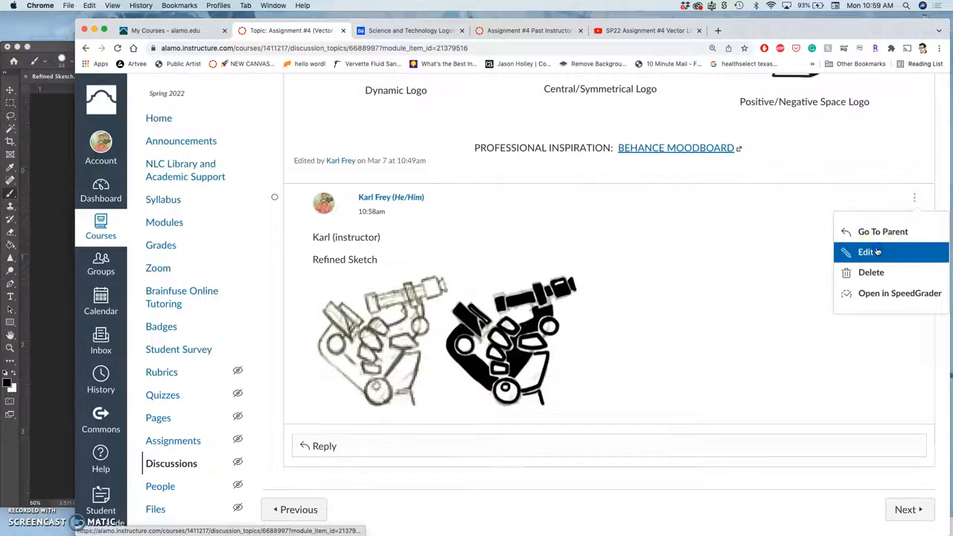
{"action": "left_click", "coordinate": [867, 251]}
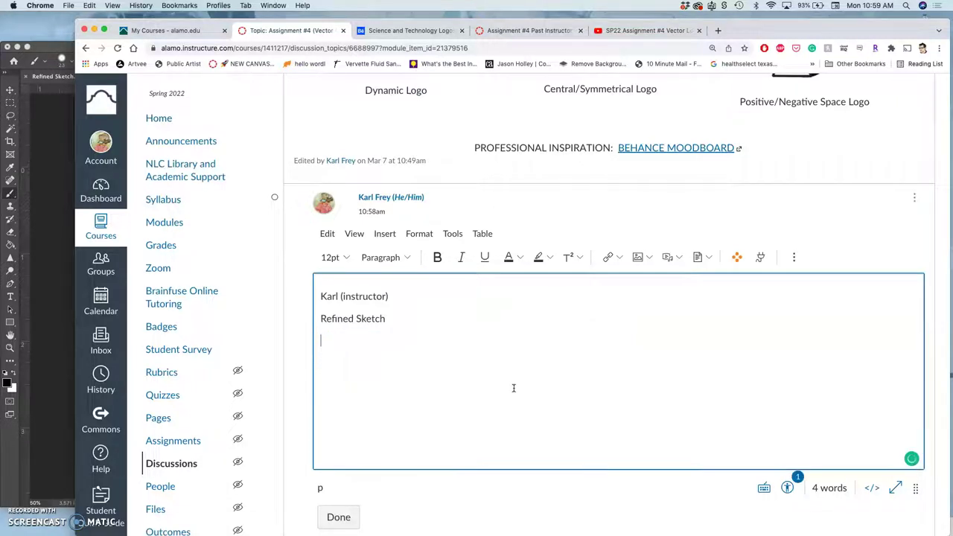
{"action": "mouse_move", "coordinate": [62, 184]}
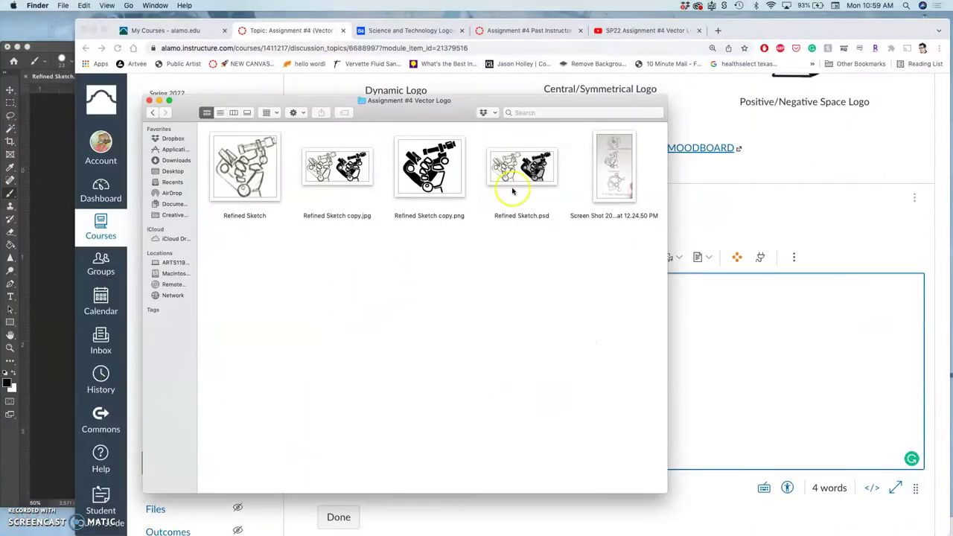
{"action": "left_click", "coordinate": [429, 167]}
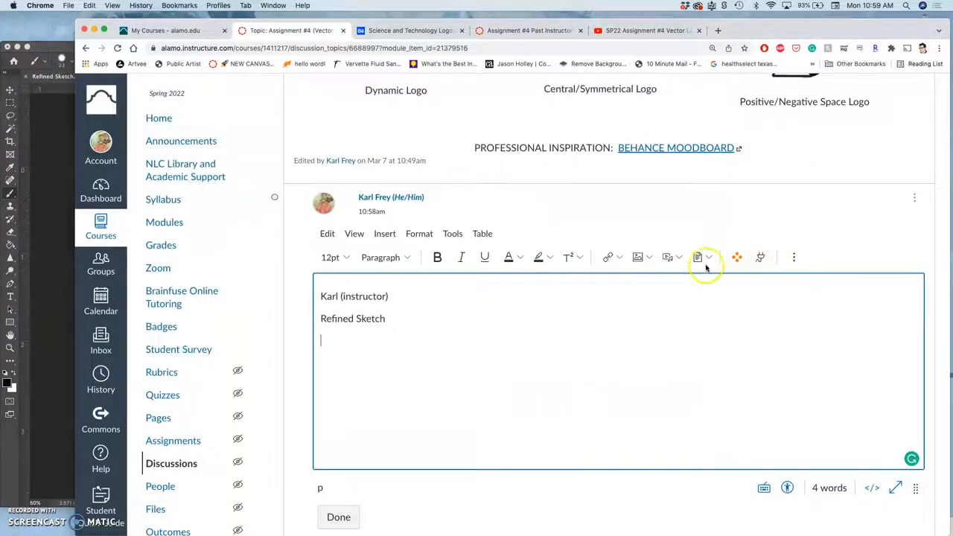
{"action": "left_click", "coordinate": [638, 256]}
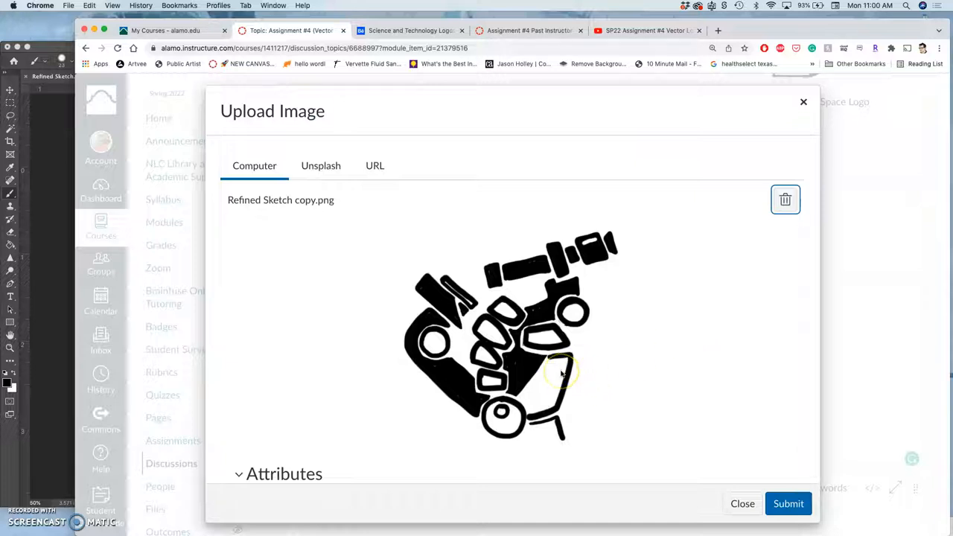
{"action": "mouse_move", "coordinate": [563, 373]}
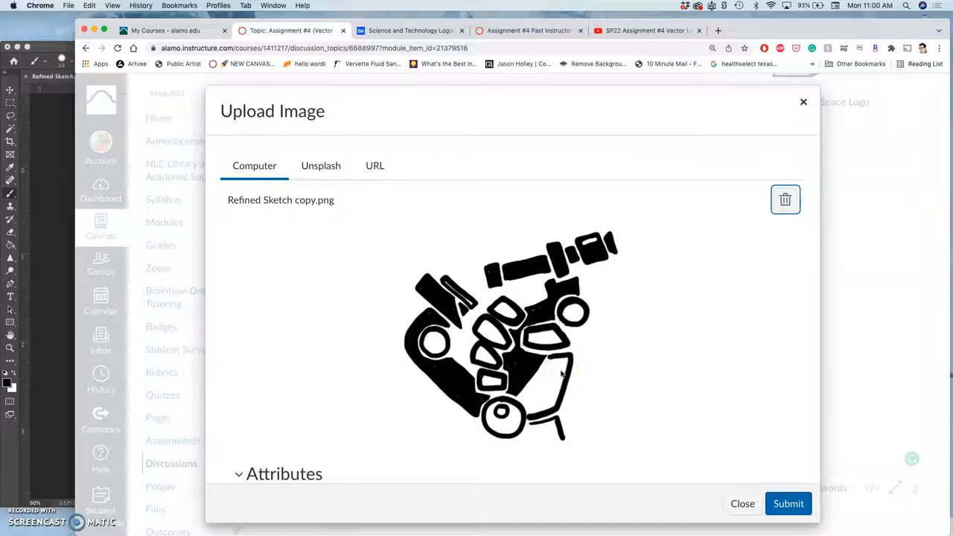
{"action": "mouse_move", "coordinate": [685, 476]}
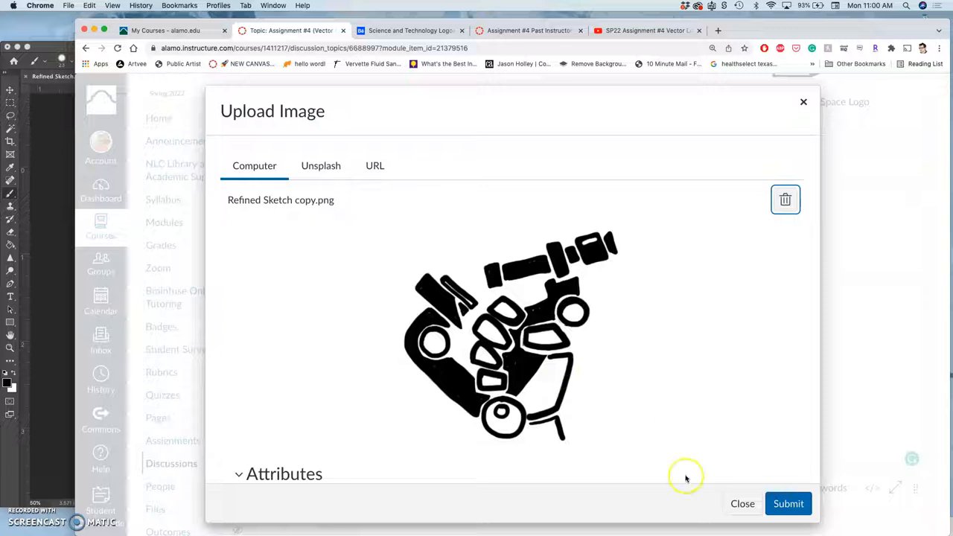
Insert the PNG sketch, shrink it with a corner handle and save the reply with Done
{"action": "left_click", "coordinate": [789, 504]}
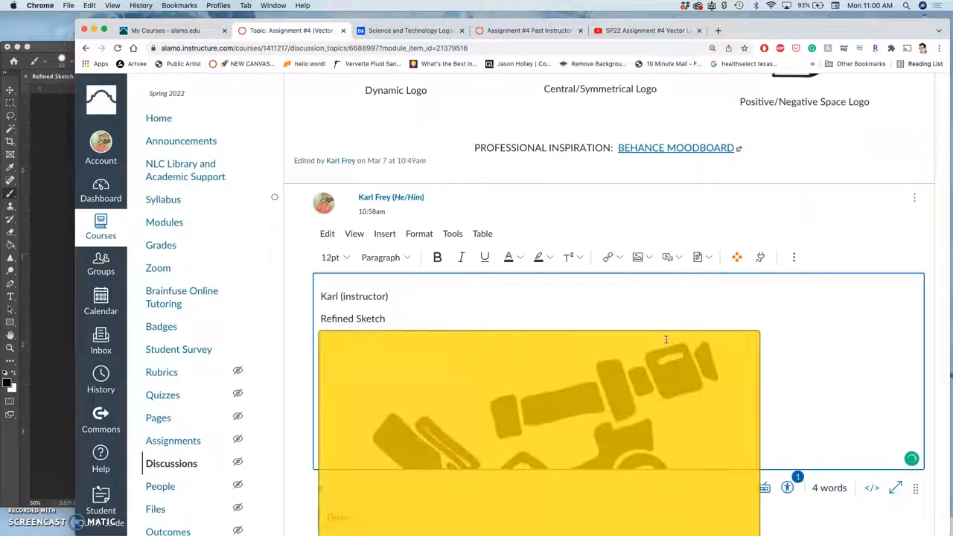
{"action": "left_click", "coordinate": [539, 402]}
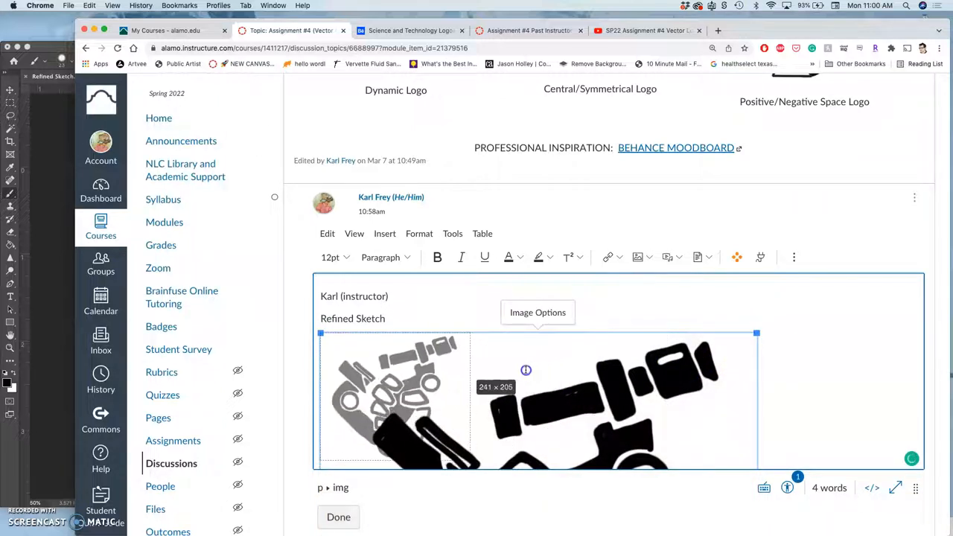
{"action": "left_click", "coordinate": [340, 517]}
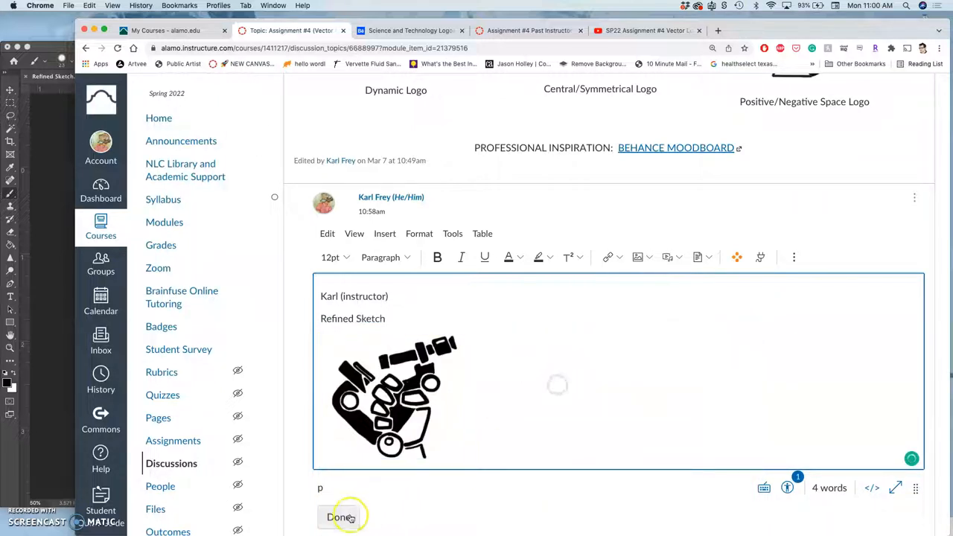
{"action": "left_click", "coordinate": [339, 517]}
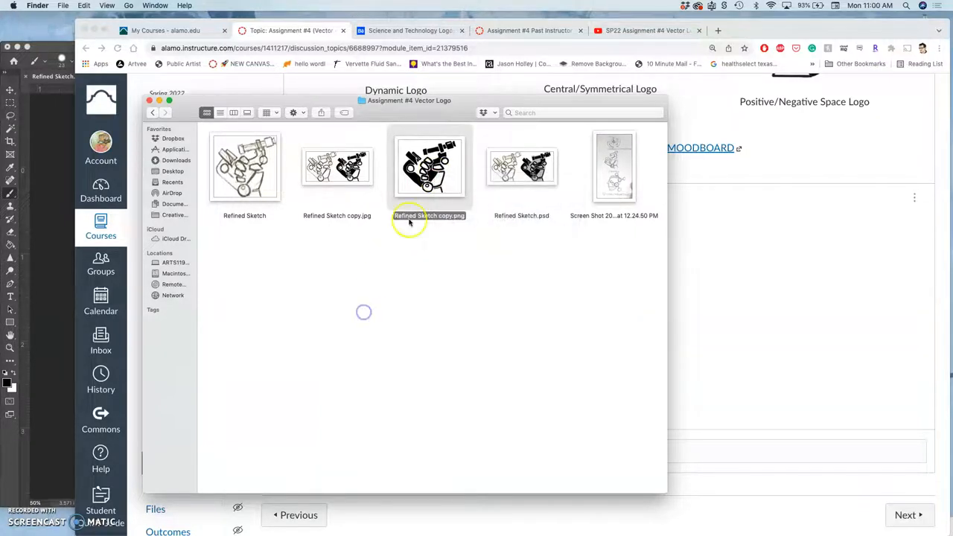
View Refined Sketch copy.png in Preview, close it and bring up the file's options in Finder
{"action": "double_click", "coordinate": [429, 167]}
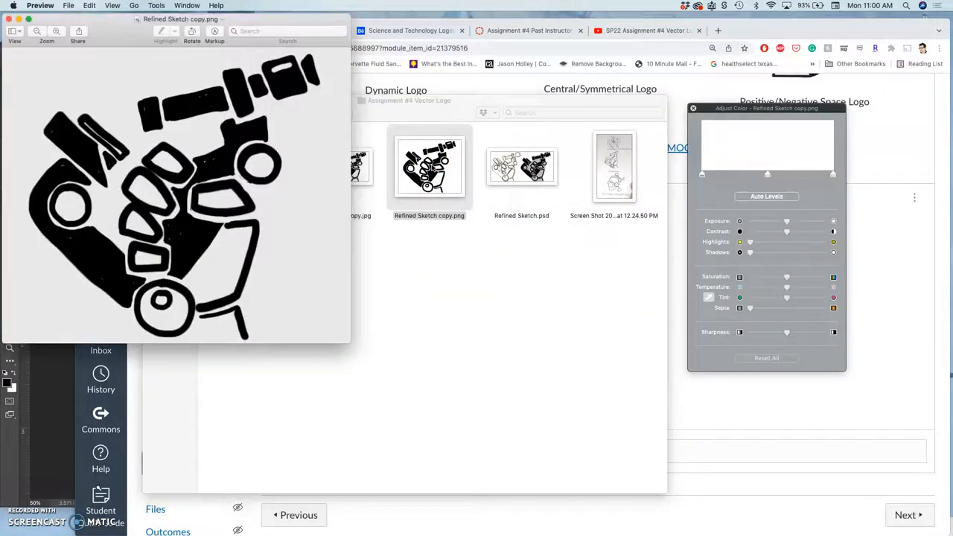
{"action": "left_click", "coordinate": [155, 6]}
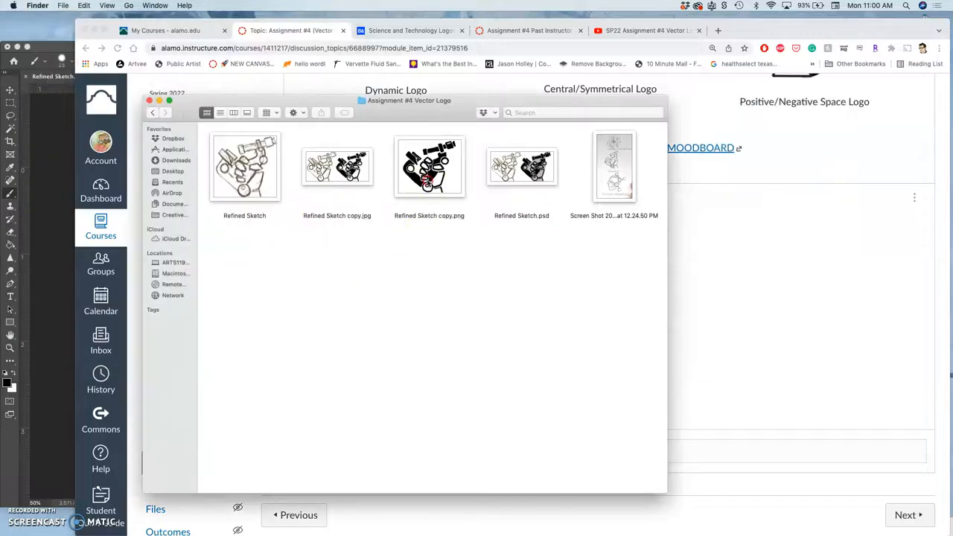
{"action": "right_click", "coordinate": [429, 167]}
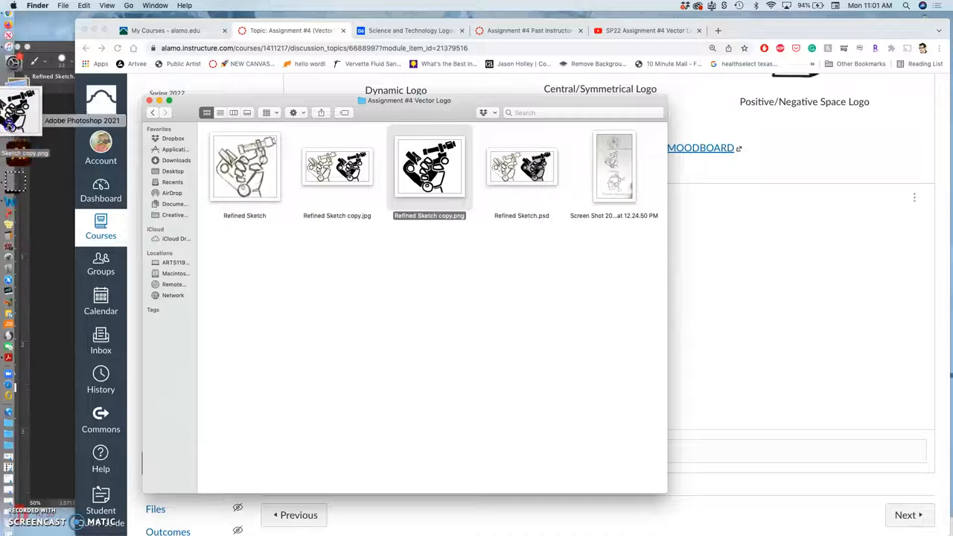
{"action": "mouse_move", "coordinate": [65, 146]}
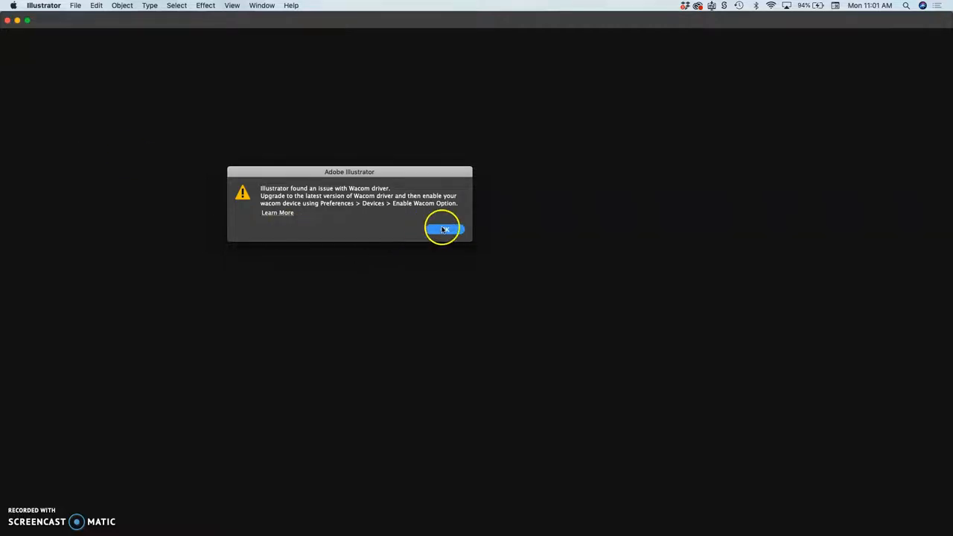
Dismiss the Wacom driver alert and open ~Macro Micro Mural Line Design.ai from Recent
{"action": "left_click", "coordinate": [443, 229]}
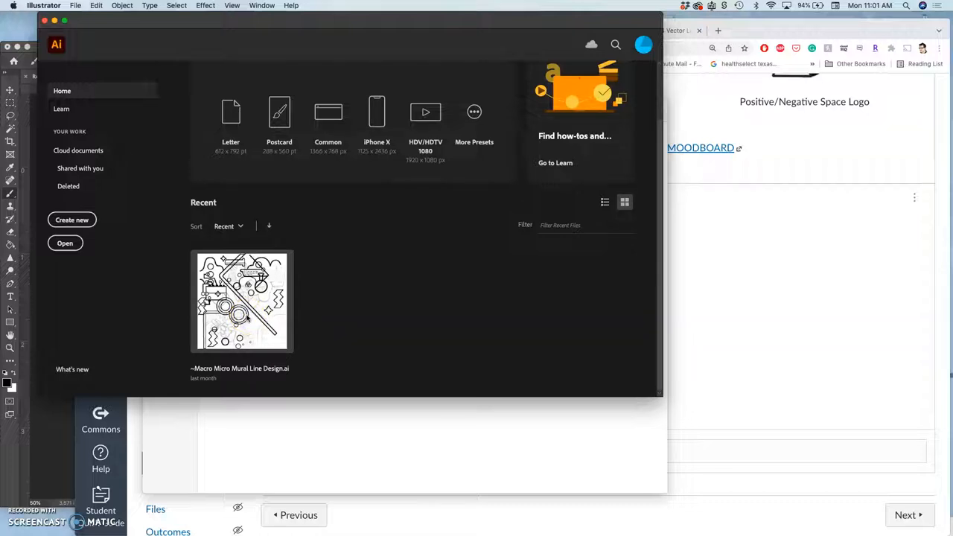
{"action": "double_click", "coordinate": [242, 301]}
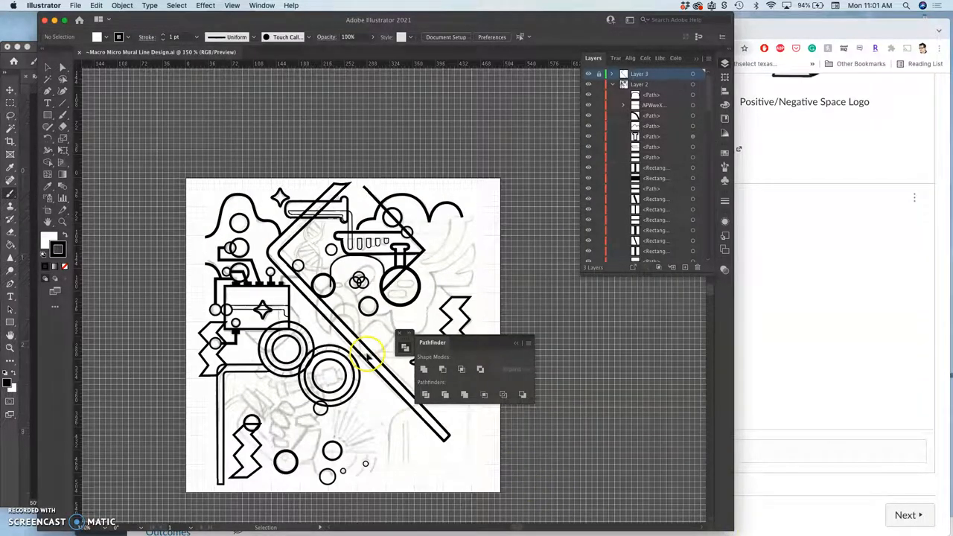
{"action": "mouse_move", "coordinate": [458, 348]}
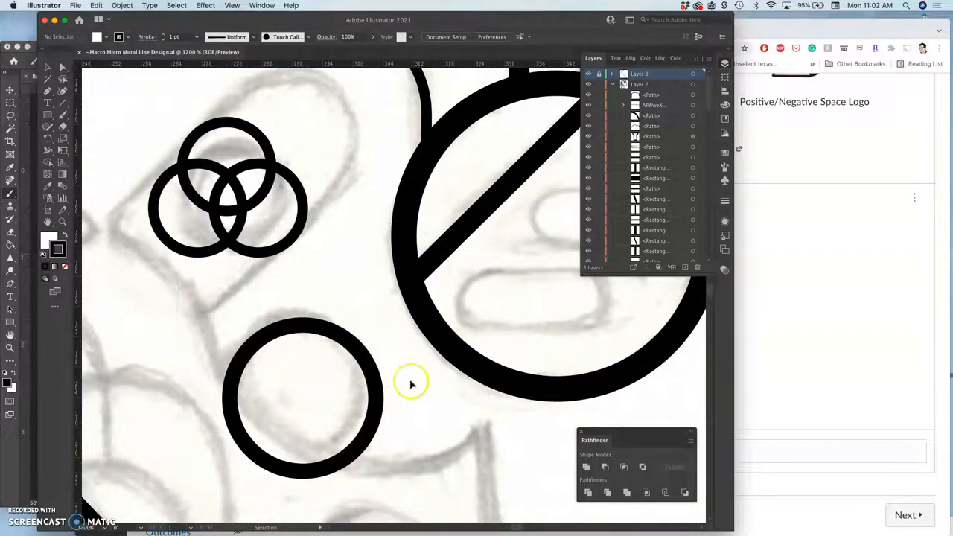
{"action": "left_click", "coordinate": [612, 83]}
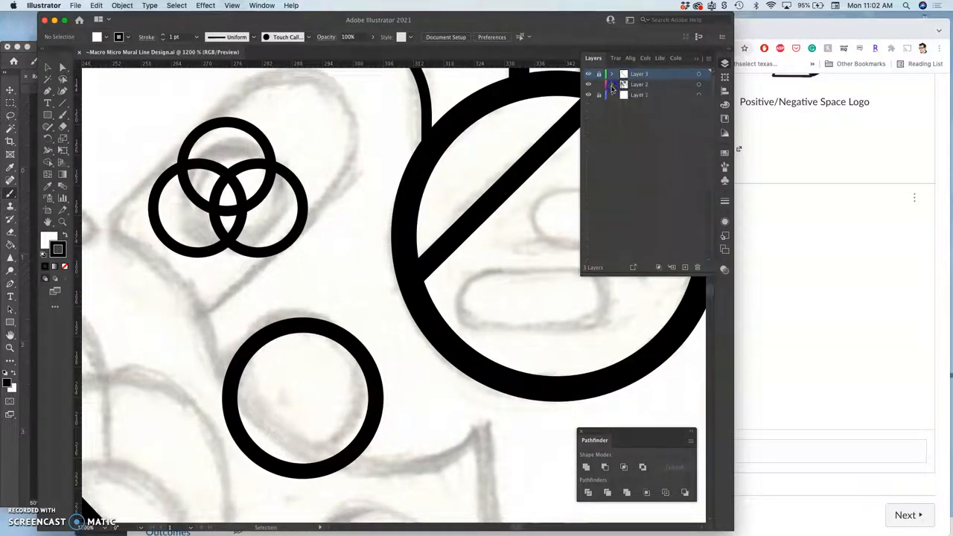
{"action": "left_click", "coordinate": [589, 96]}
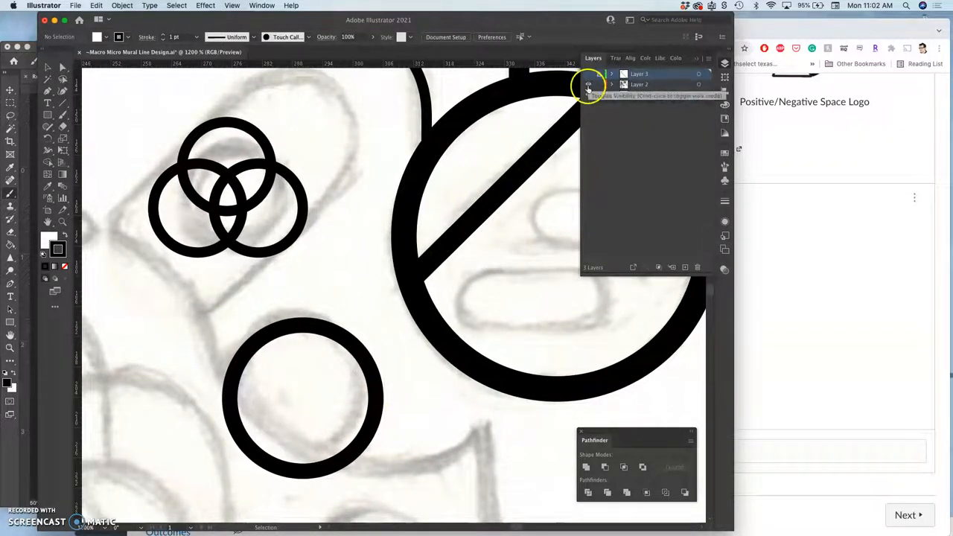
{"action": "left_click", "coordinate": [587, 74]}
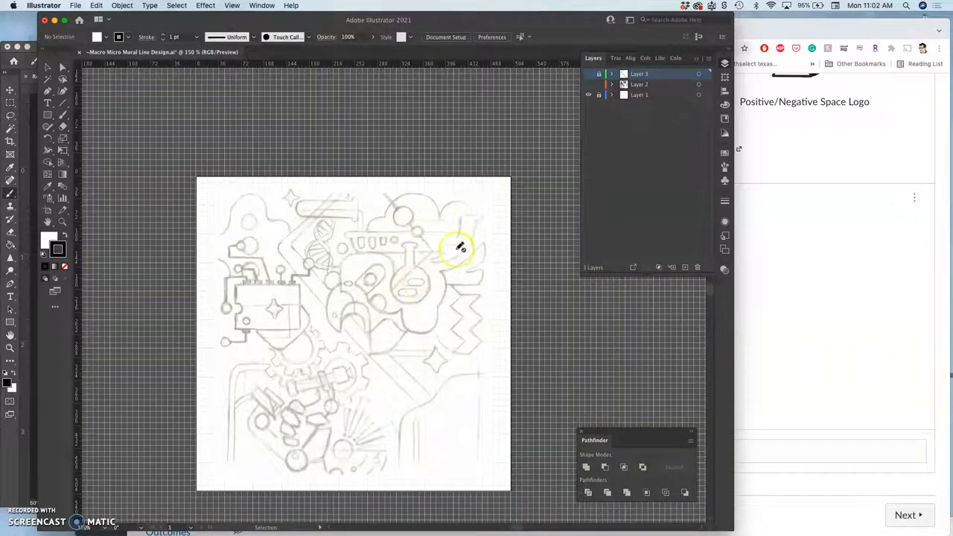
{"action": "left_click", "coordinate": [587, 95]}
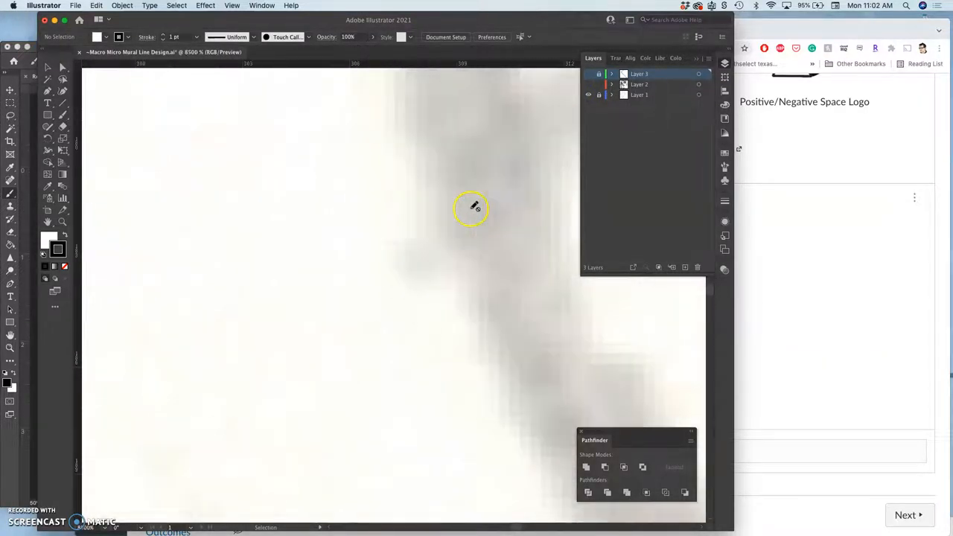
{"action": "left_click", "coordinate": [470, 207]}
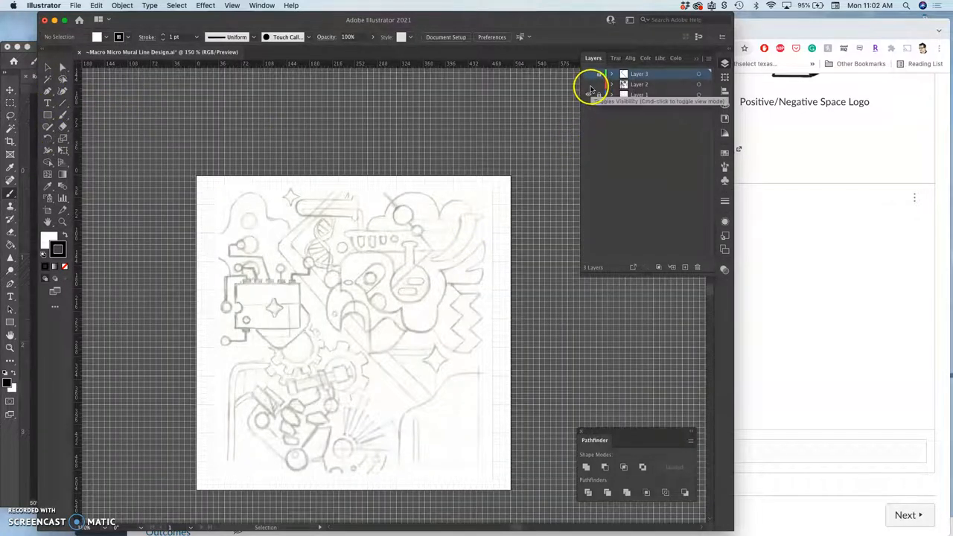
{"action": "left_click", "coordinate": [611, 84]}
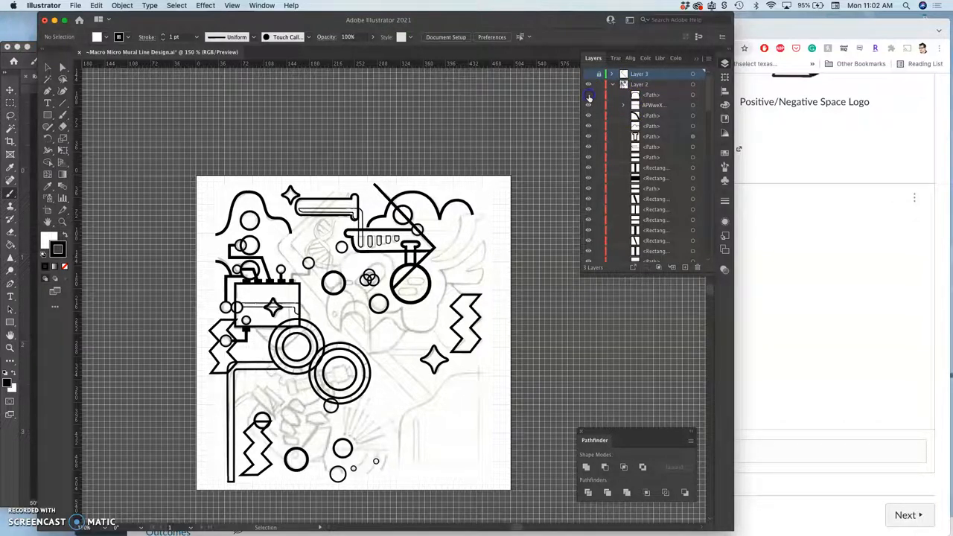
Select the arch path above the three rings and close Refined Sketch.psd without saving
{"action": "left_click", "coordinate": [590, 97]}
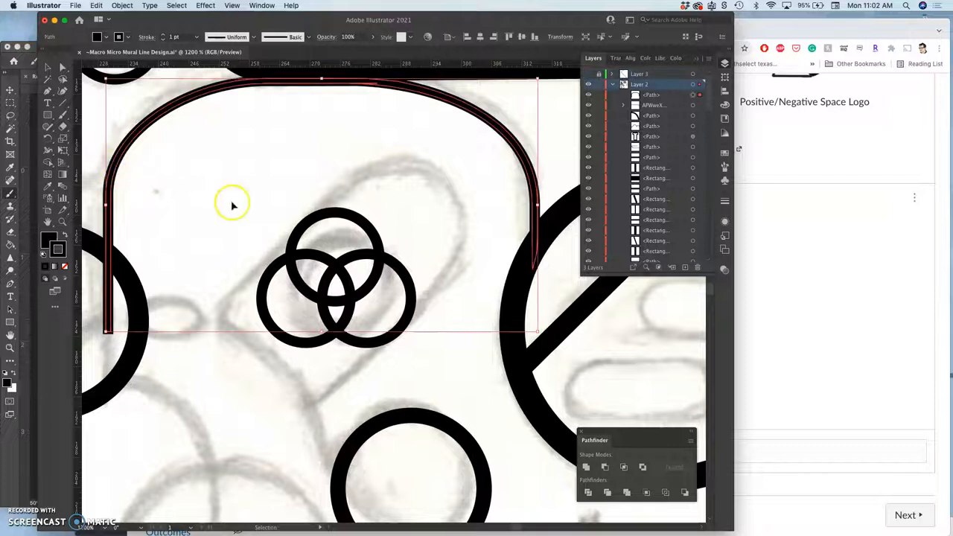
{"action": "mouse_move", "coordinate": [241, 210]}
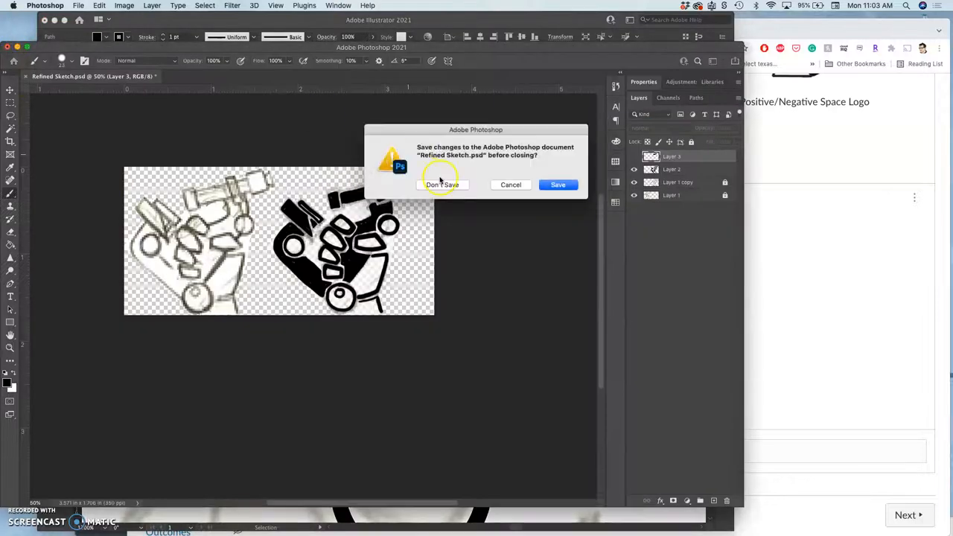
{"action": "left_click", "coordinate": [442, 185]}
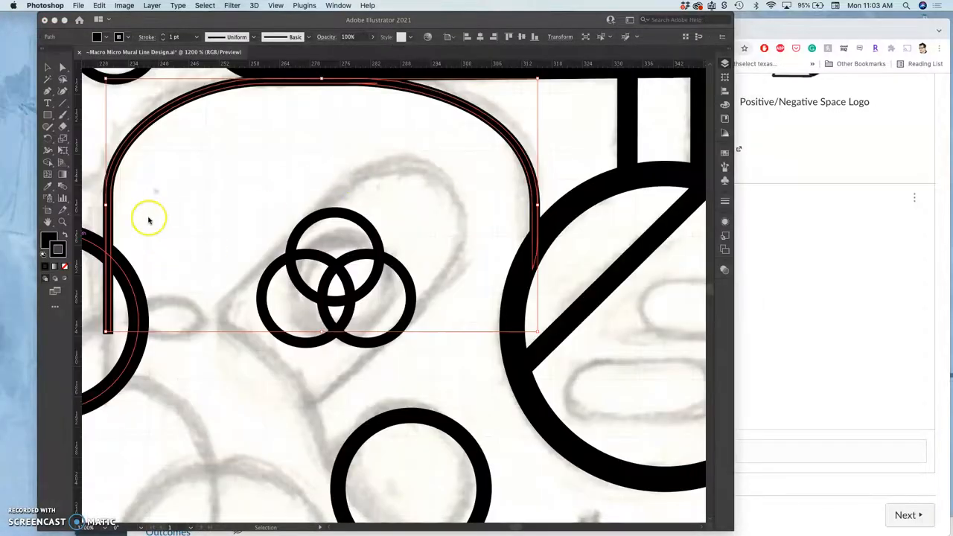
{"action": "mouse_move", "coordinate": [693, 23]}
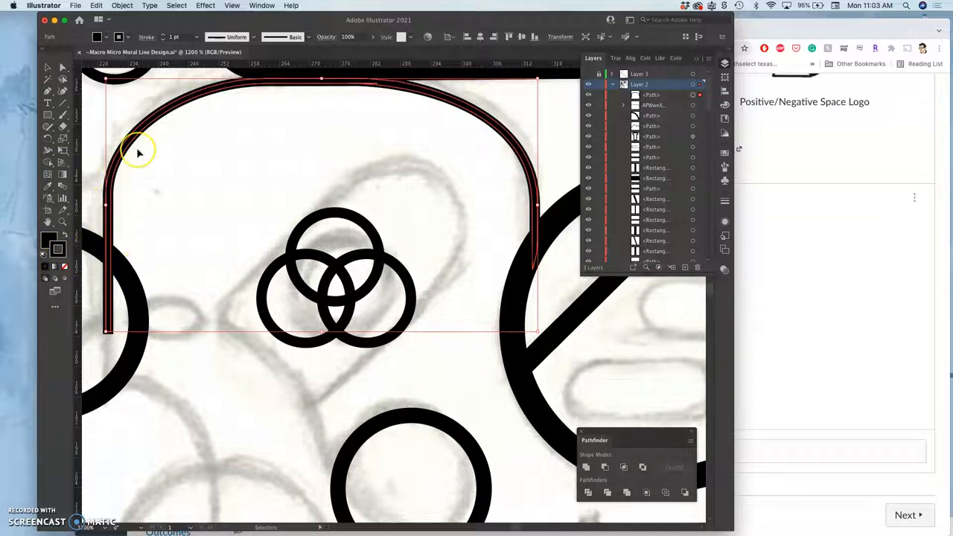
{"action": "mouse_move", "coordinate": [166, 39]}
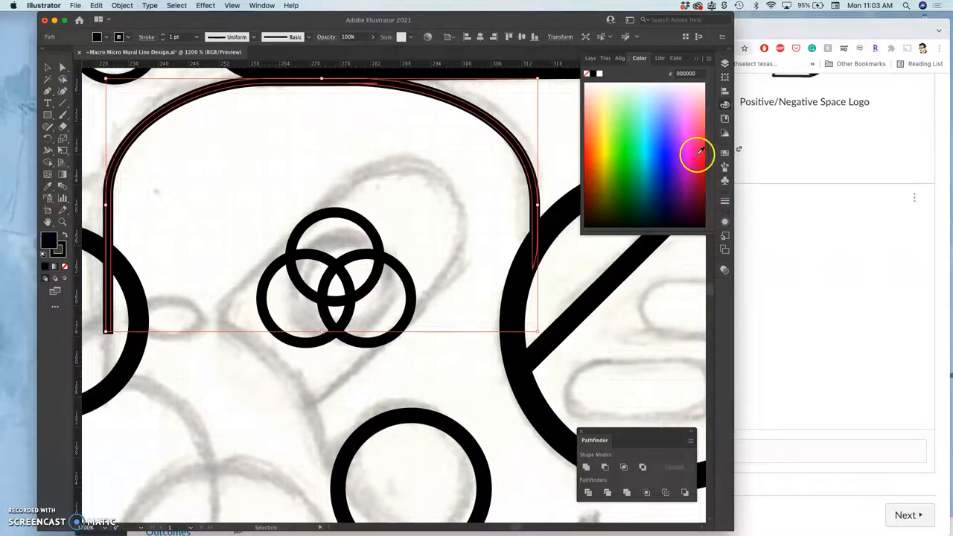
Pick a red fill for the arch path from the Color panel spectrum
{"action": "left_click", "coordinate": [697, 152]}
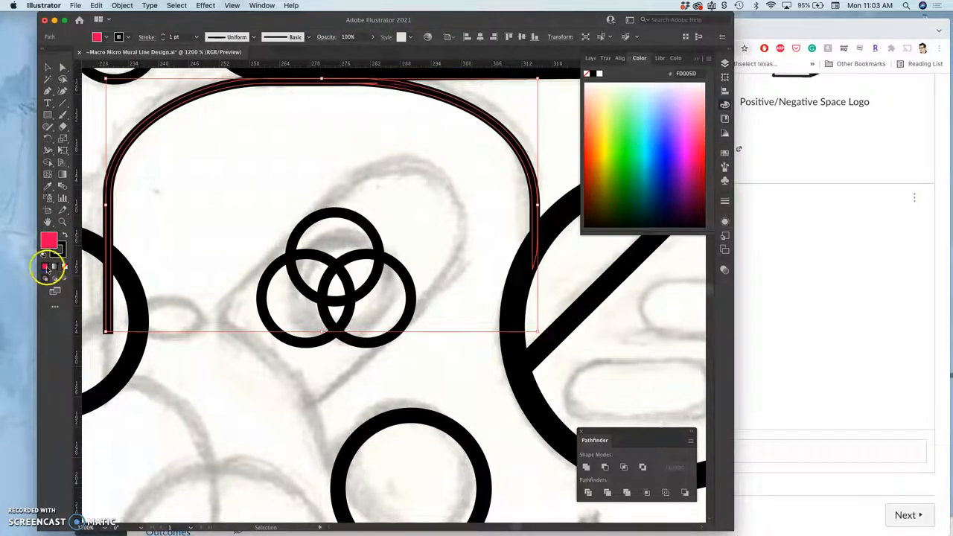
{"action": "mouse_move", "coordinate": [562, 119]}
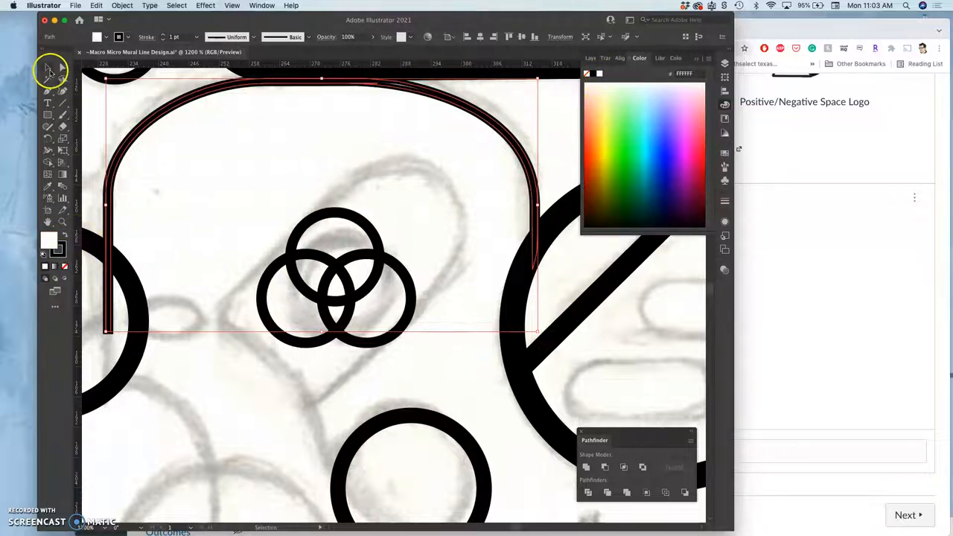
{"action": "mouse_move", "coordinate": [48, 237]}
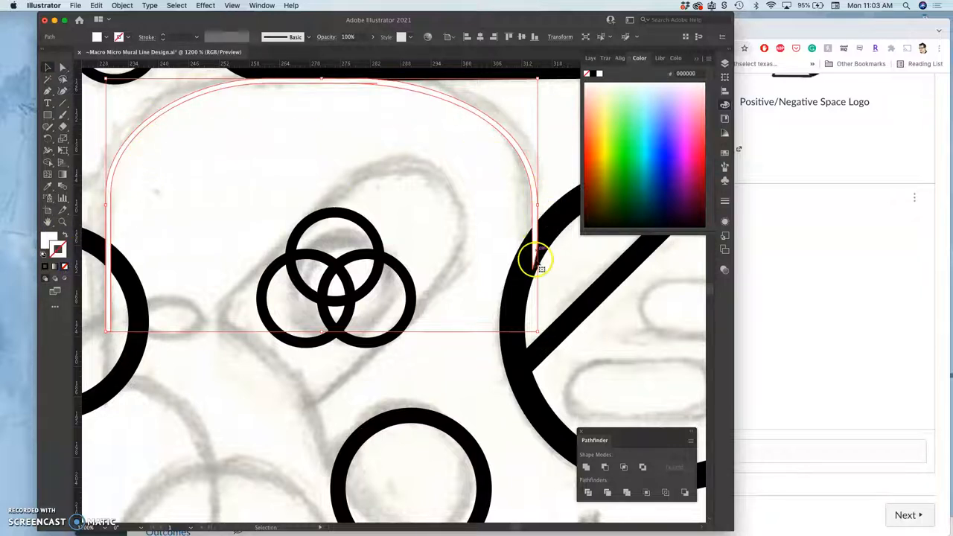
{"action": "mouse_move", "coordinate": [105, 235]}
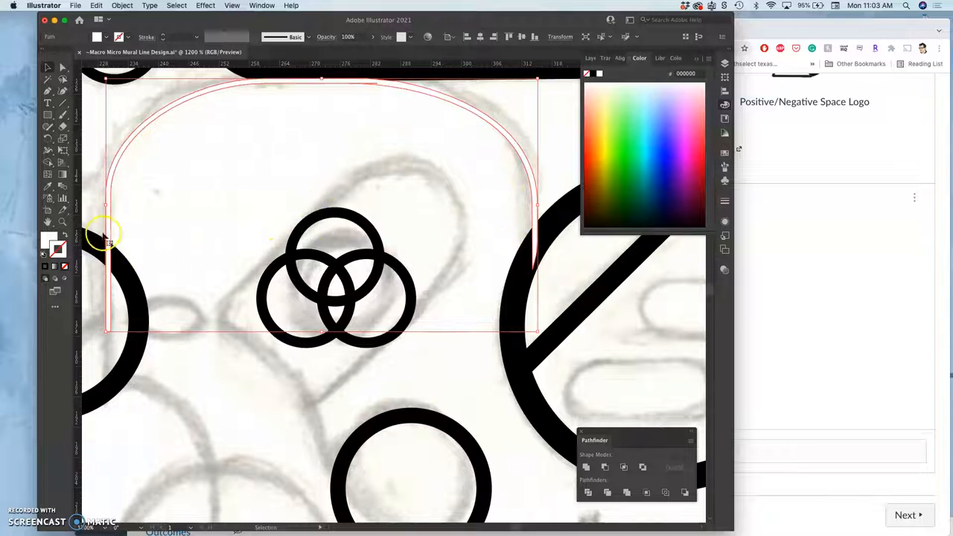
{"action": "mouse_move", "coordinate": [301, 85]}
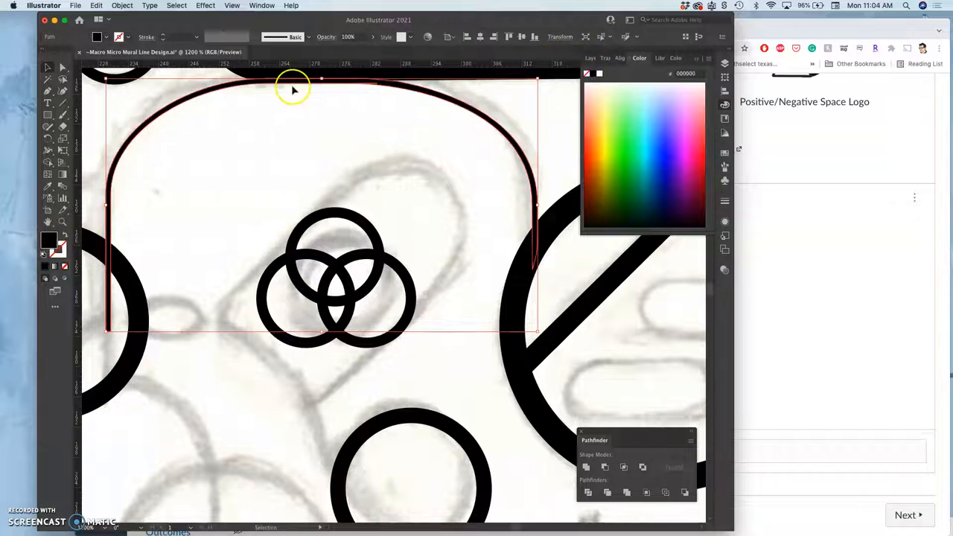
{"action": "mouse_move", "coordinate": [71, 221]}
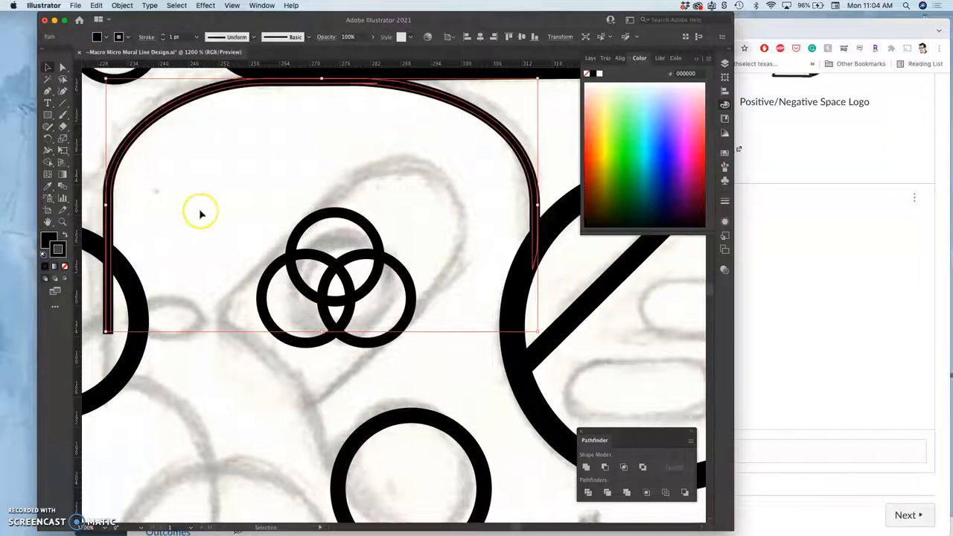
Set the arch path's stroke weight to 1.5 pt and reselect it with the Selection tool
{"action": "left_click", "coordinate": [253, 146]}
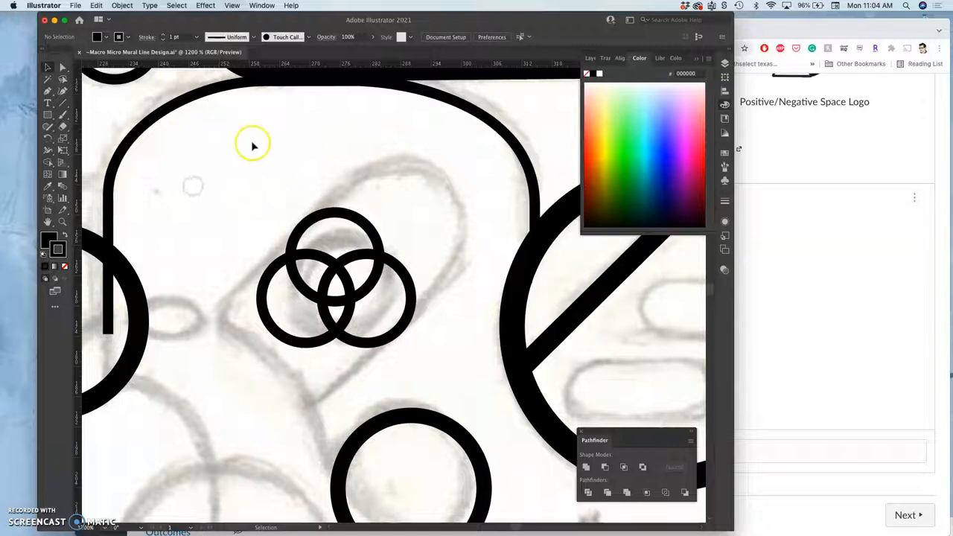
{"action": "mouse_move", "coordinate": [286, 232]}
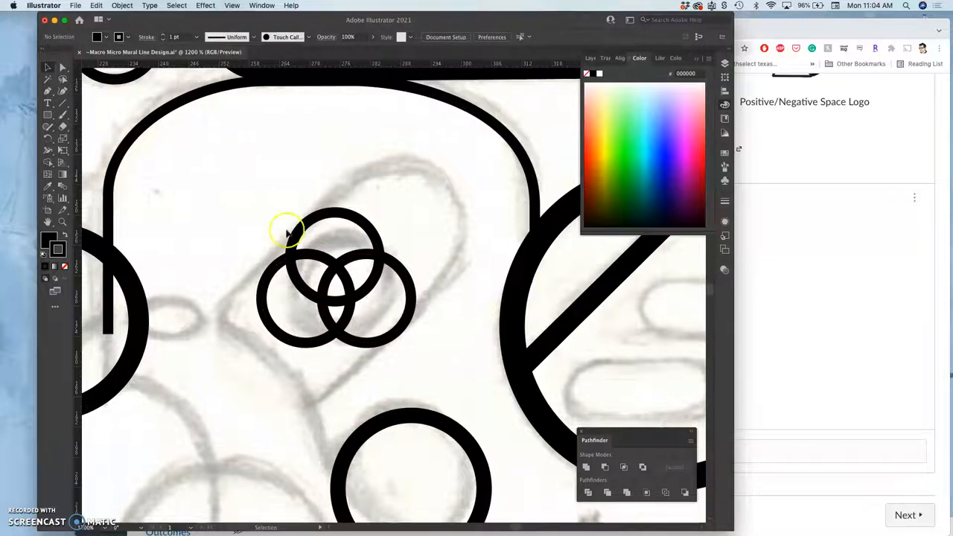
{"action": "left_click", "coordinate": [119, 156]}
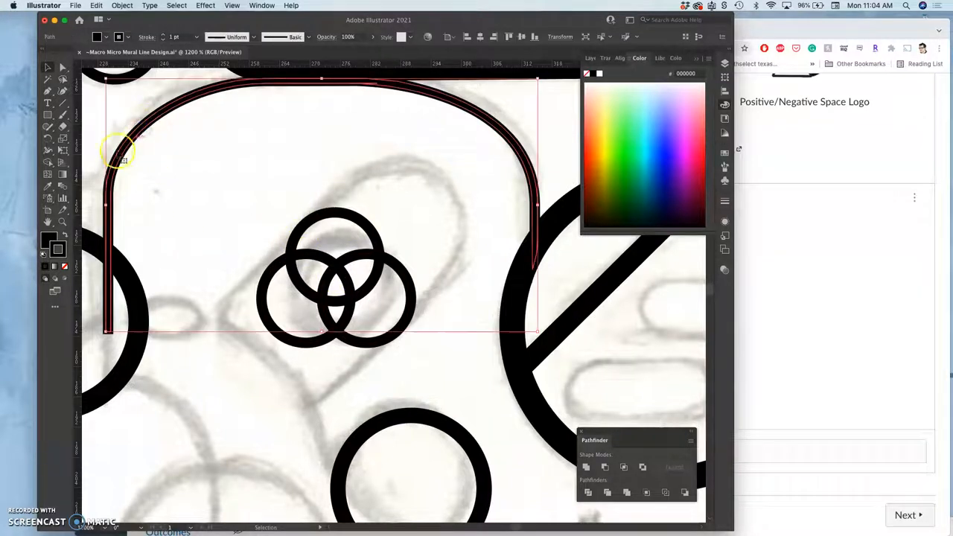
{"action": "left_click", "coordinate": [167, 35]}
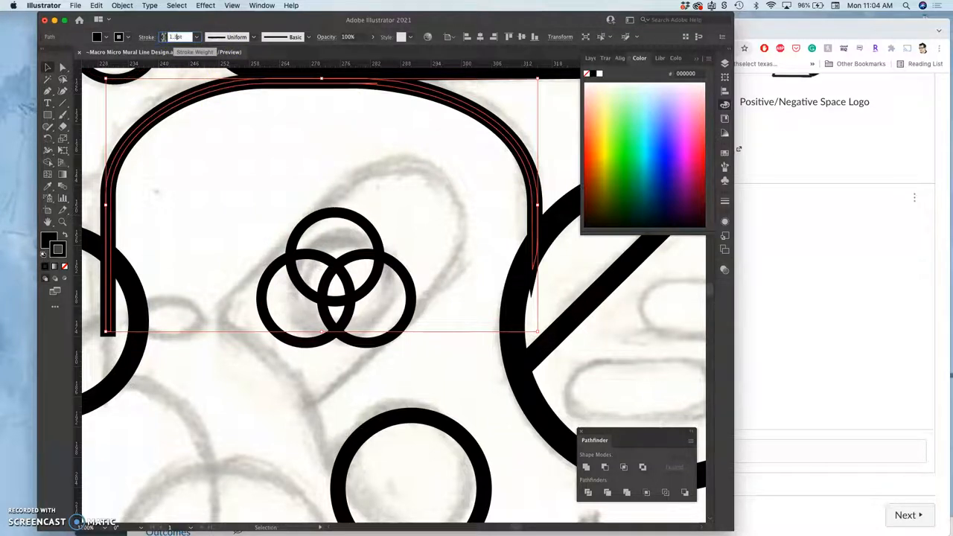
{"action": "left_click", "coordinate": [211, 163]}
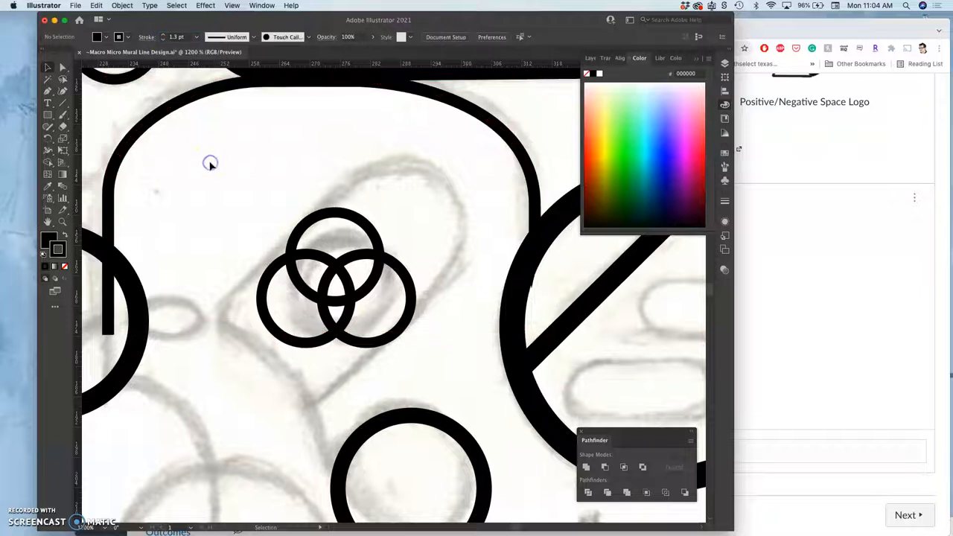
{"action": "mouse_move", "coordinate": [534, 280]}
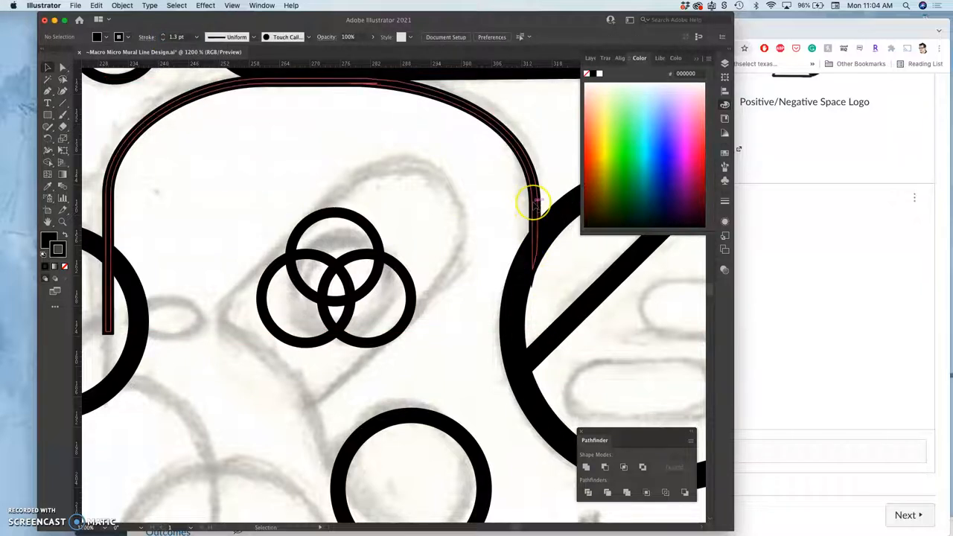
{"action": "mouse_move", "coordinate": [417, 90]}
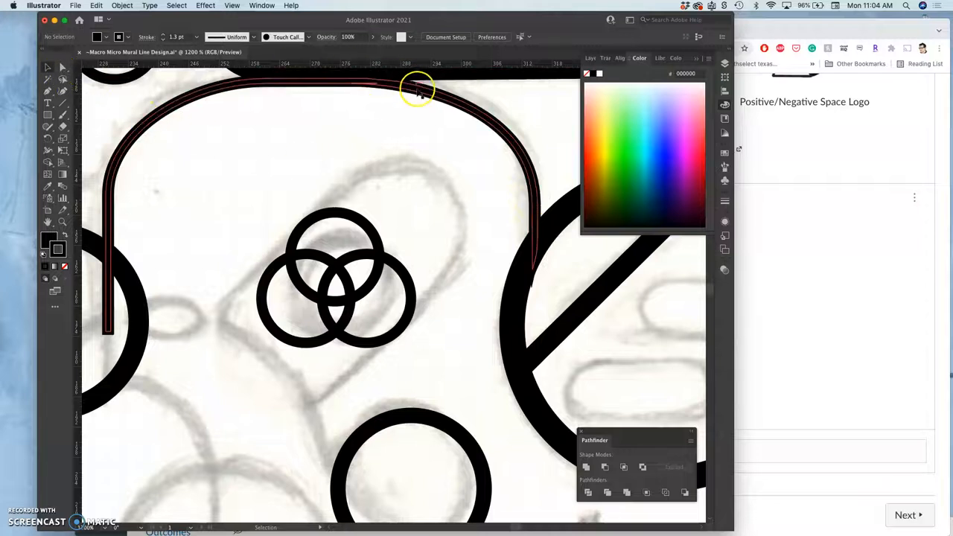
{"action": "left_click", "coordinate": [423, 92]}
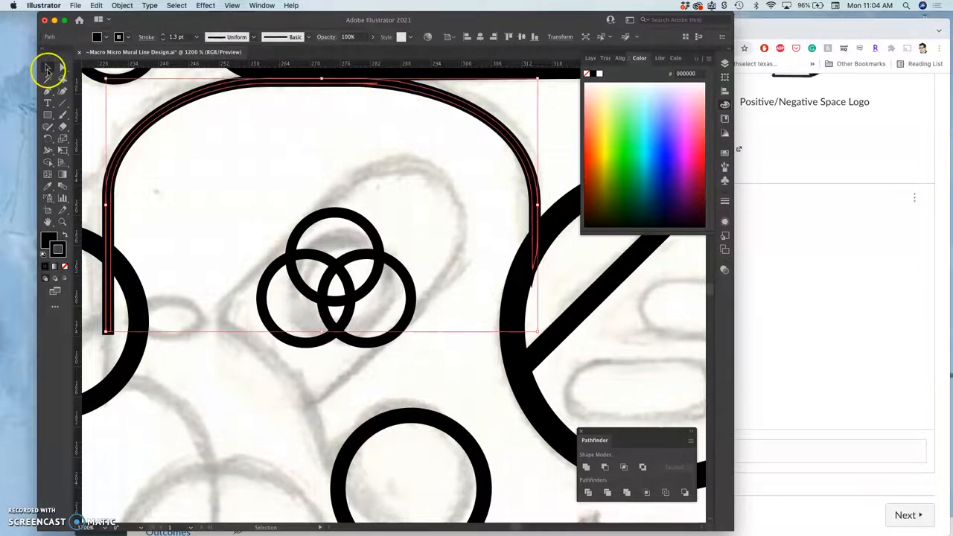
{"action": "mouse_move", "coordinate": [537, 206]}
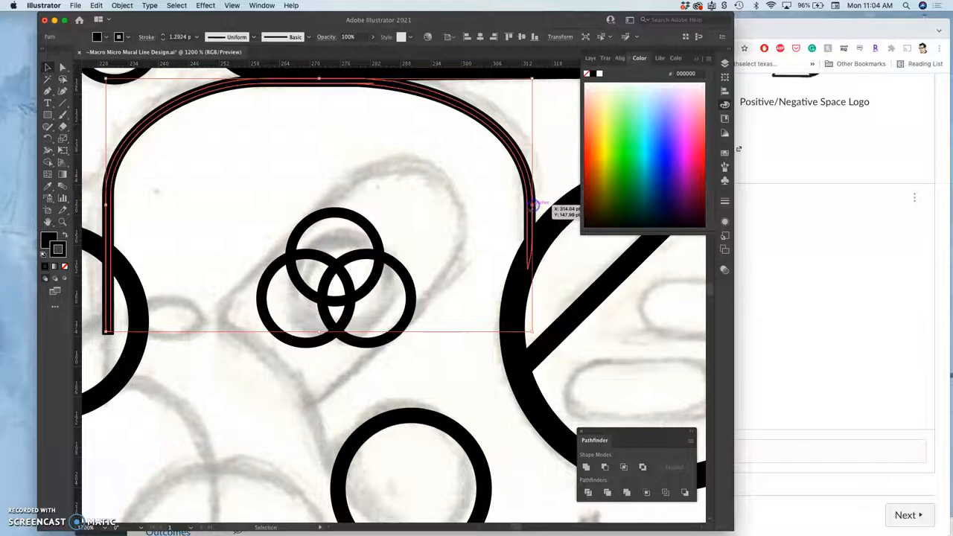
{"action": "mouse_move", "coordinate": [286, 164]}
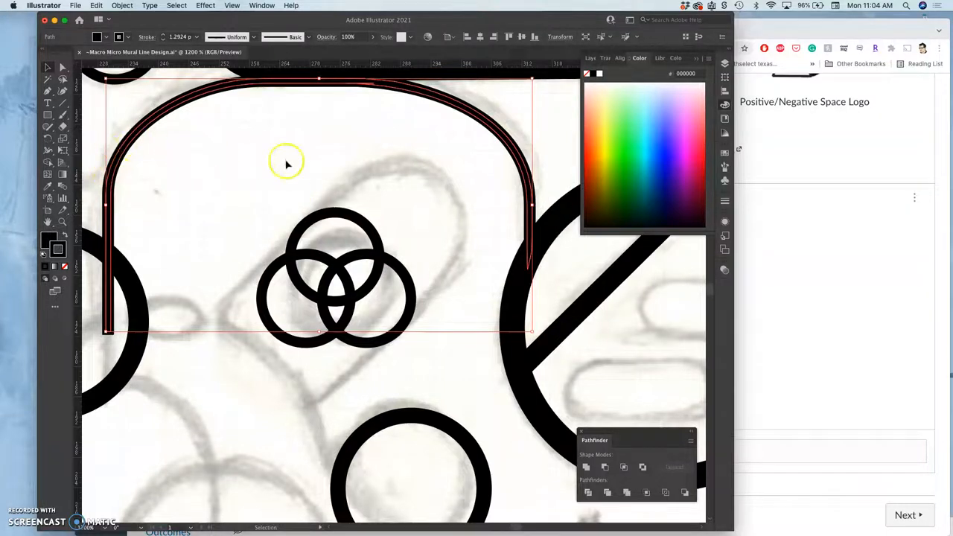
{"action": "mouse_move", "coordinate": [265, 140]}
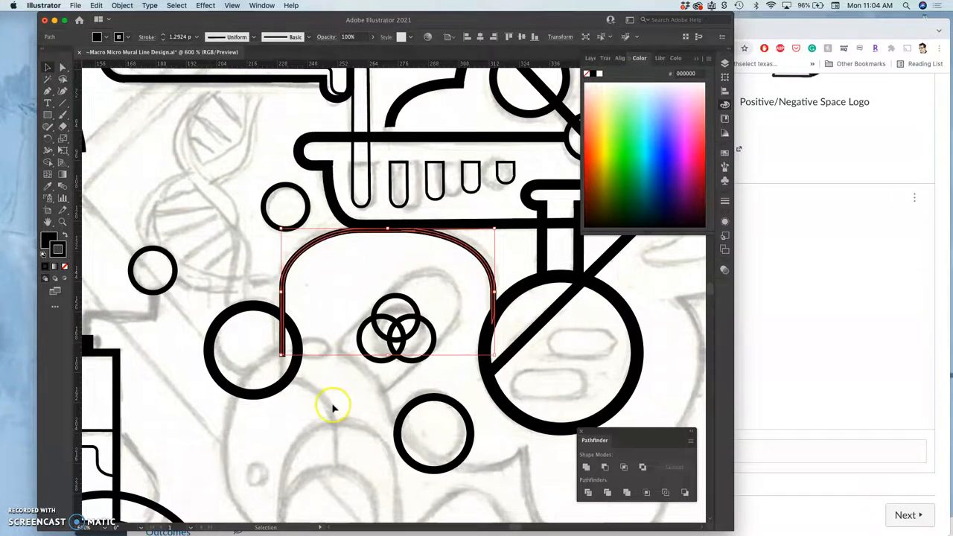
{"action": "mouse_move", "coordinate": [333, 408]}
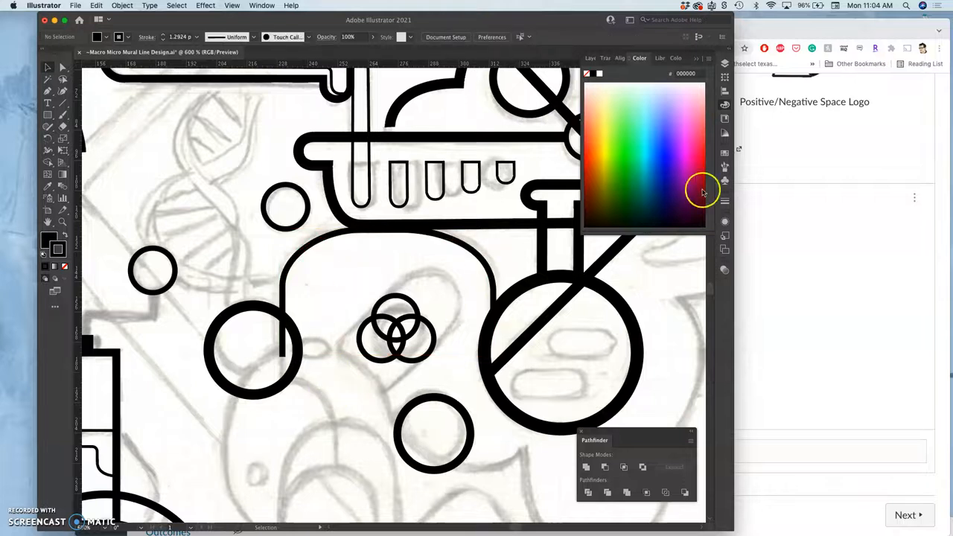
{"action": "mouse_move", "coordinate": [730, 85]}
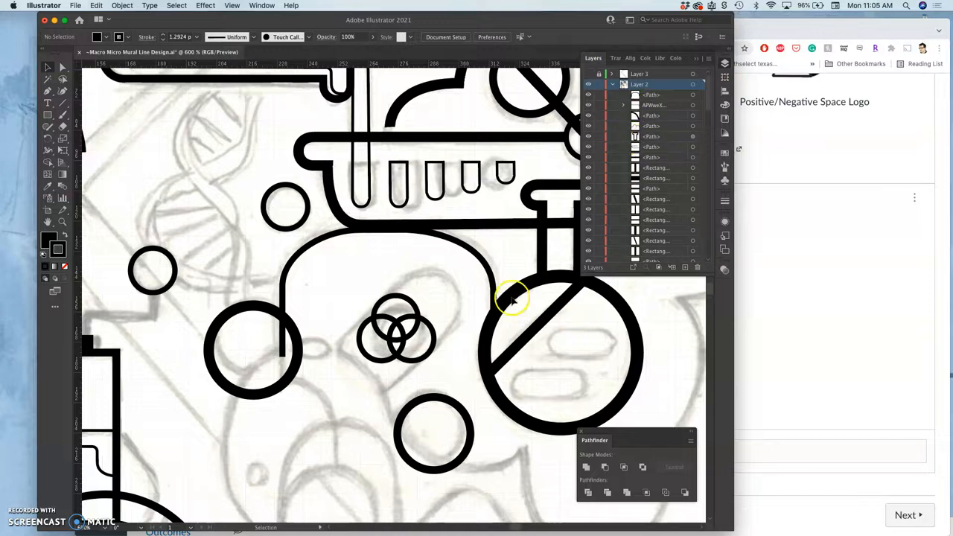
Switch the panel back to the Layers list while viewing the zoomed-out mural
{"action": "left_click", "coordinate": [63, 67]}
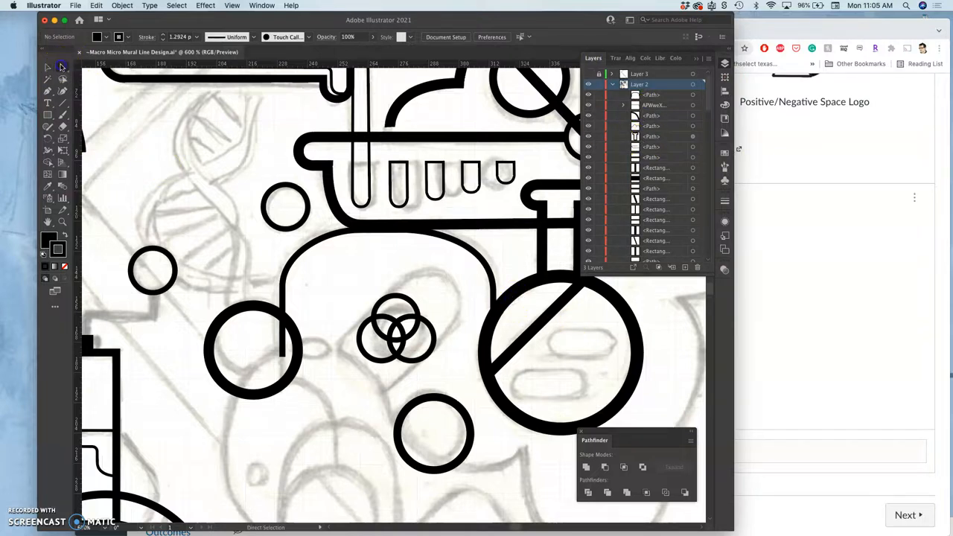